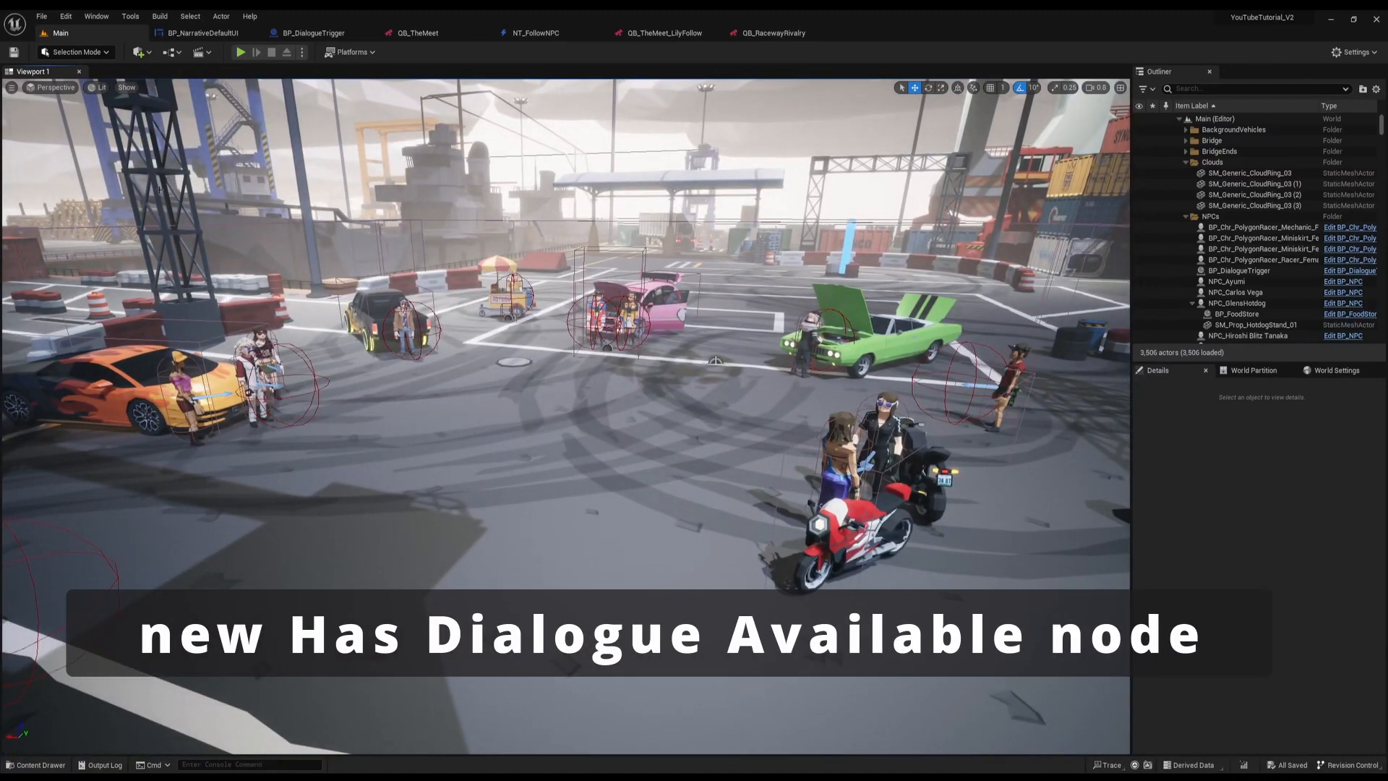
pyautogui.moveTo(111, 65)
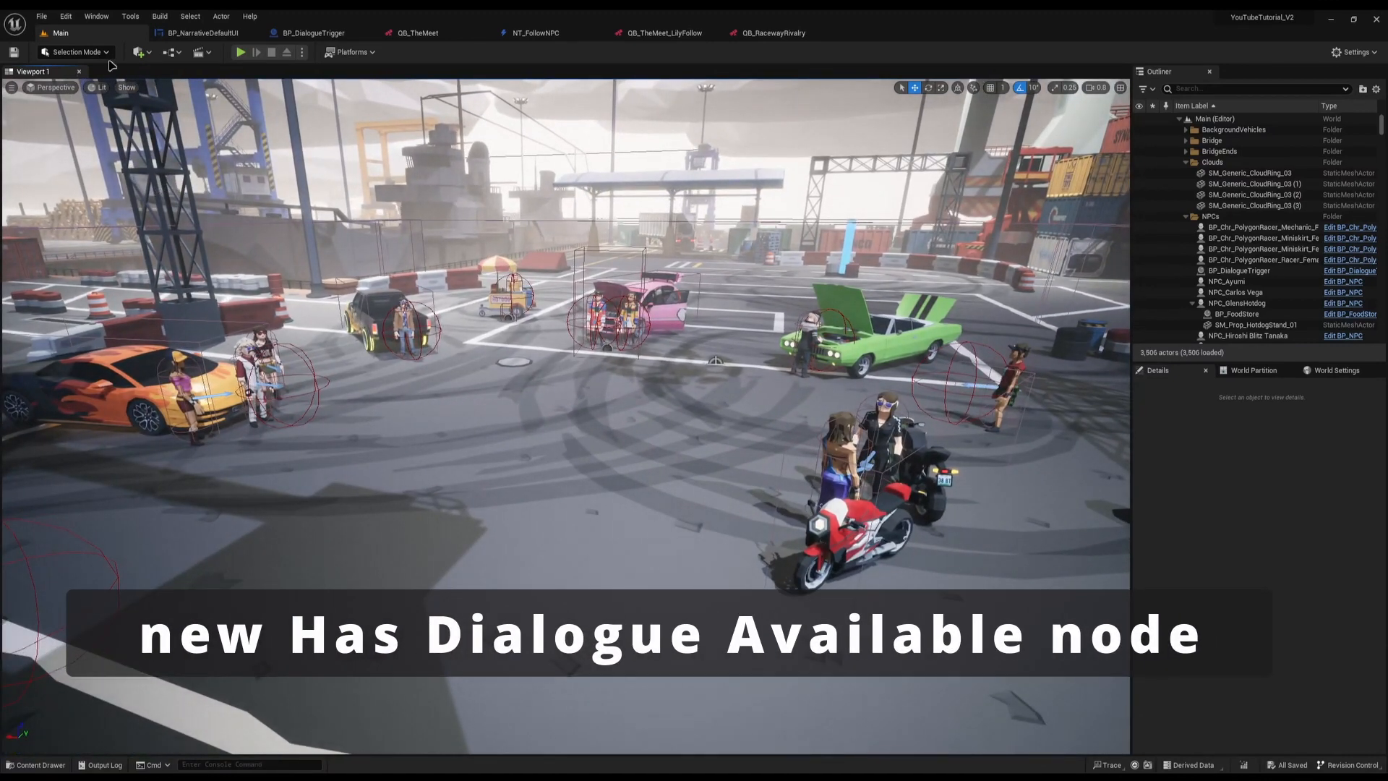
# Step: View the dialogue trigger's Has Dialogue Available node, then switch to the Nakamura Sisters dialogue asset
pyautogui.click(311, 33)
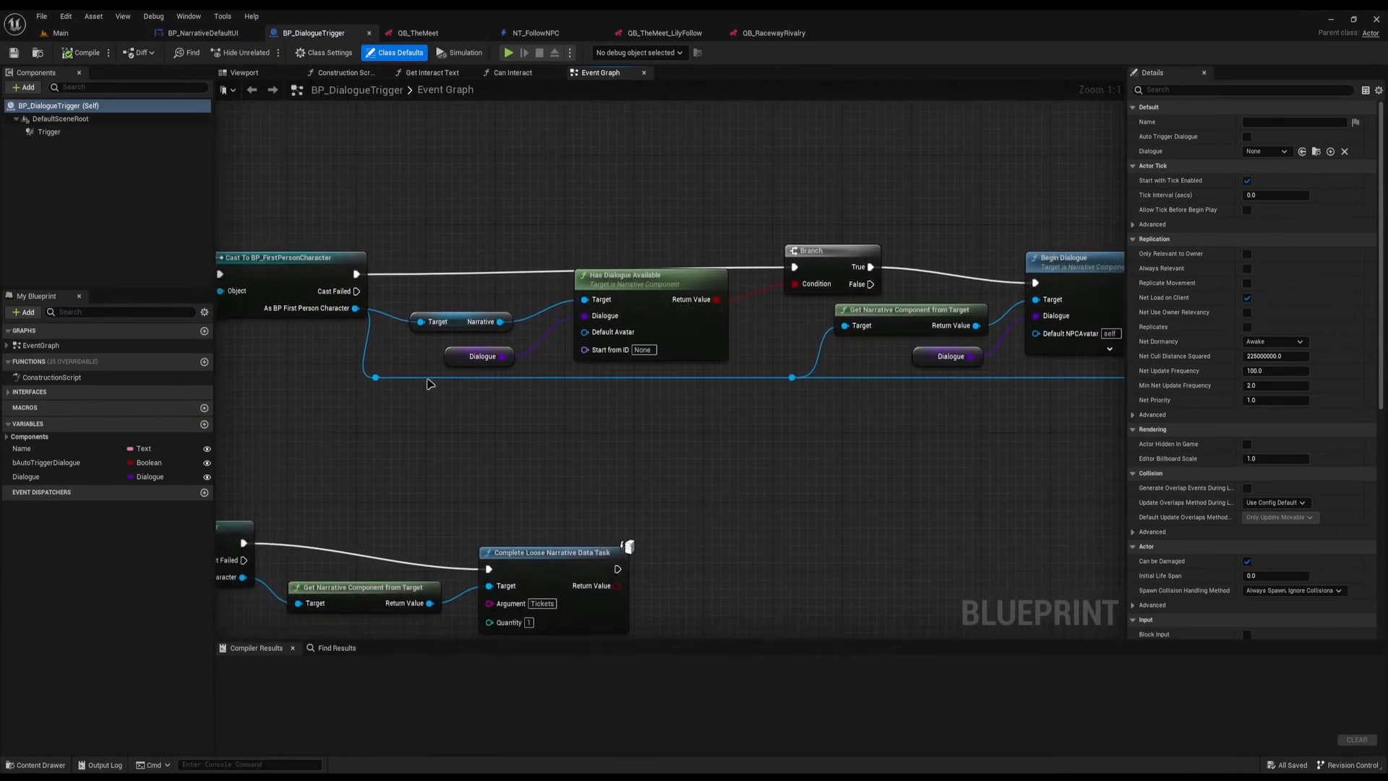
pyautogui.moveTo(486, 488)
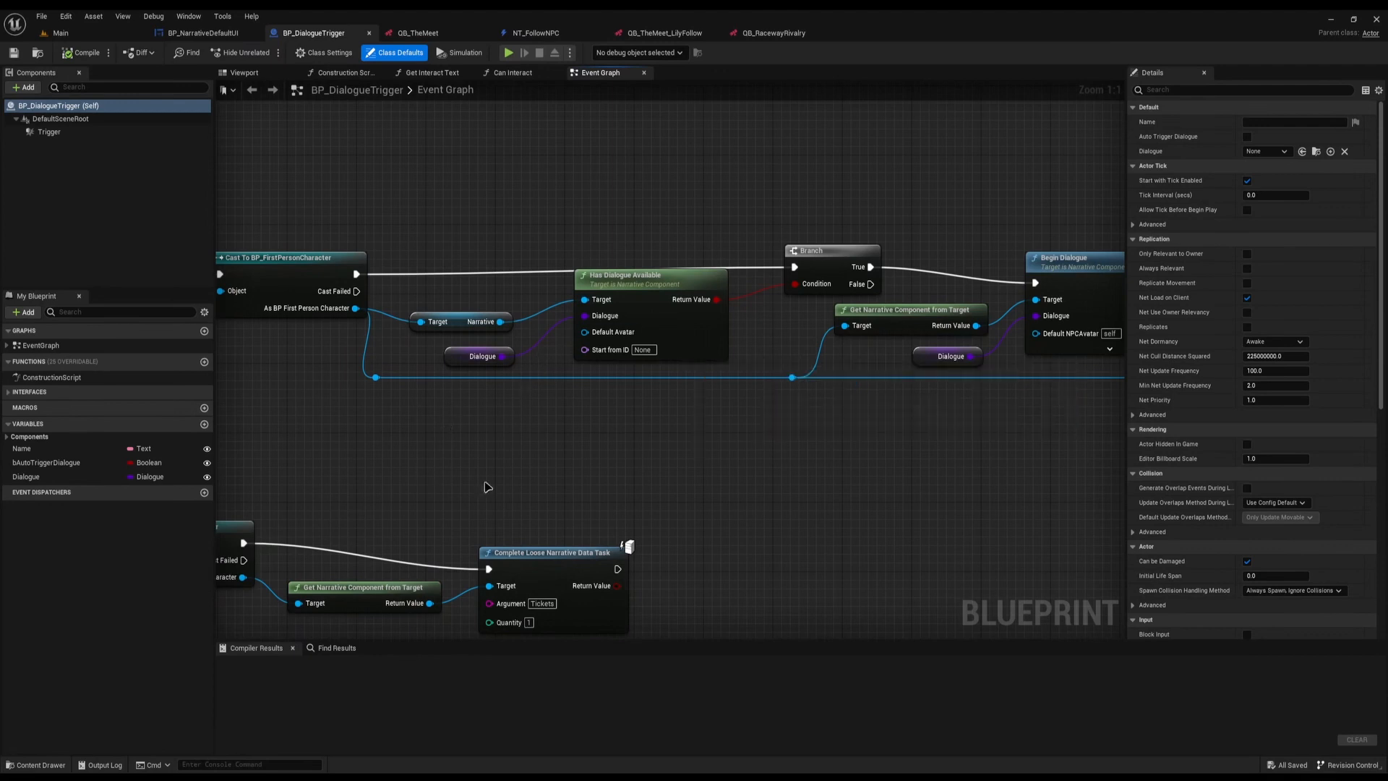
pyautogui.moveTo(625, 325)
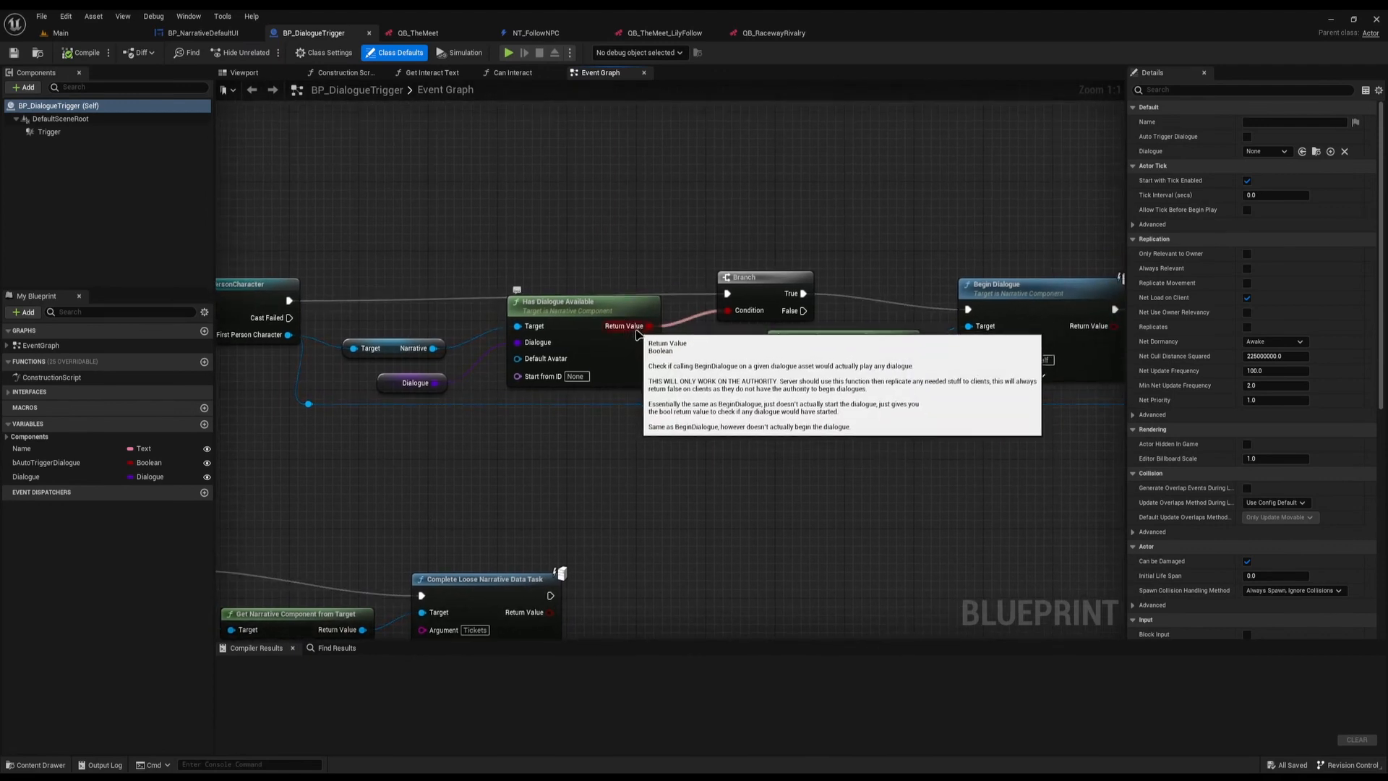
pyautogui.click(889, 33)
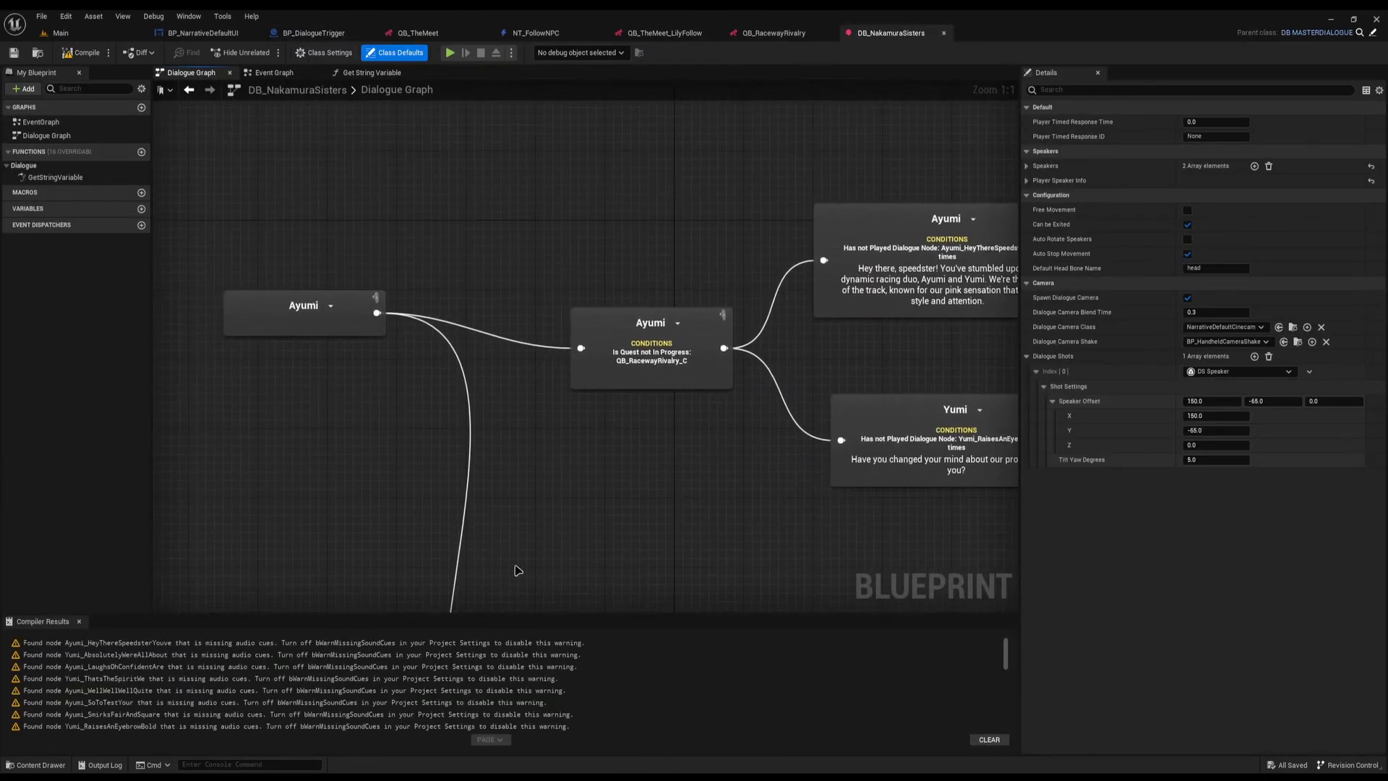
# Step: Inspect the Ayumi node's quest condition, revisit the dialogue trigger graph, and bring up The Meet quest graph
pyautogui.click(651, 346)
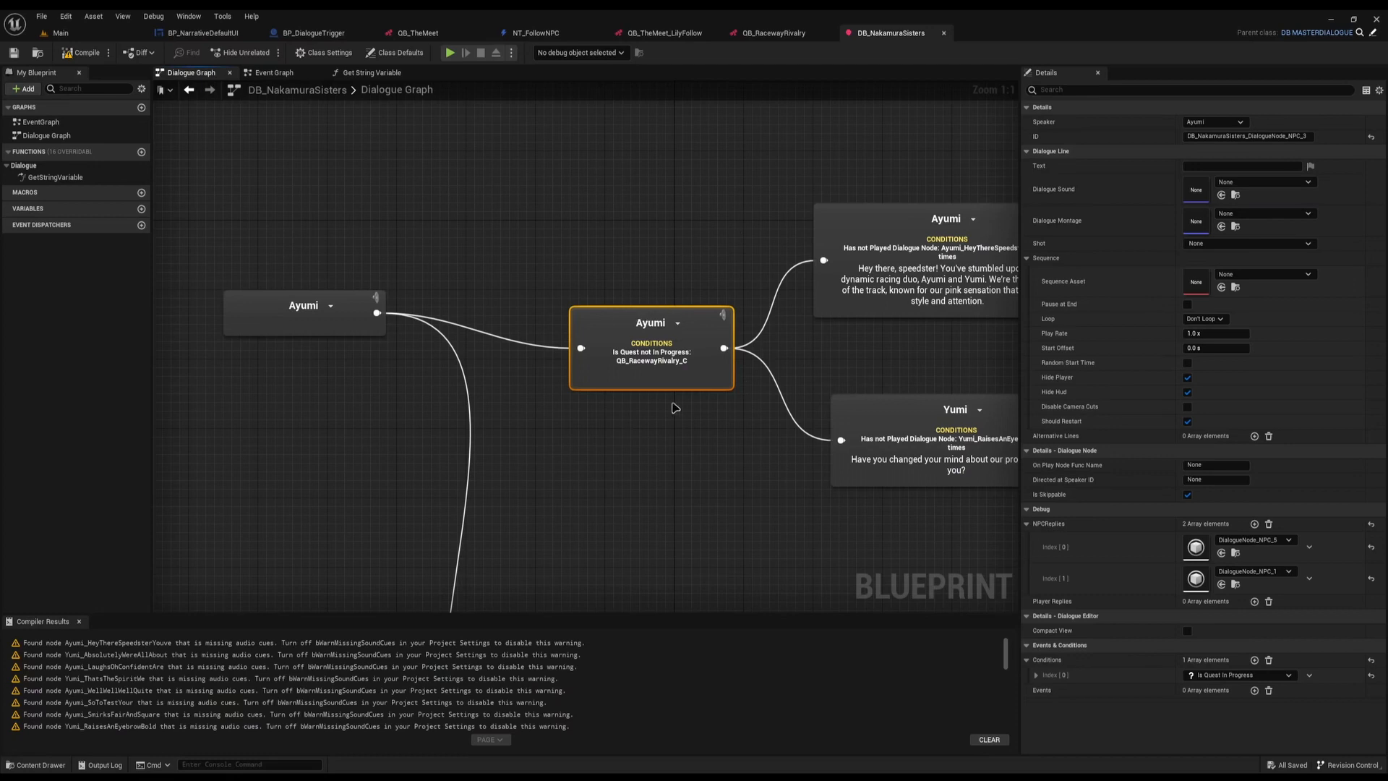
pyautogui.moveTo(684, 479)
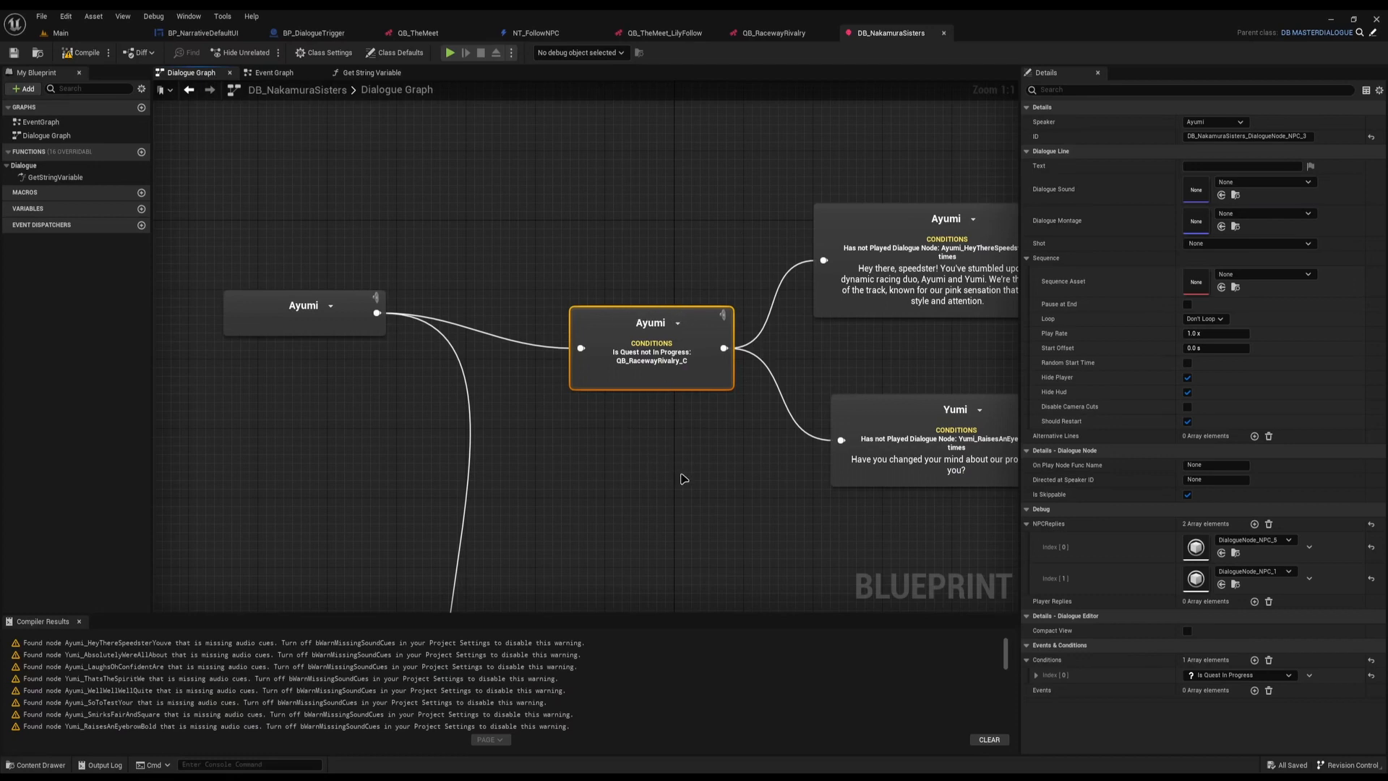
pyautogui.click(312, 33)
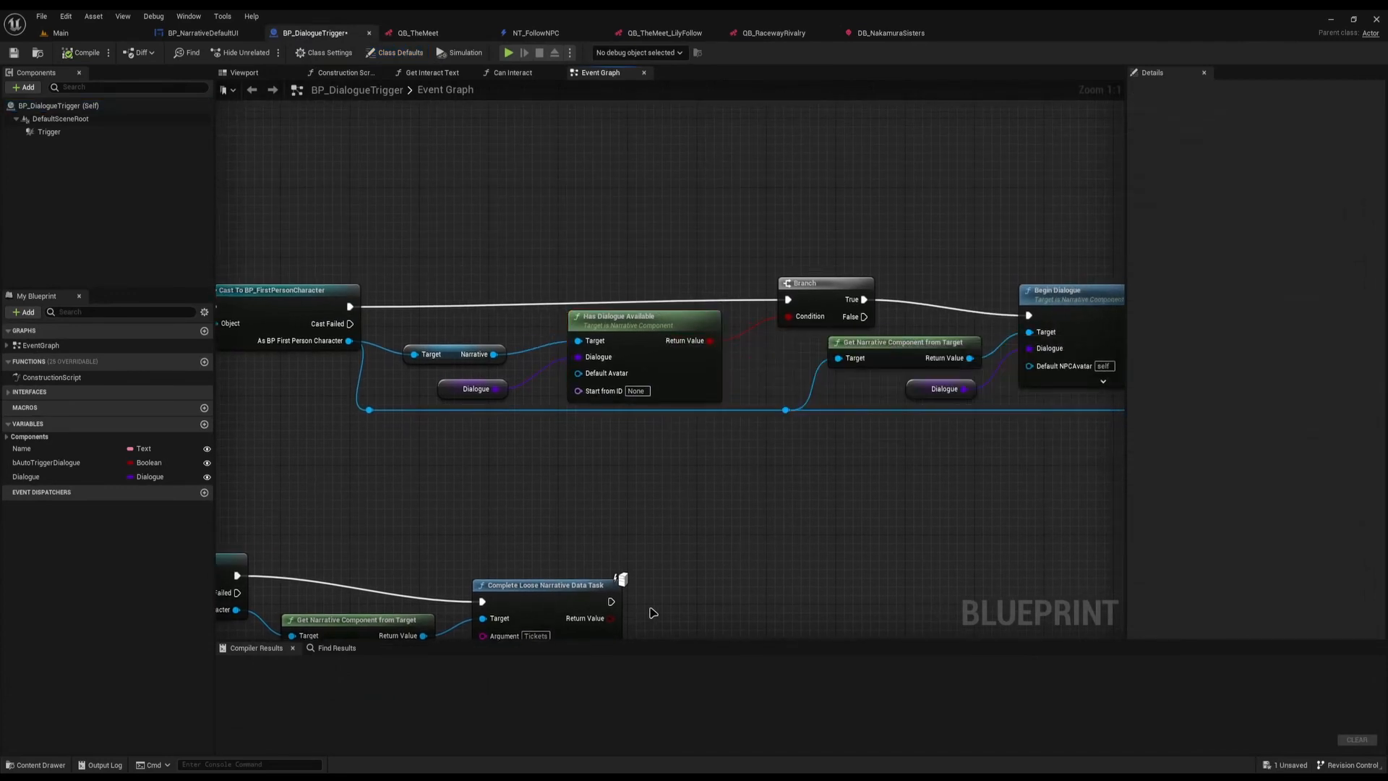
pyautogui.moveTo(567, 558)
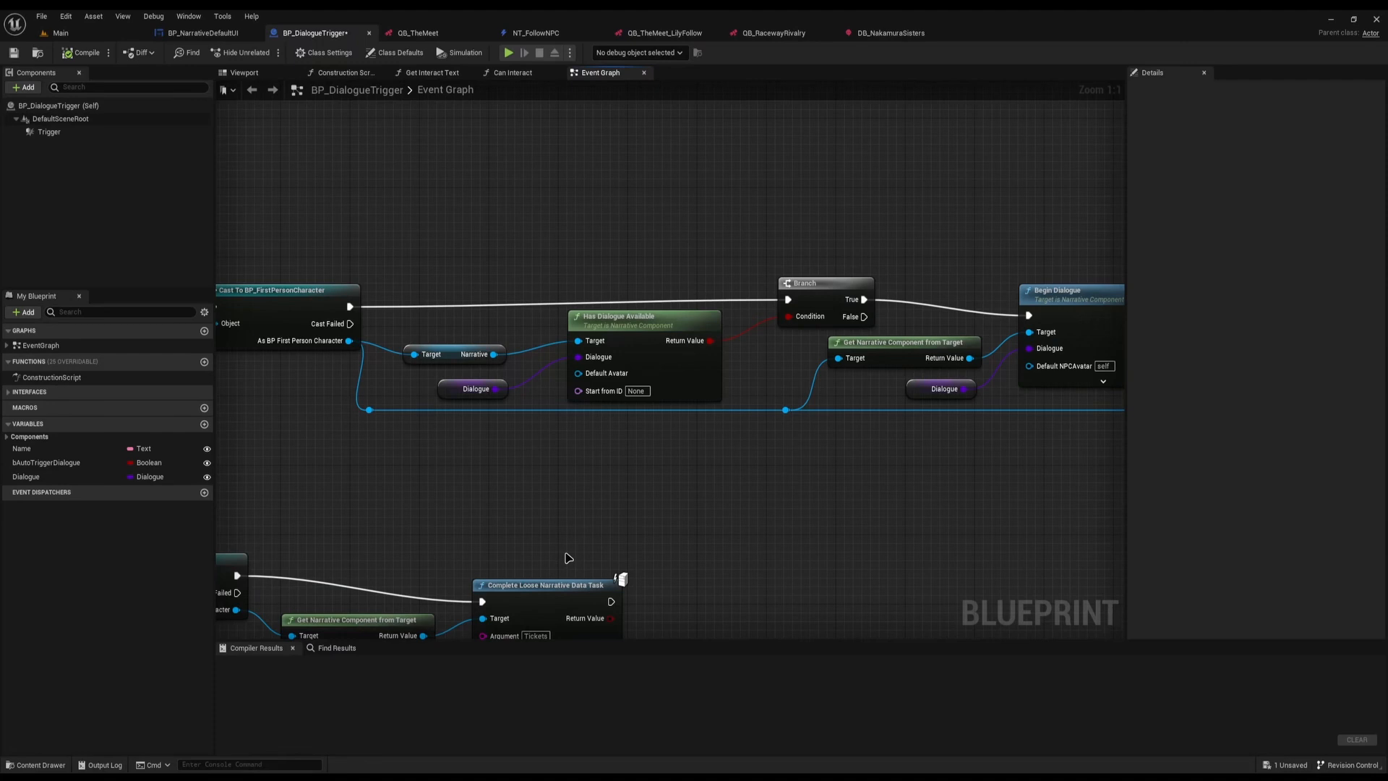
pyautogui.click(417, 34)
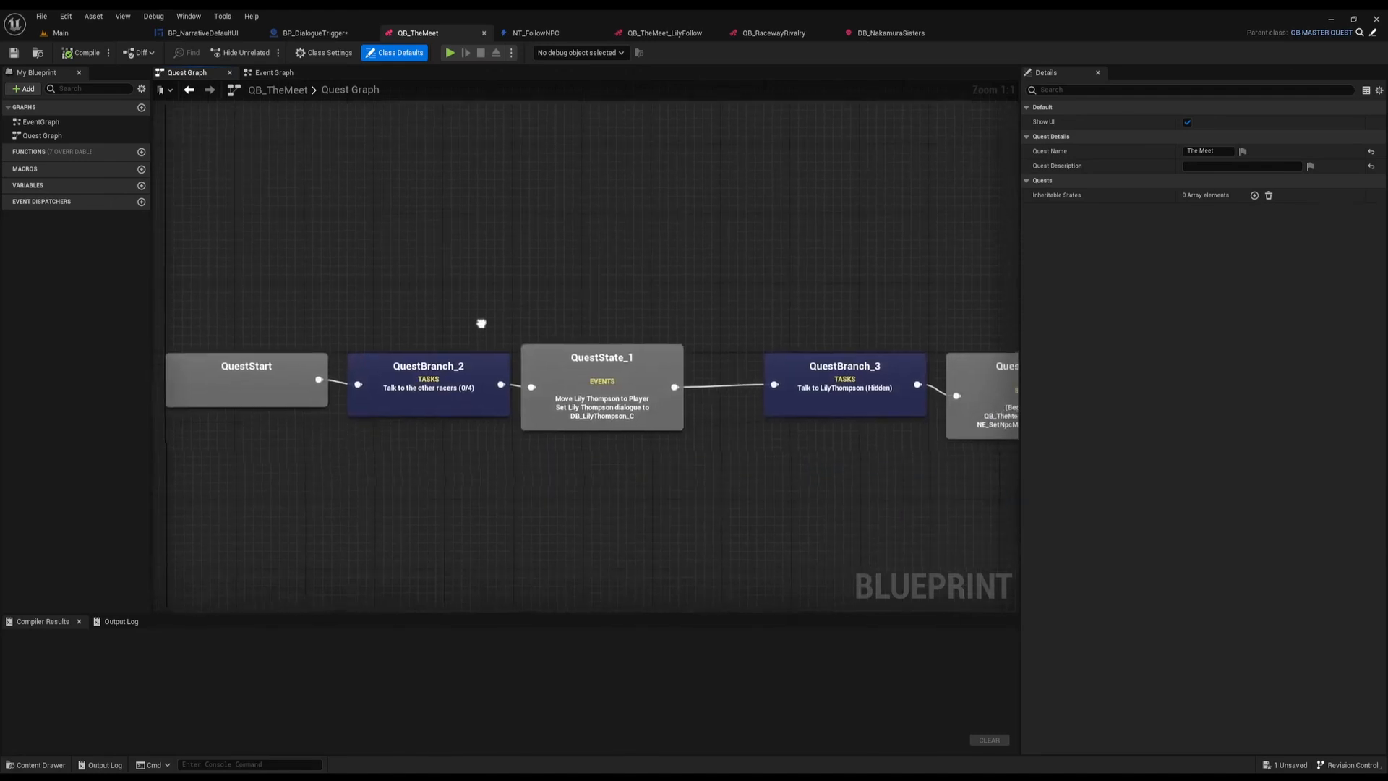
# Step: Review the Talk to LilyThompson branch's task settings and run a quick play test showing the Quest Updated notice
pyautogui.click(670, 321)
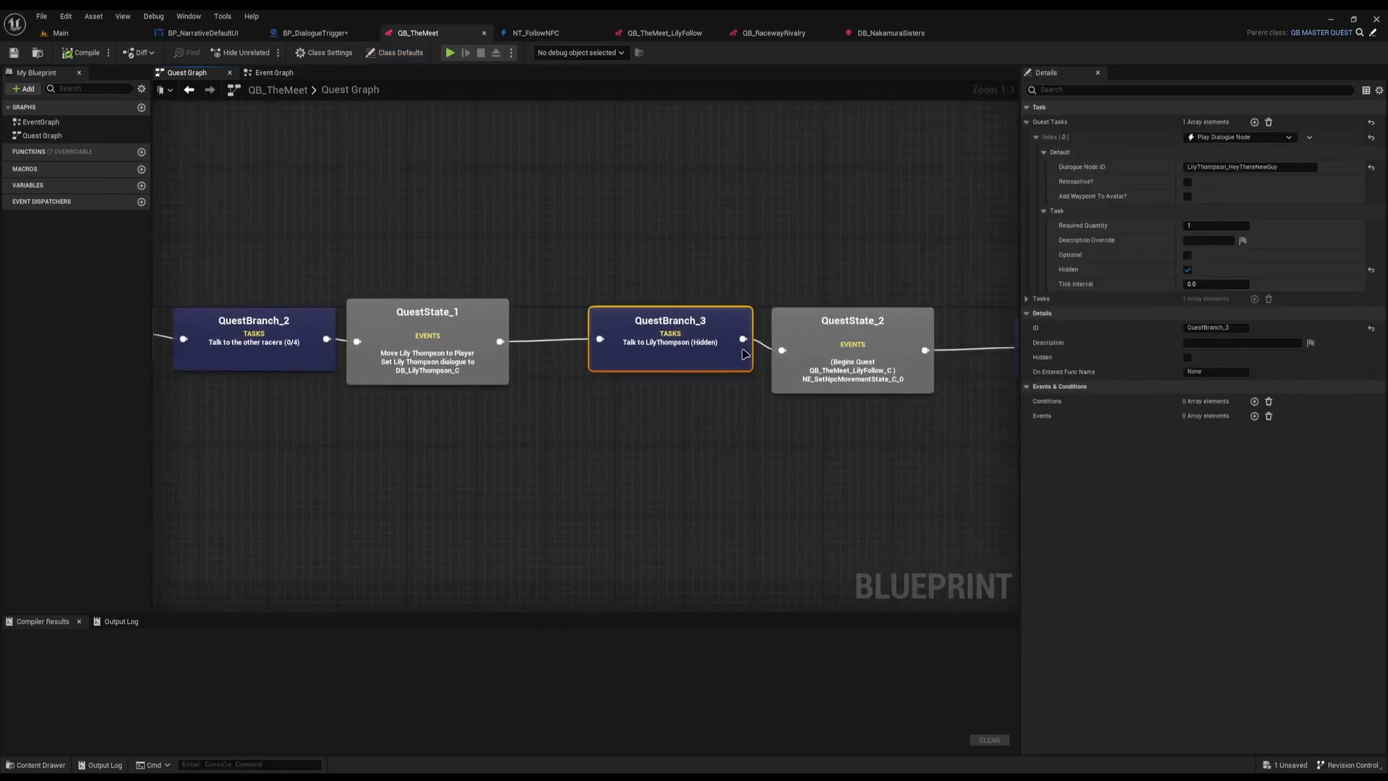
pyautogui.click(450, 52)
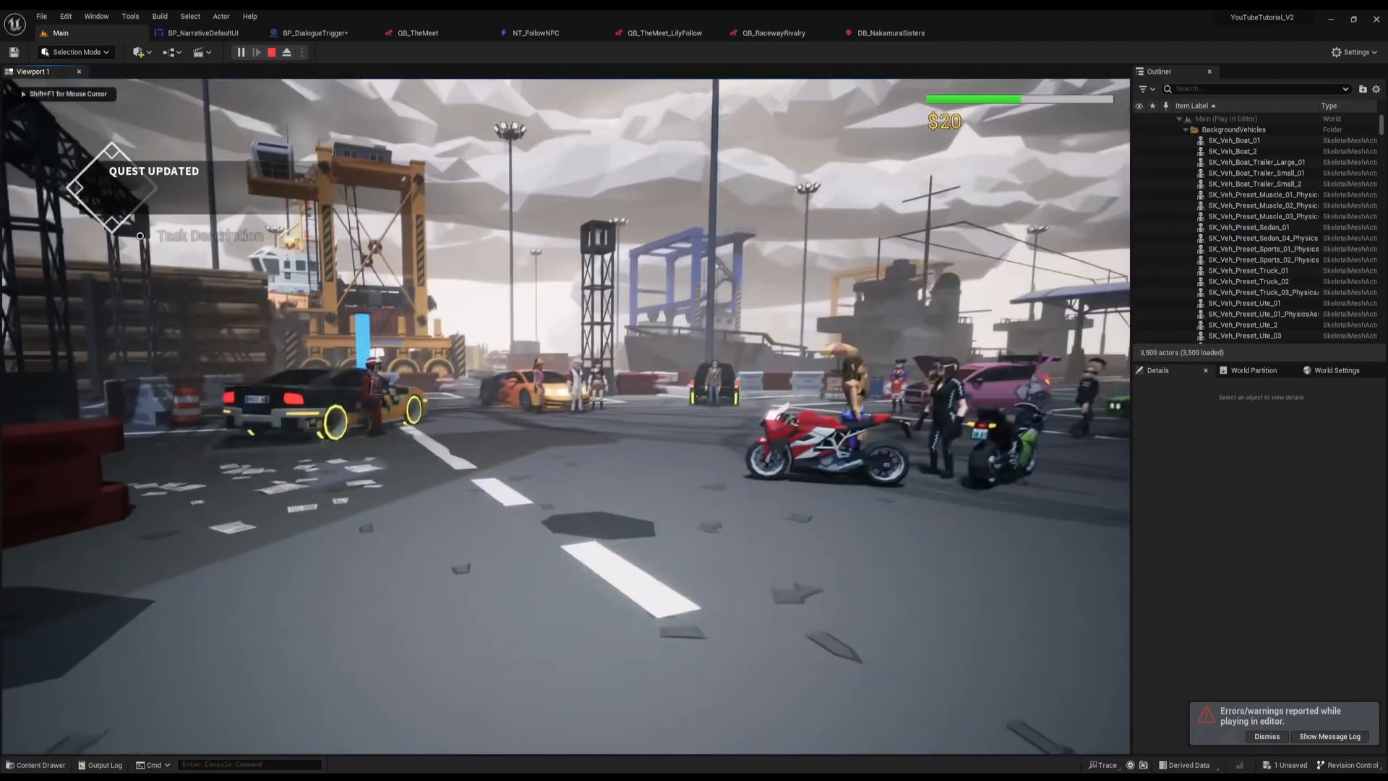
pyautogui.click(271, 52)
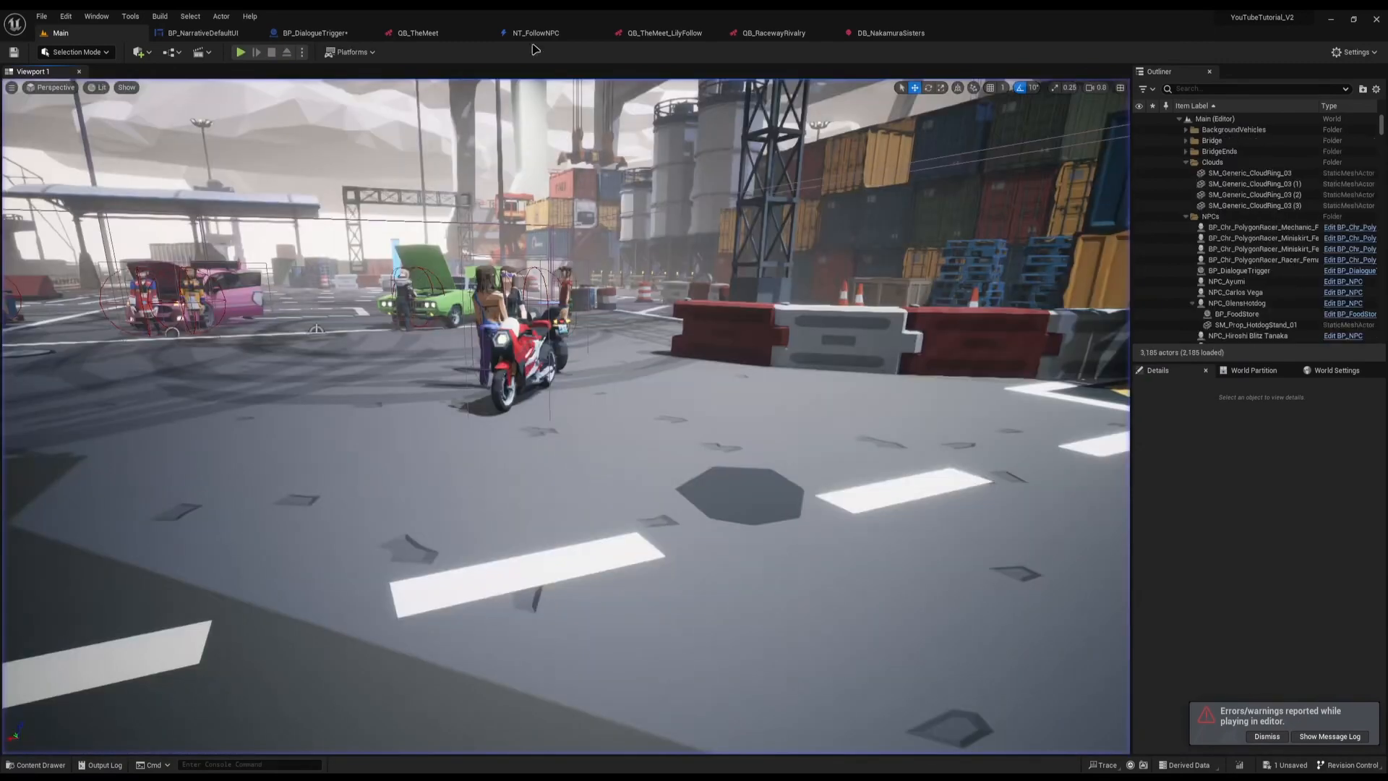
# Step: Override Get Task Progress Text in the NT_FollowNPC task blueprint
pyautogui.click(535, 33)
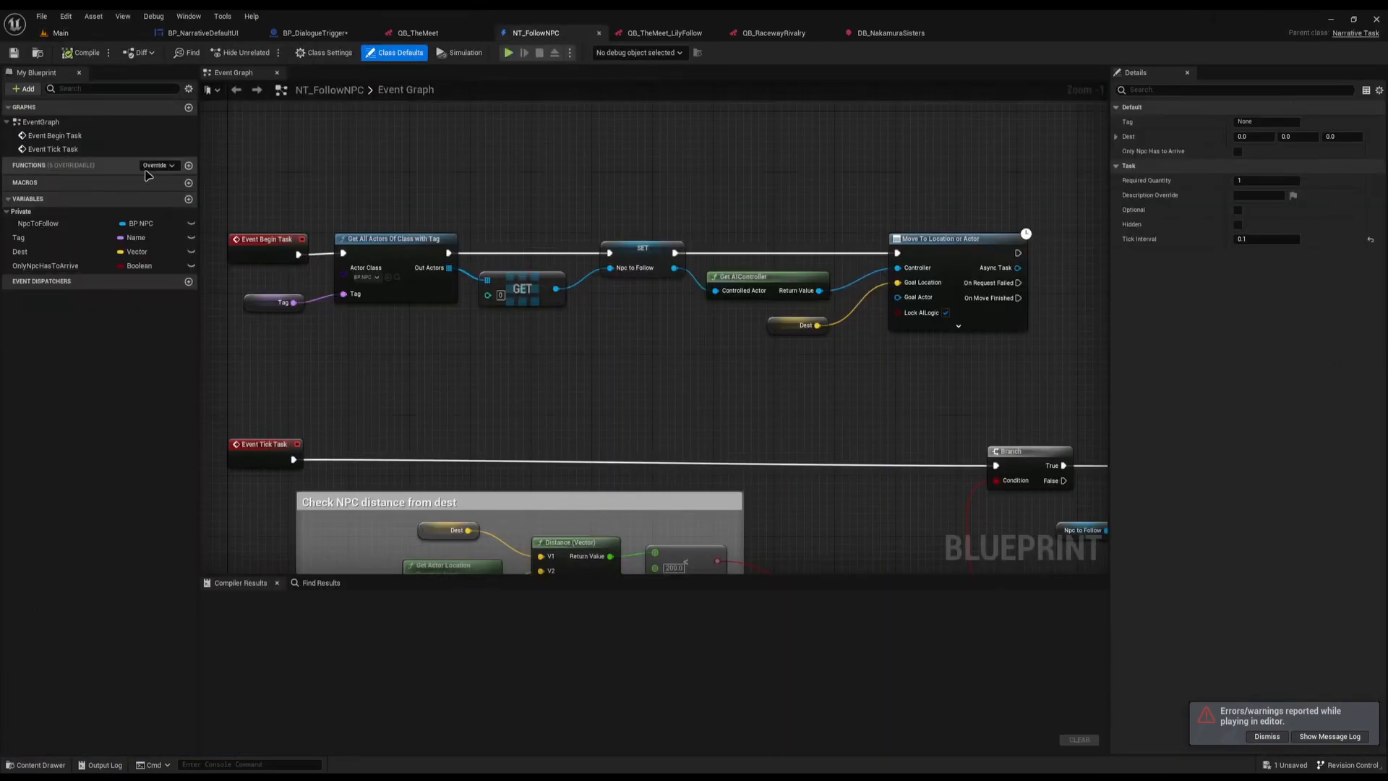
pyautogui.click(160, 165)
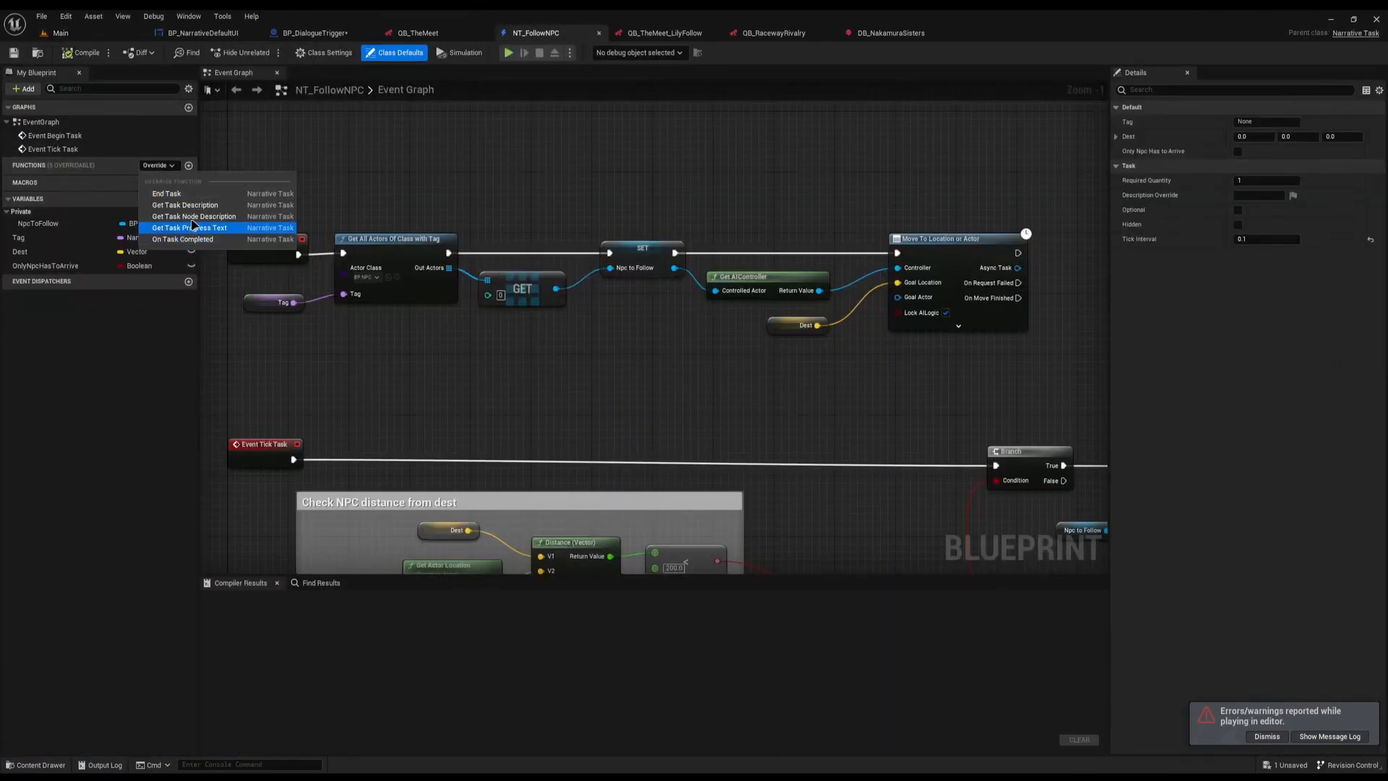
pyautogui.moveTo(188, 227)
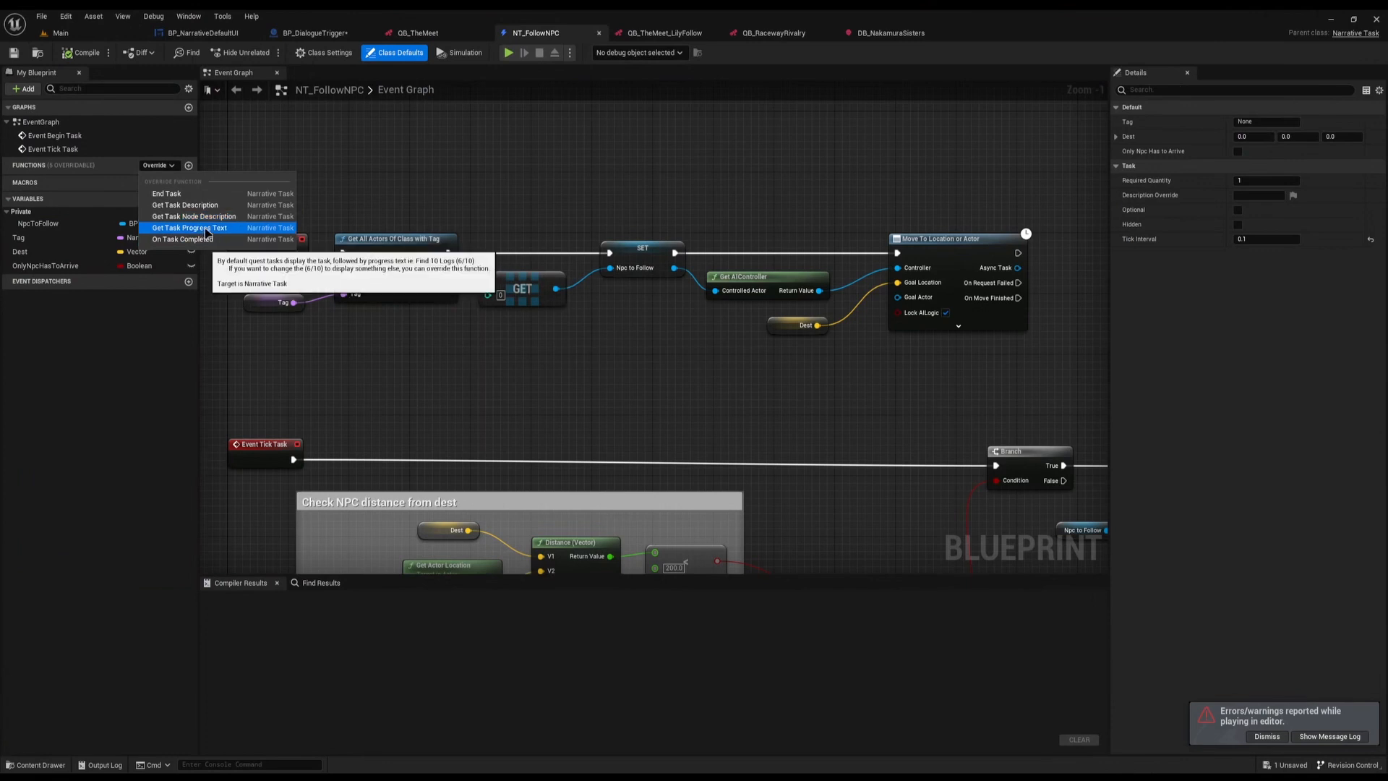
pyautogui.click(188, 227)
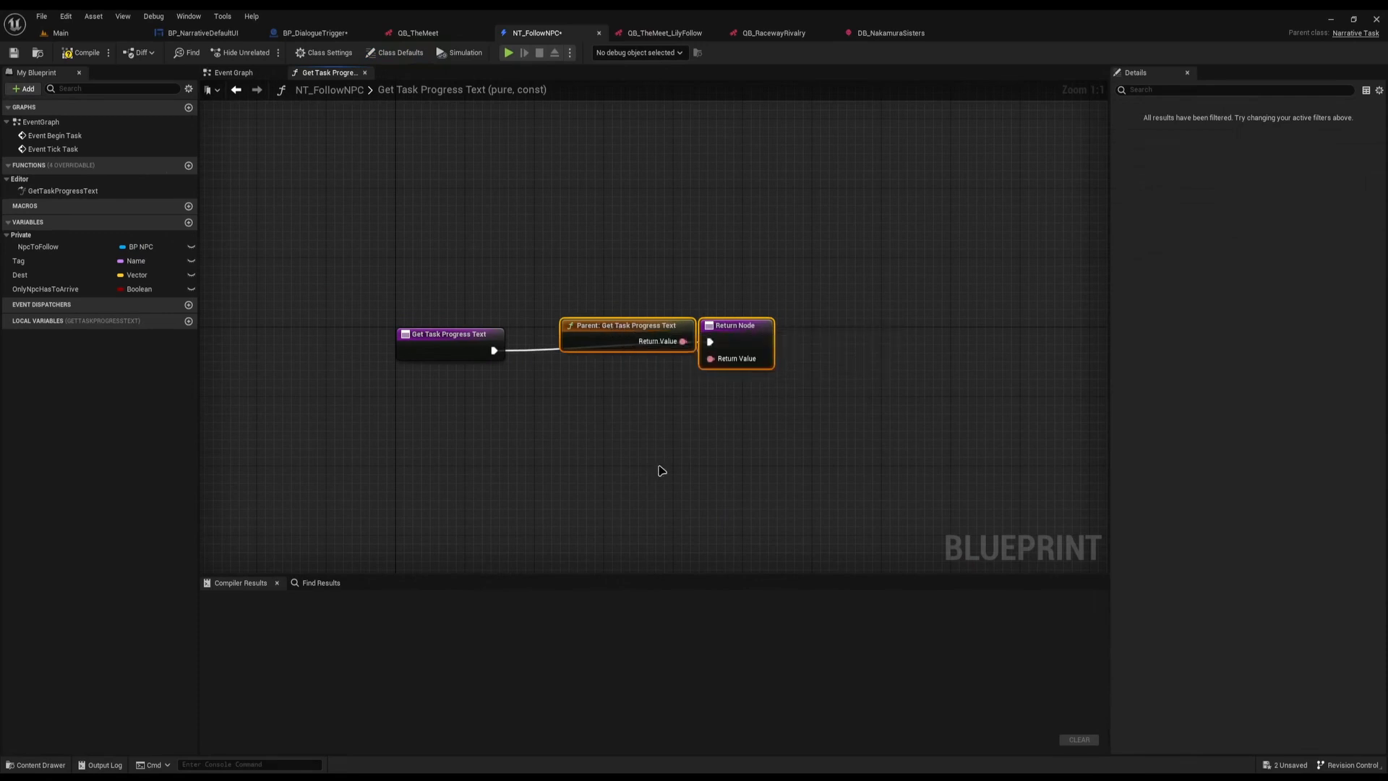
pyautogui.moveTo(736, 357)
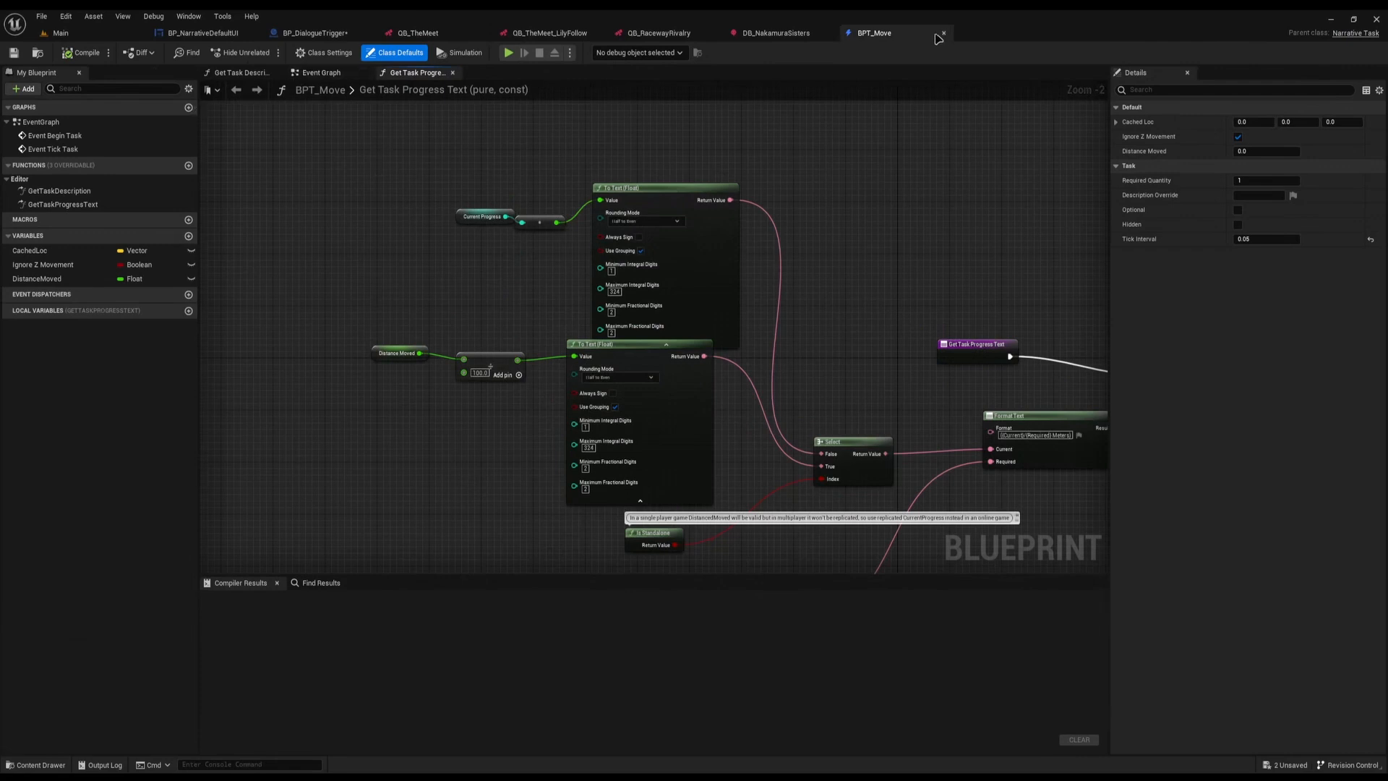
# Step: Look over BPT_Move's progress text formatting graph and return to The Meet quest graph
pyautogui.click(321, 72)
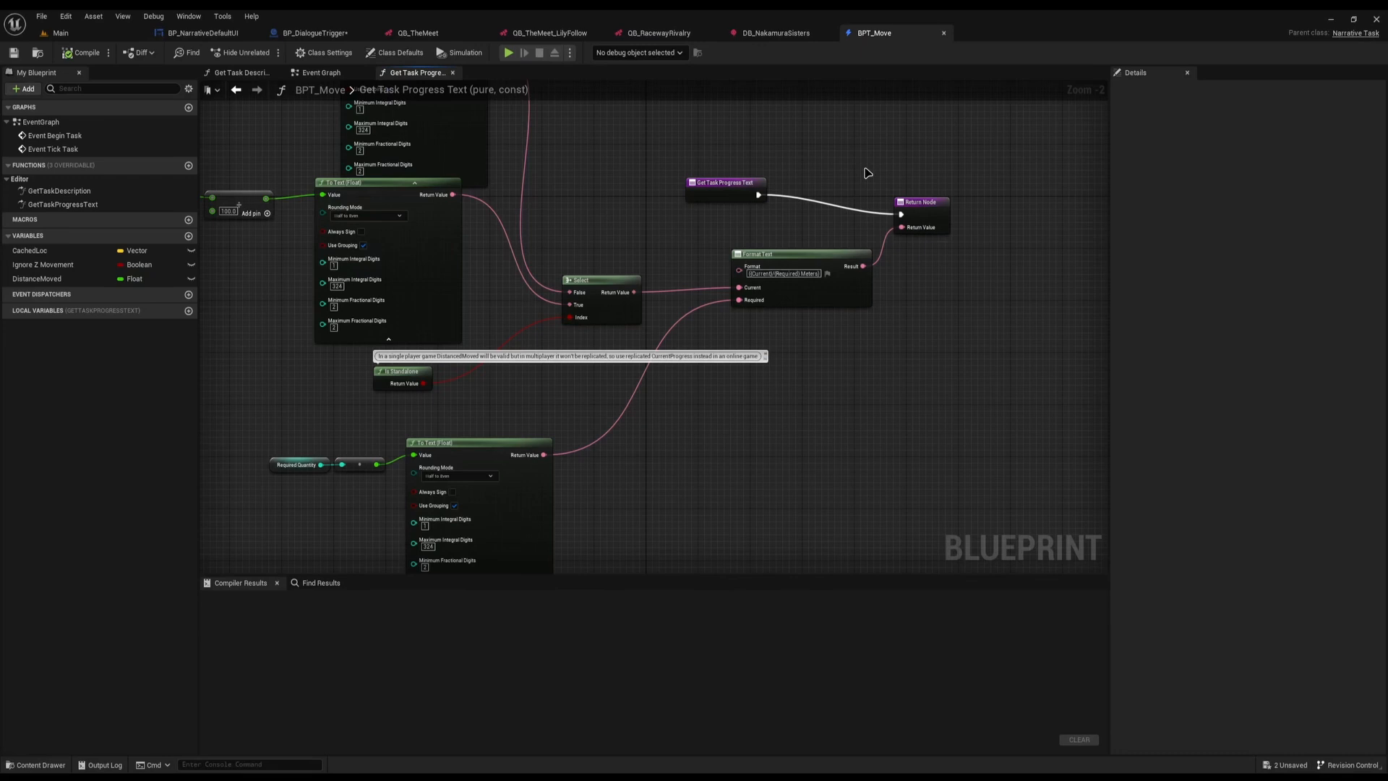
pyautogui.click(417, 33)
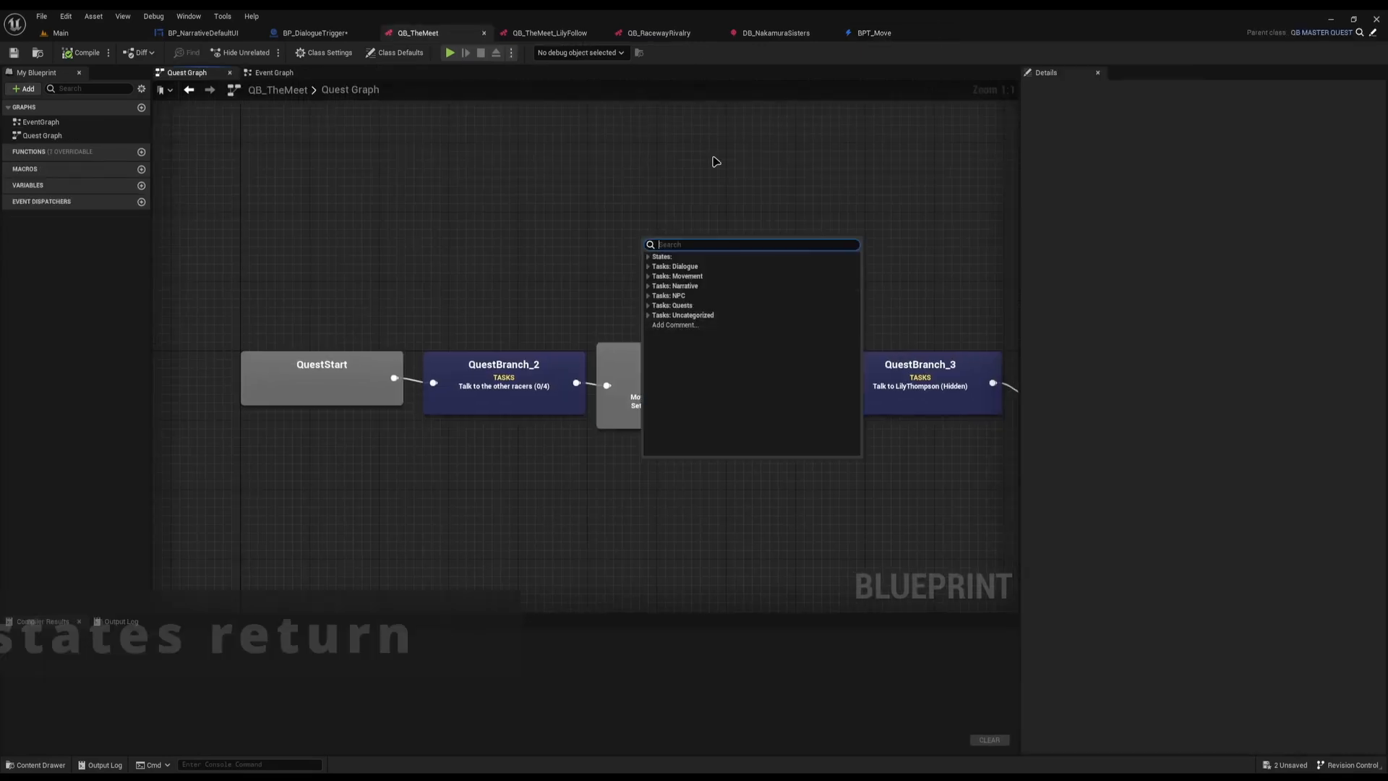
pyautogui.write('fai')
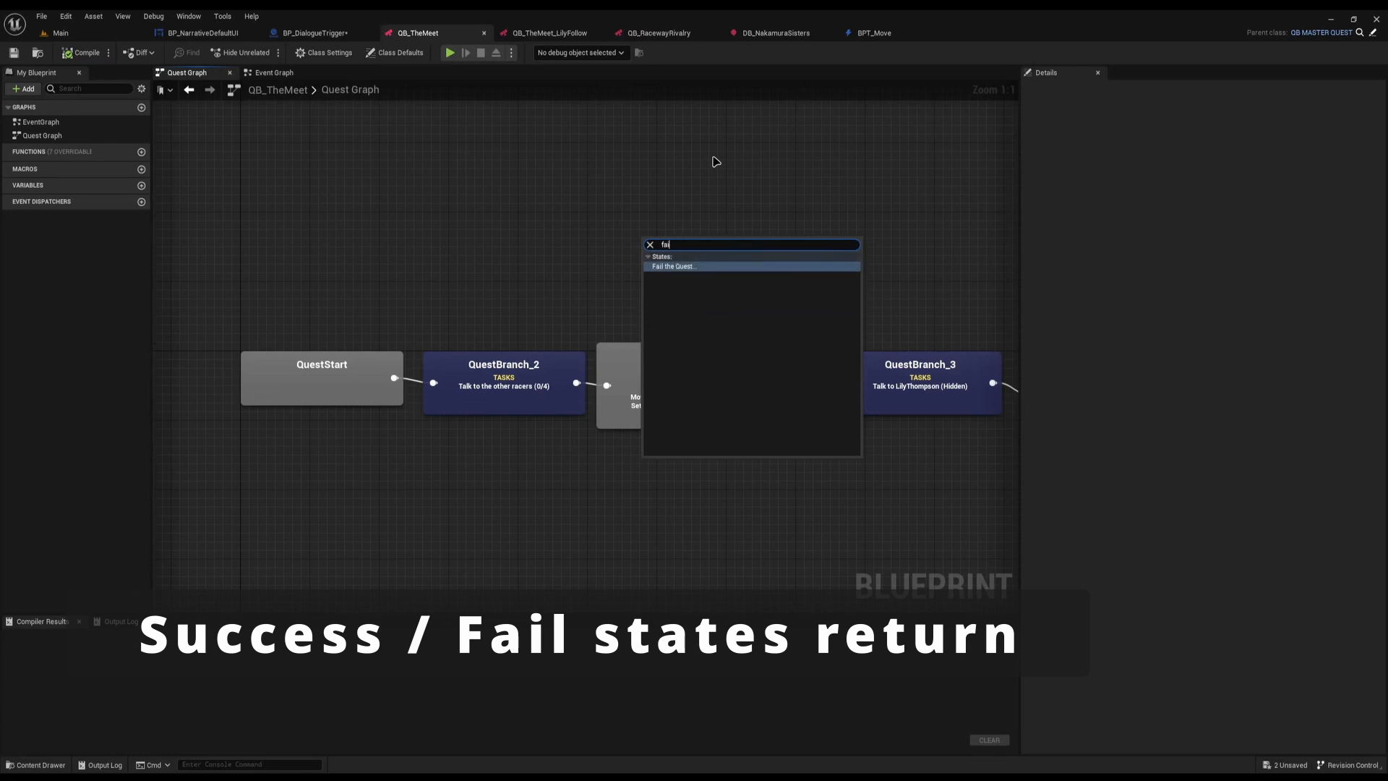
pyautogui.click(674, 266)
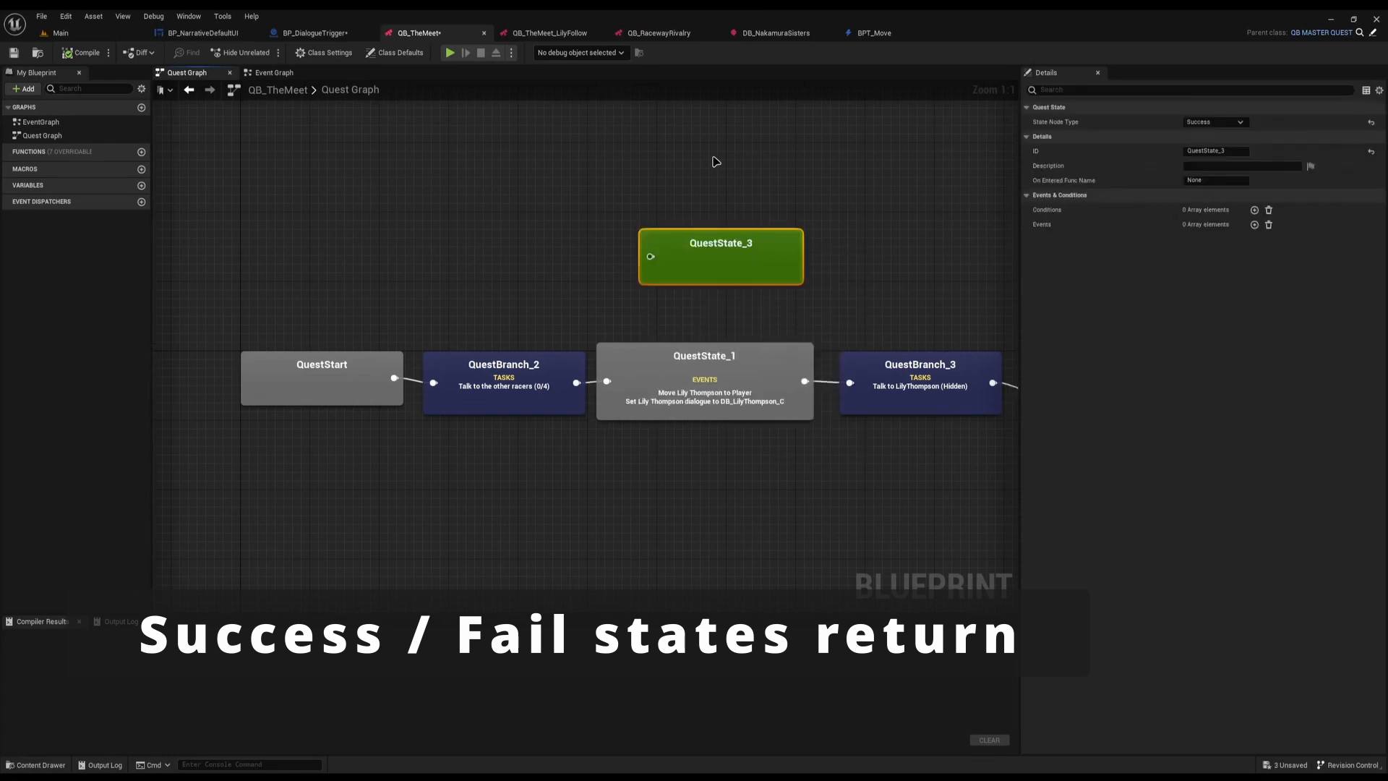
pyautogui.moveTo(1214, 121)
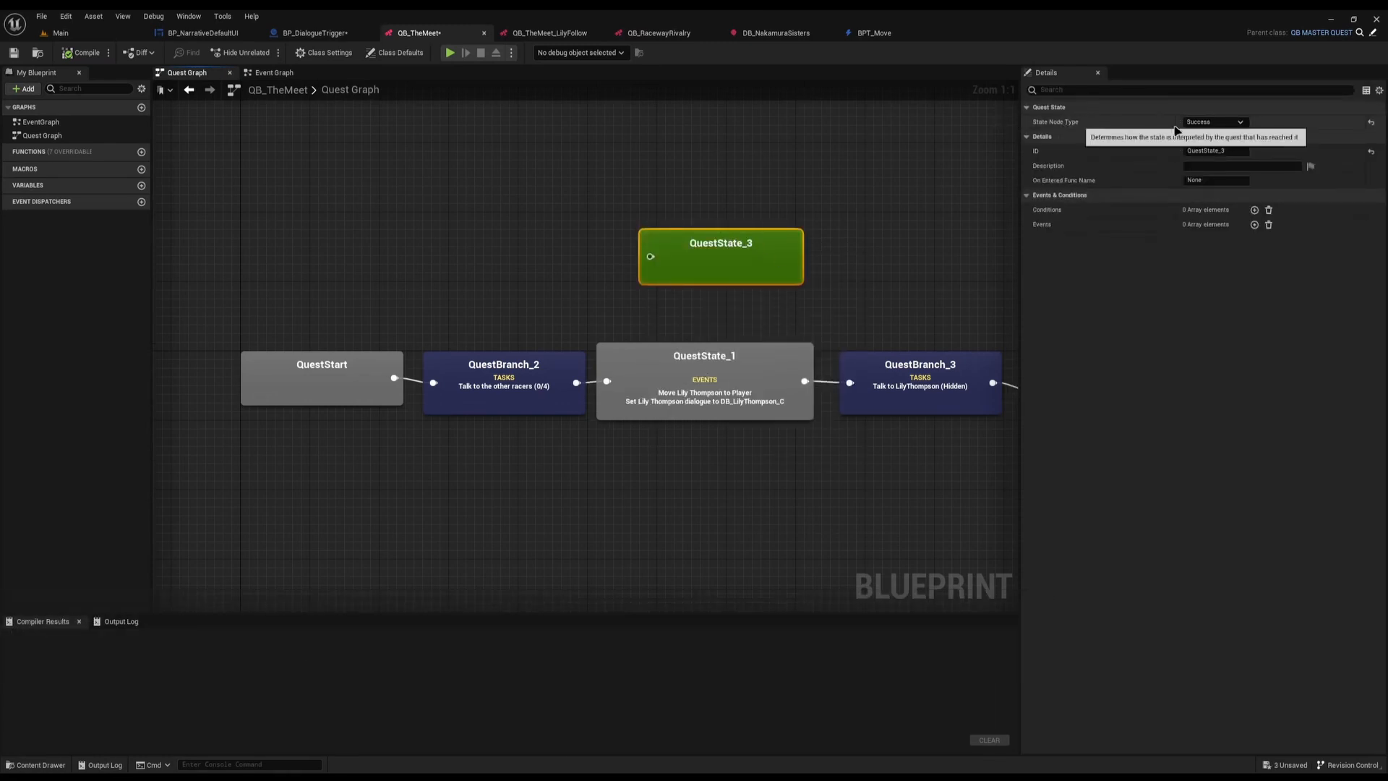
pyautogui.moveTo(1201, 132)
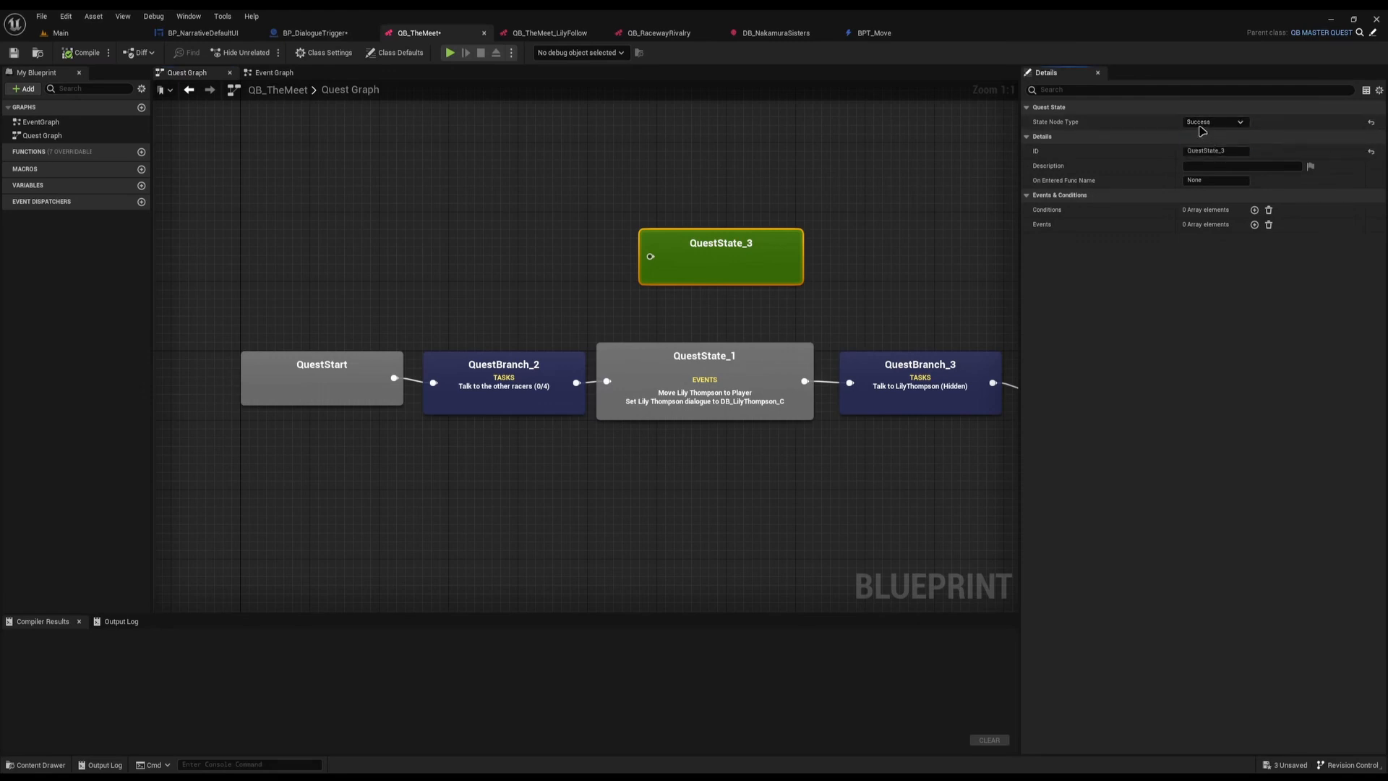
pyautogui.click(1214, 121)
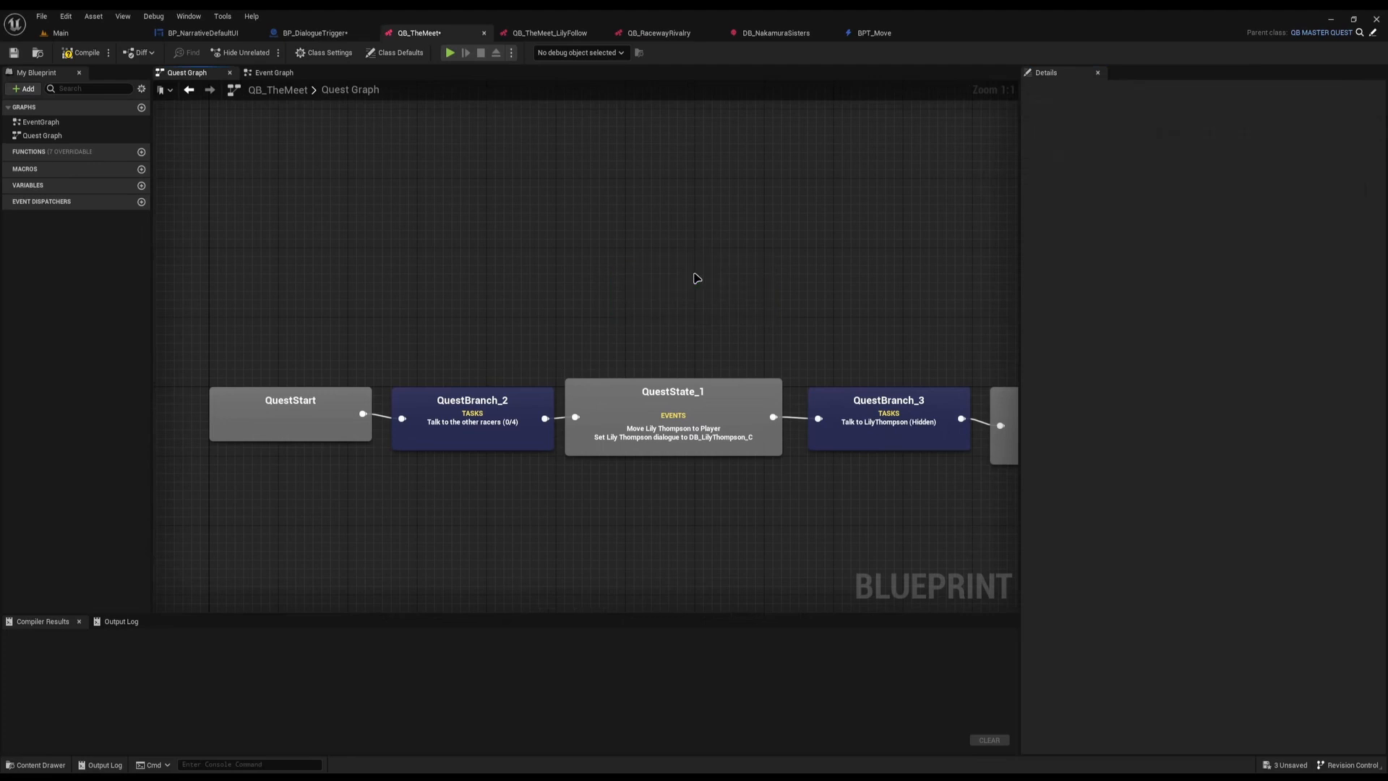
pyautogui.click(275, 73)
pyautogui.write('get')
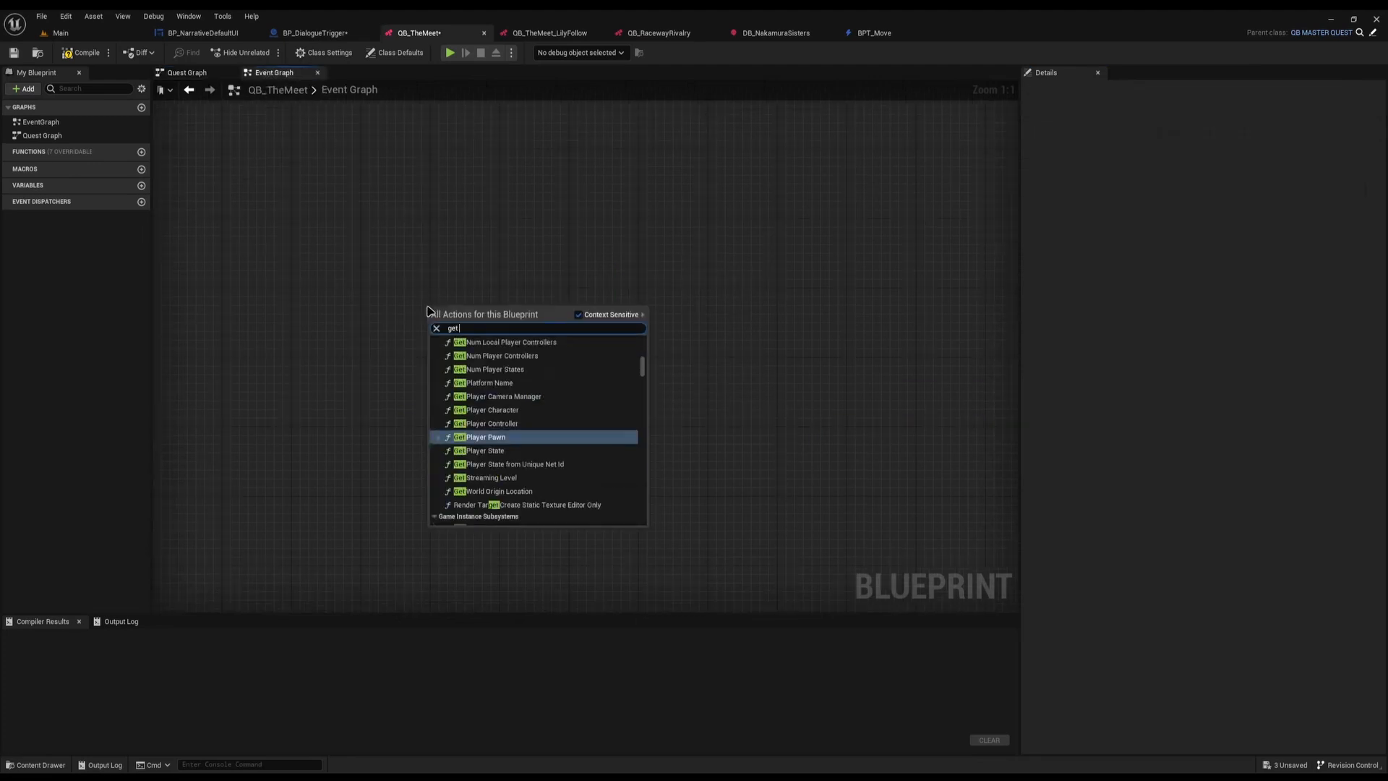
# Step: Wire Event On Quest Started into Enter State fed by Get State with ID 'Failed'
pyautogui.write('state')
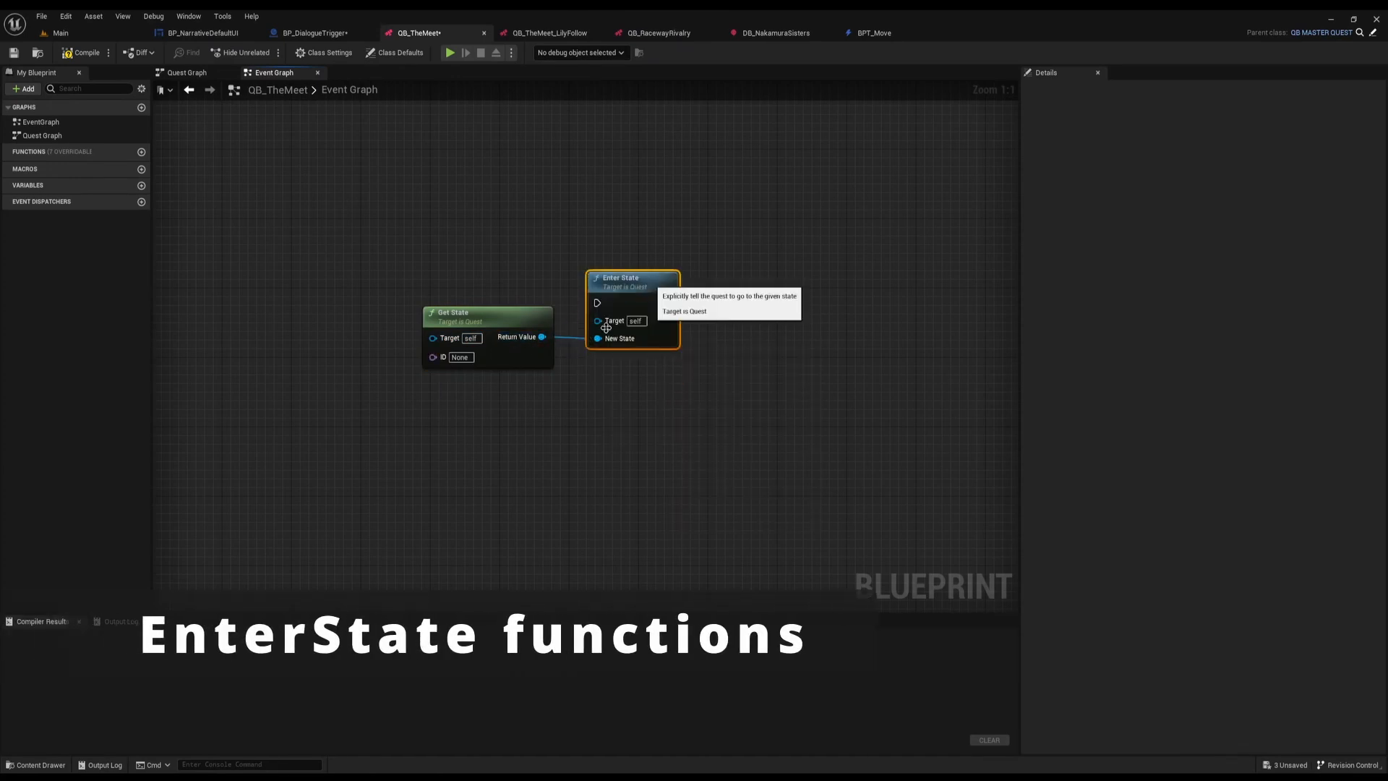
pyautogui.moveTo(894, 445)
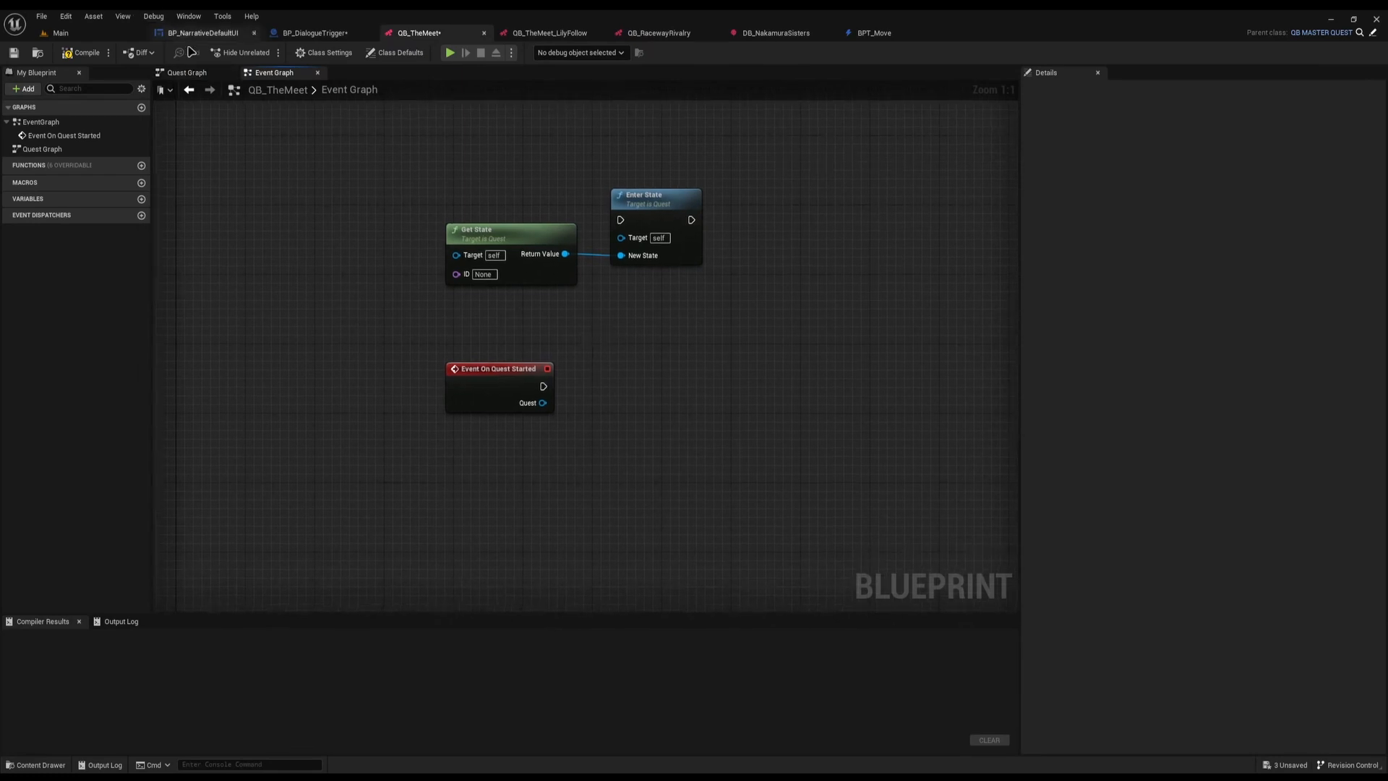
pyautogui.click(186, 72)
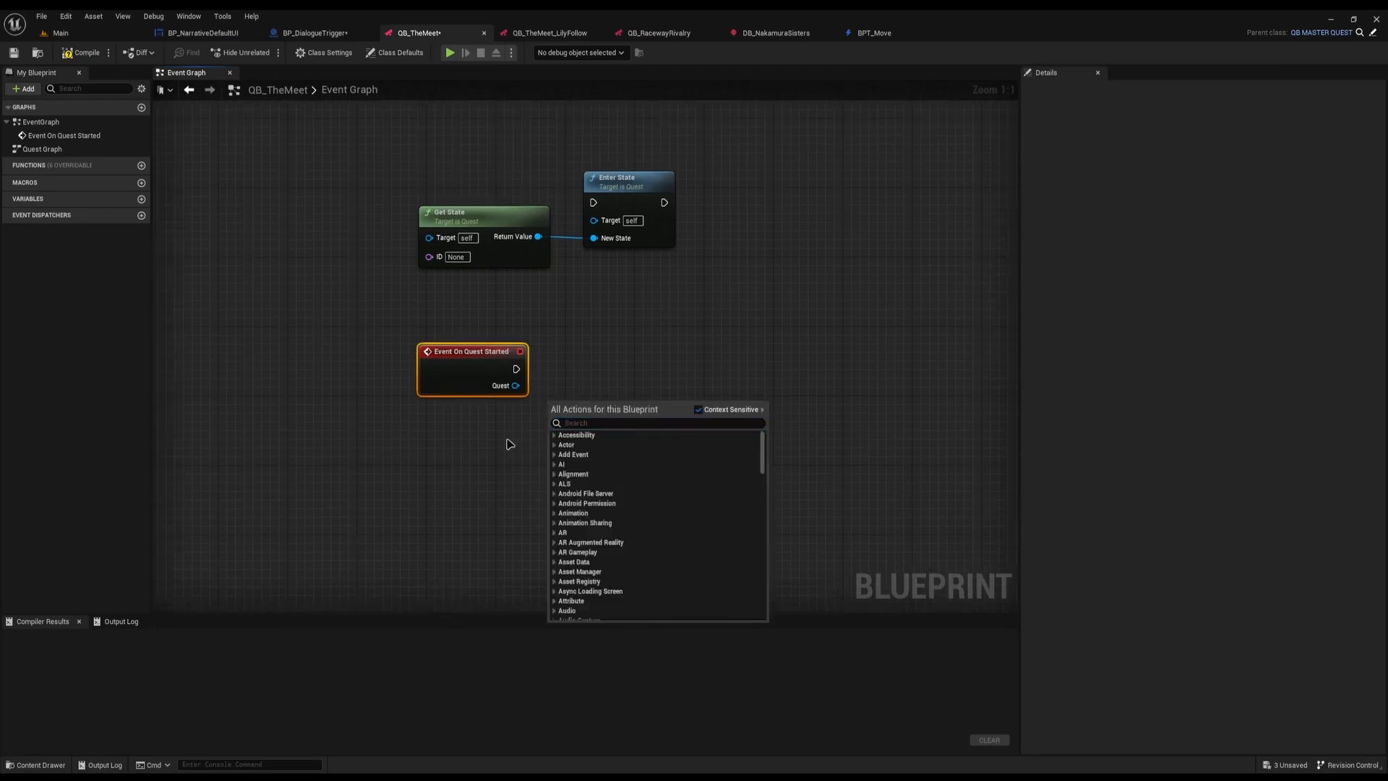
pyautogui.click(620, 303)
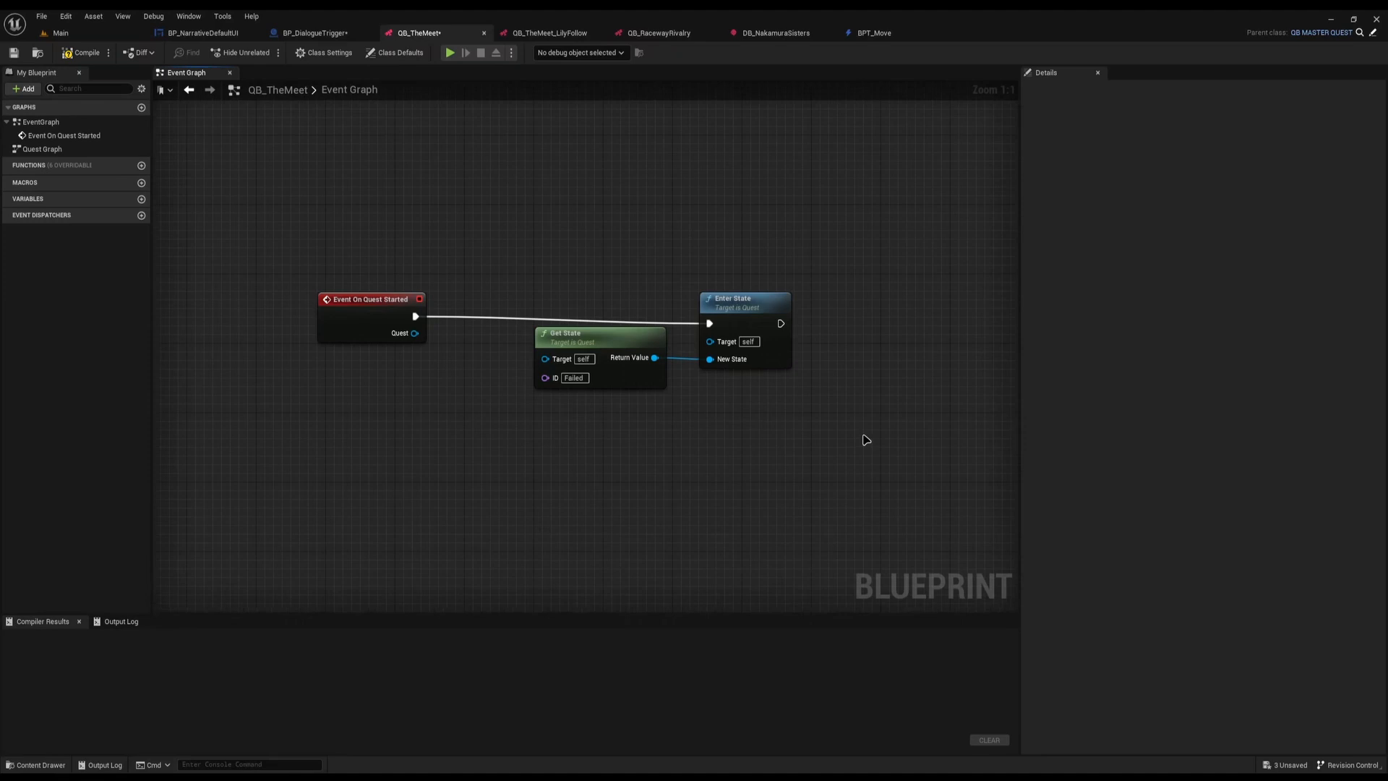
pyautogui.click(42, 149)
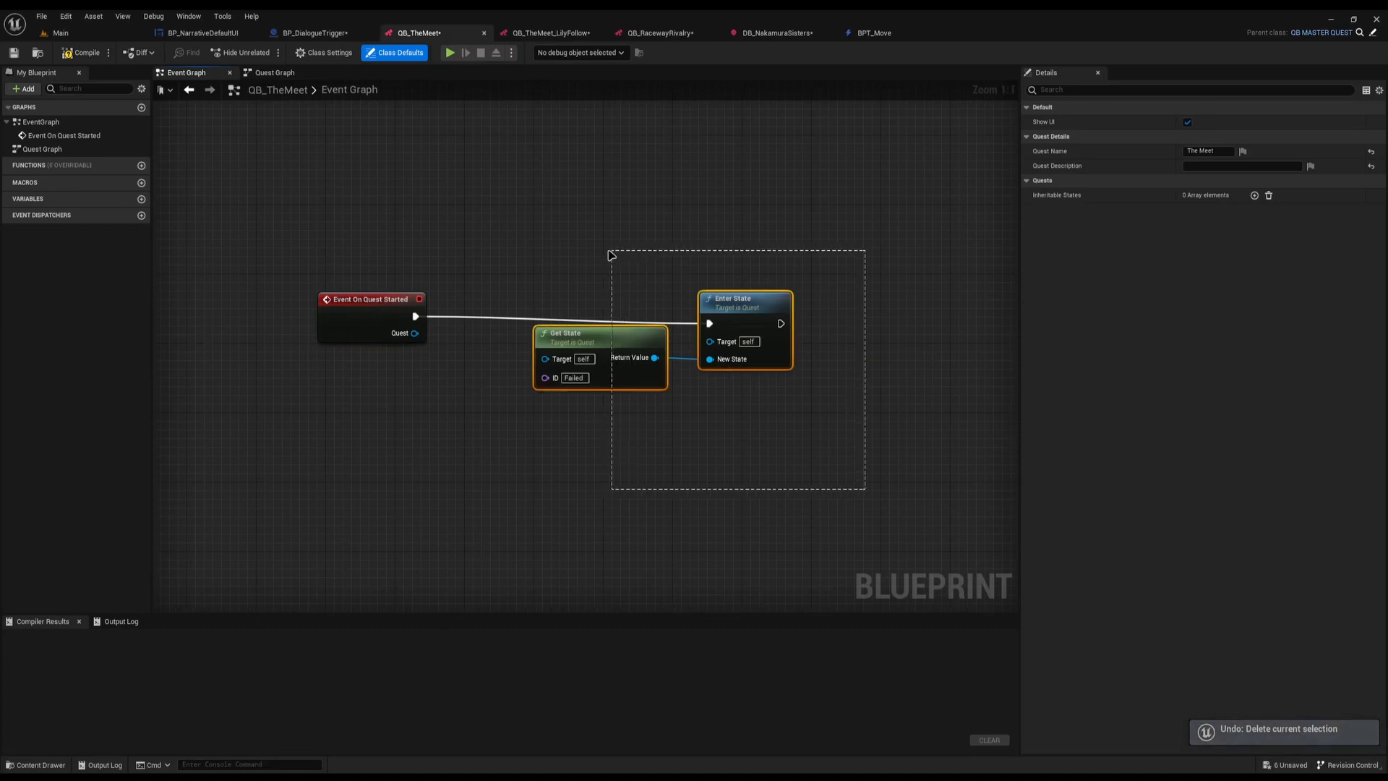
# Step: In the quest's Class Defaults, add an Inheritable States entry and remove it again, leaving the list empty
pyautogui.click(275, 73)
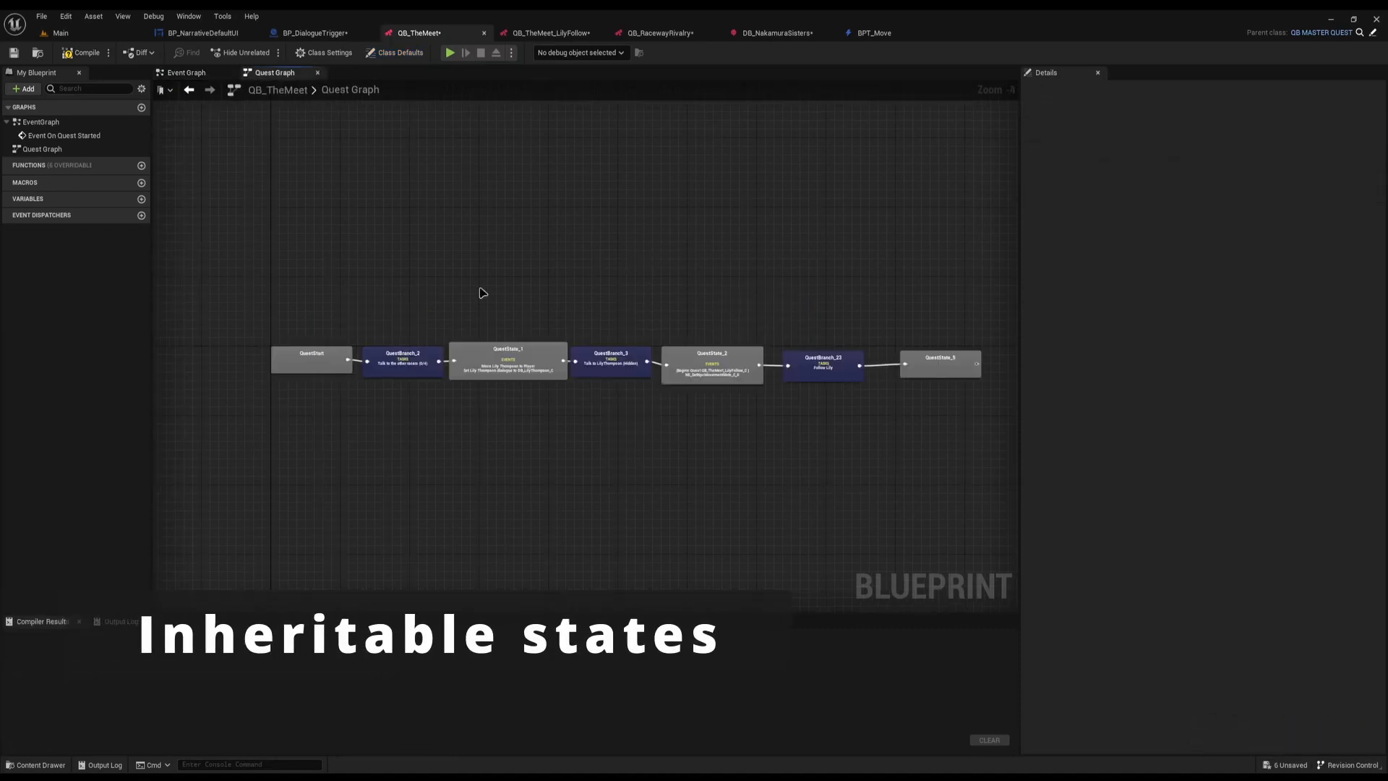
pyautogui.moveTo(392, 373)
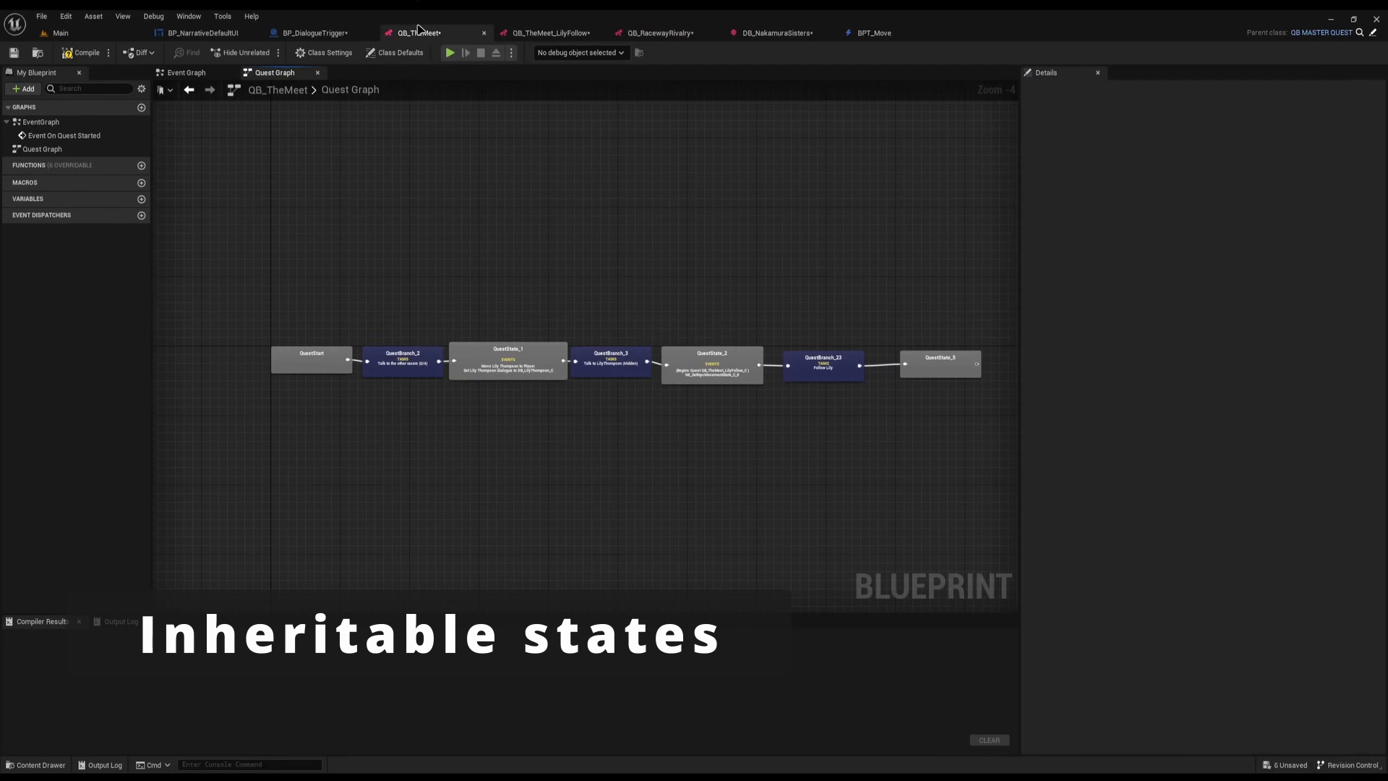
pyautogui.click(394, 53)
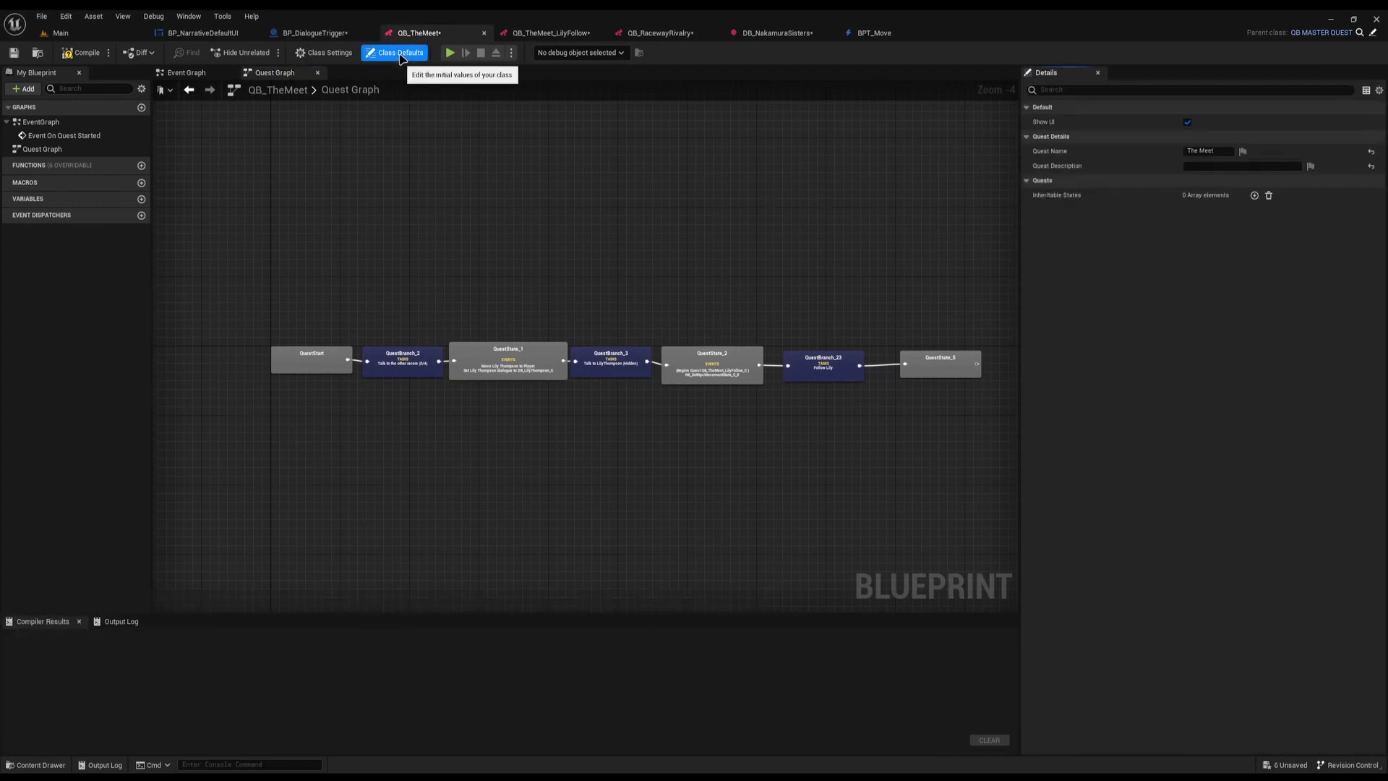
pyautogui.moveTo(425, 60)
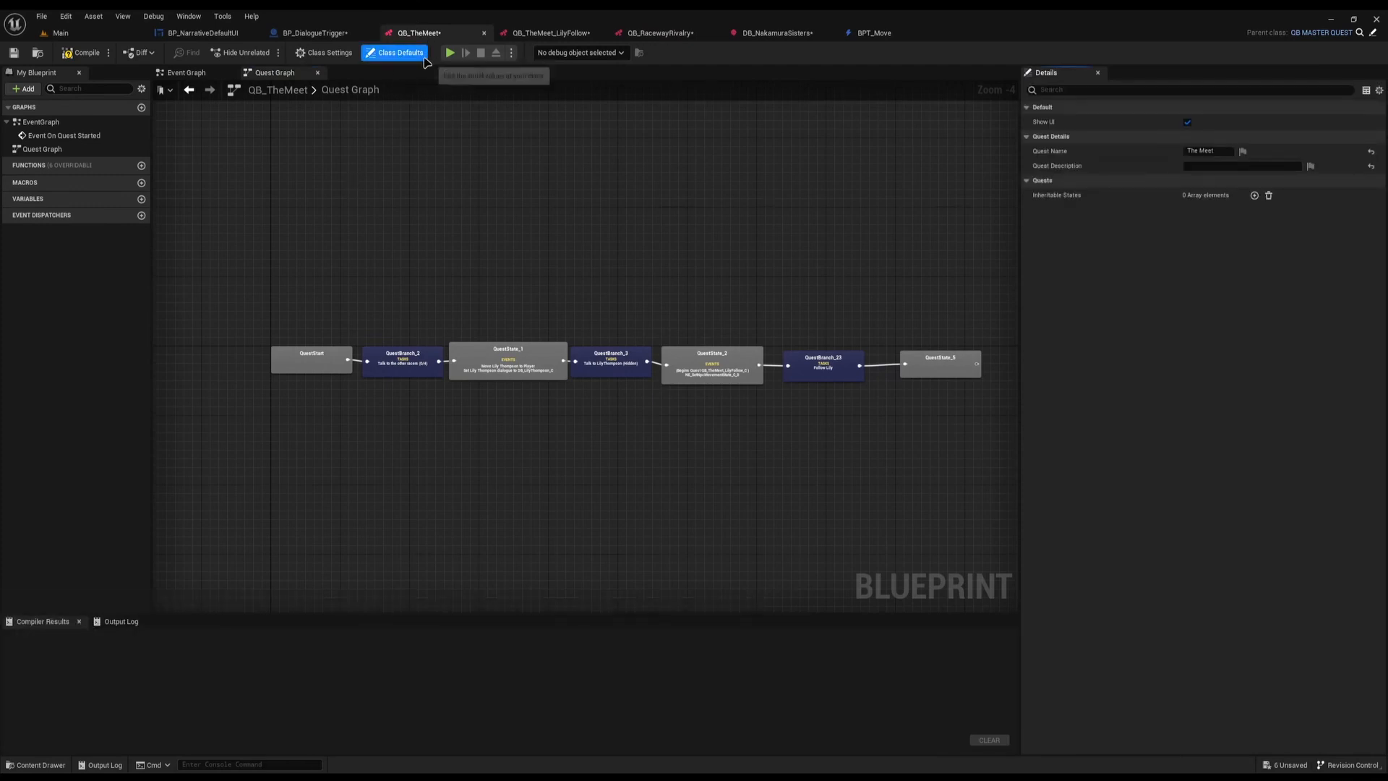
pyautogui.moveTo(1056, 196)
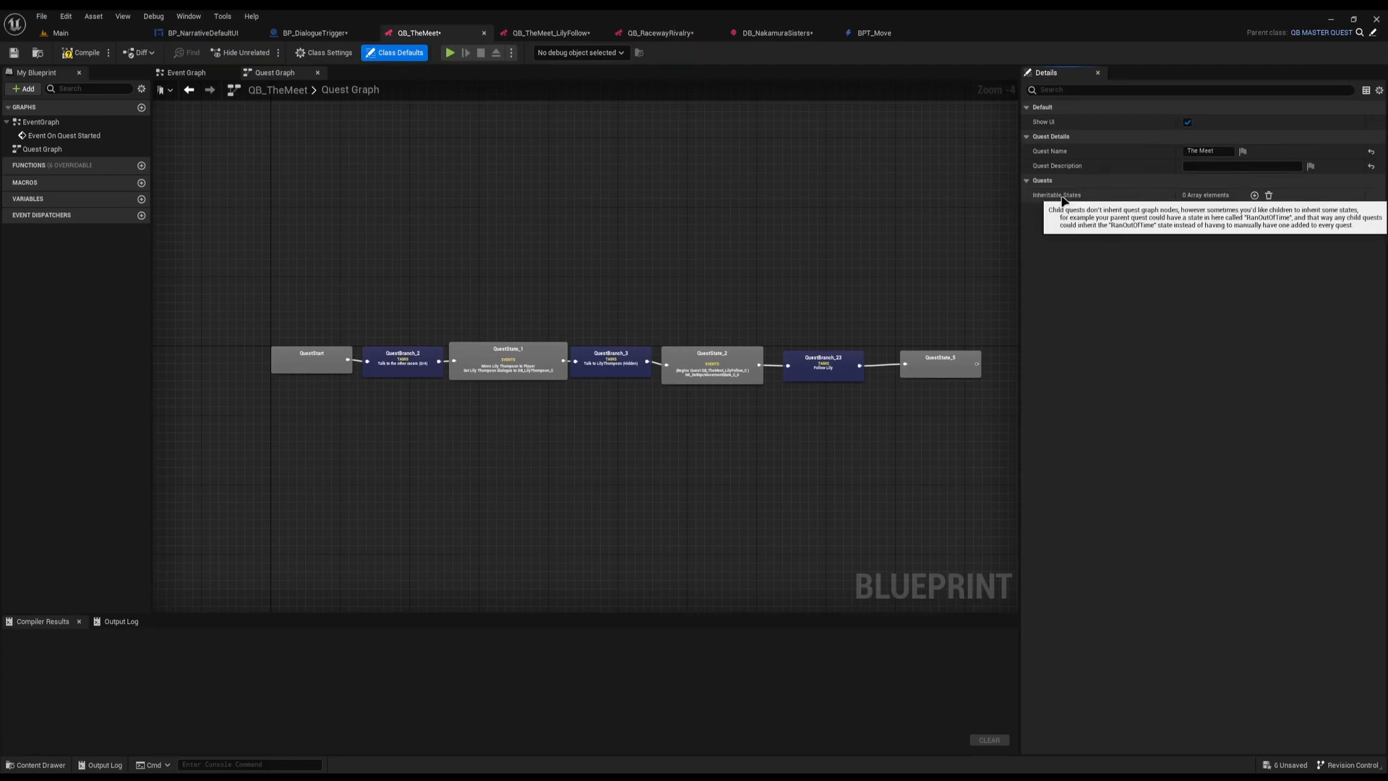
pyautogui.click(1255, 195)
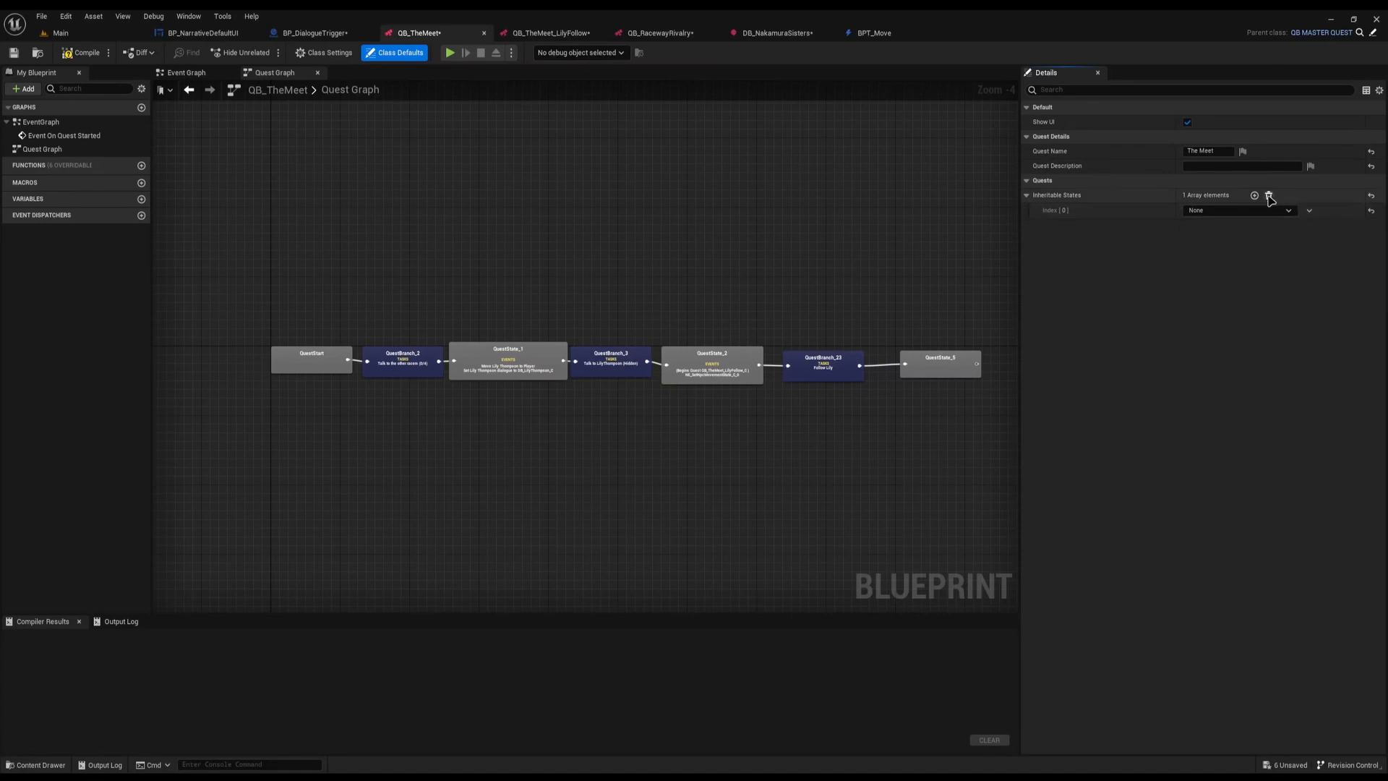
pyautogui.click(1269, 195)
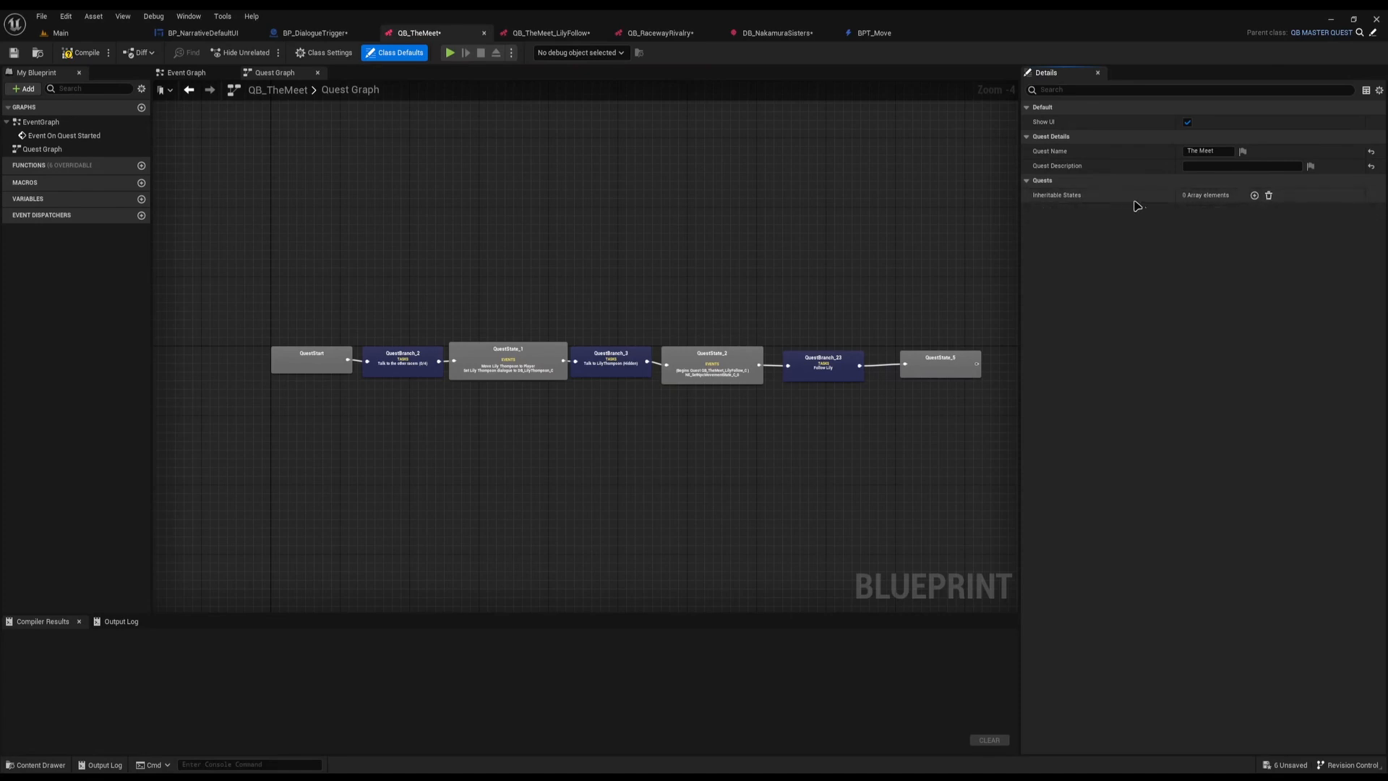
pyautogui.moveTo(1069, 215)
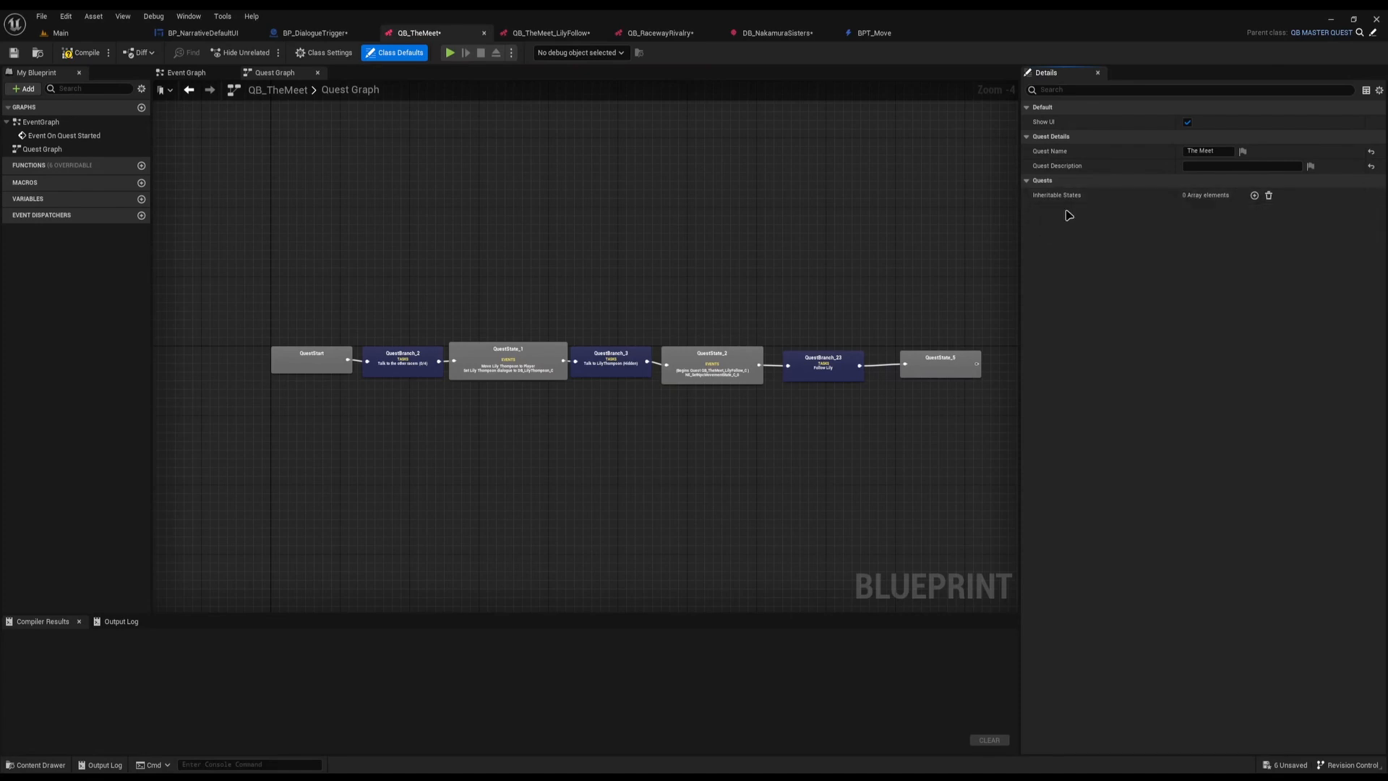
pyautogui.moveTo(1056, 195)
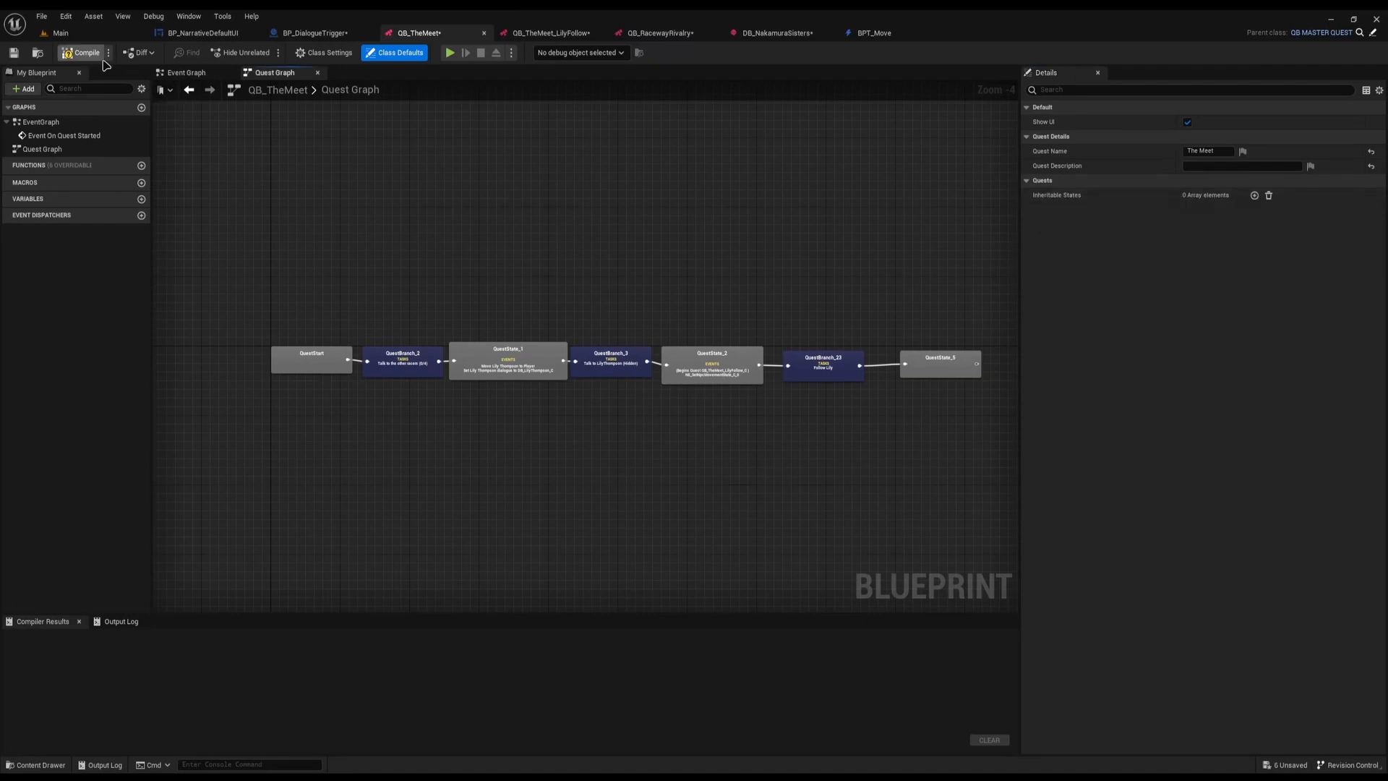
# Step: Compile the quest and browse BP_NarrativeDefaultUI's event graph to its Dialogue hide/show section
pyautogui.click(202, 33)
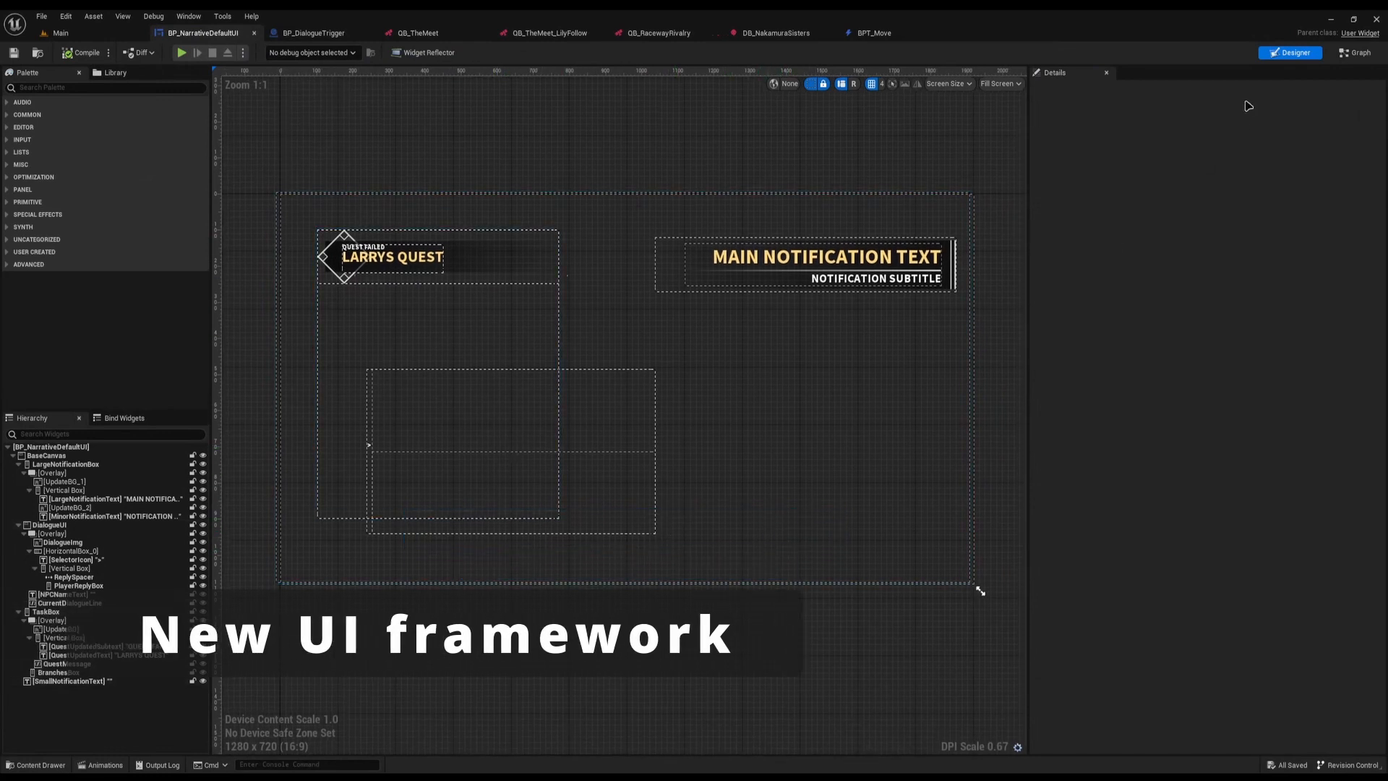
pyautogui.moveTo(1316, 42)
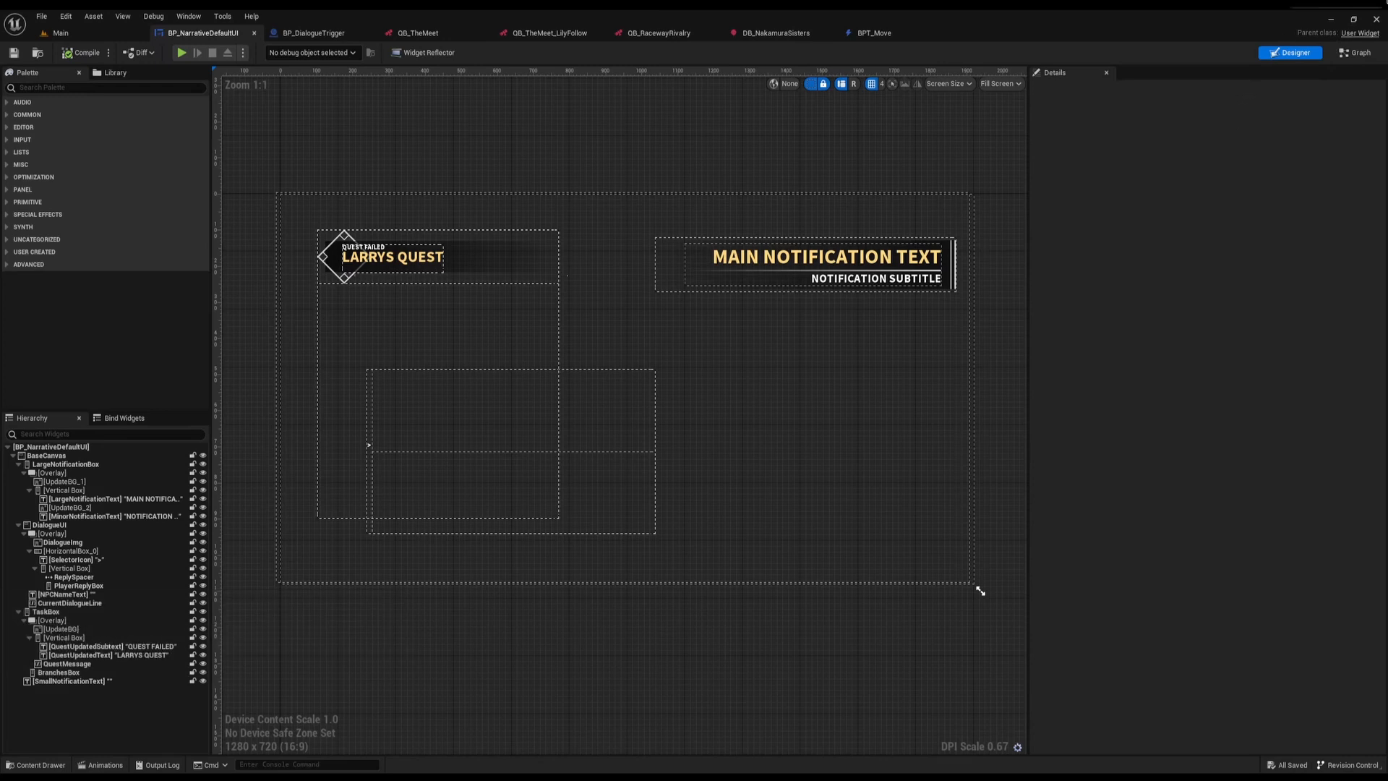
pyautogui.click(1354, 52)
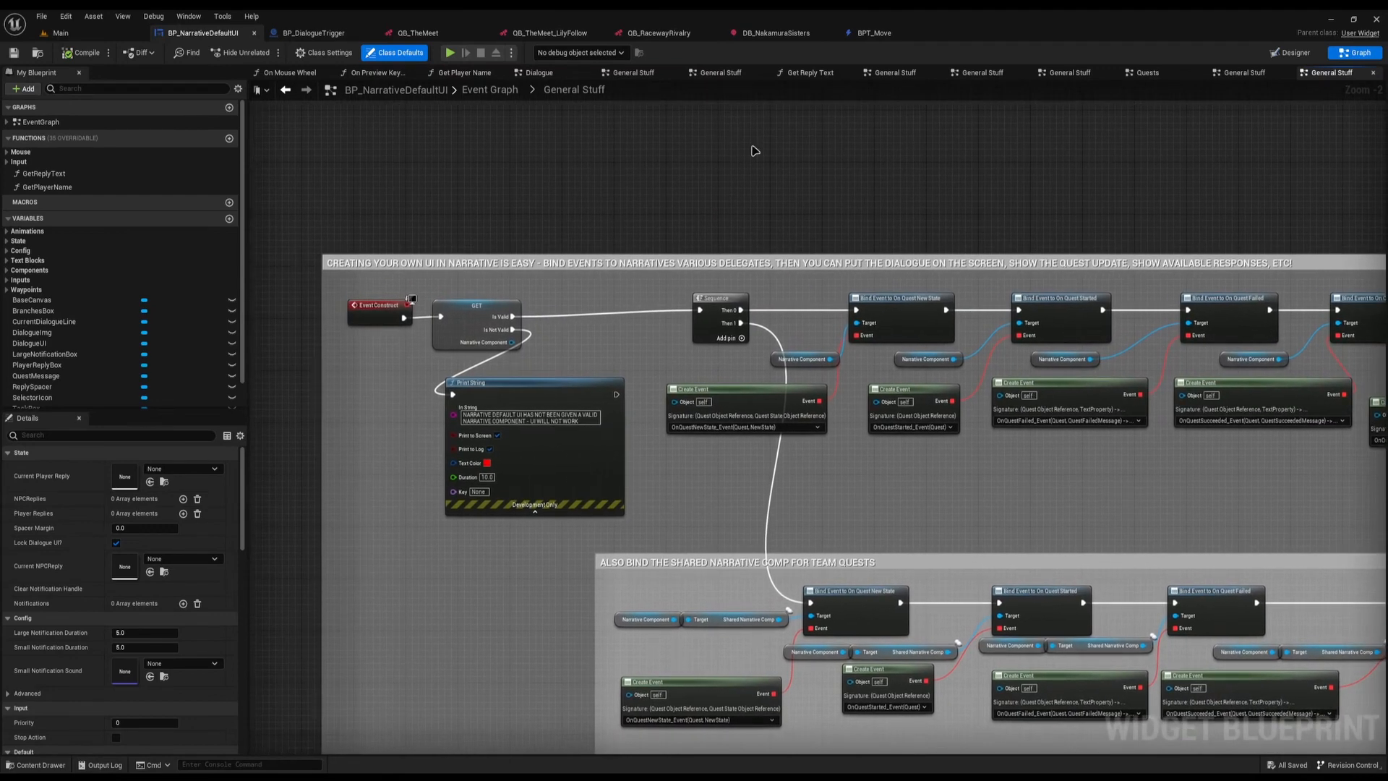
pyautogui.scroll(3)
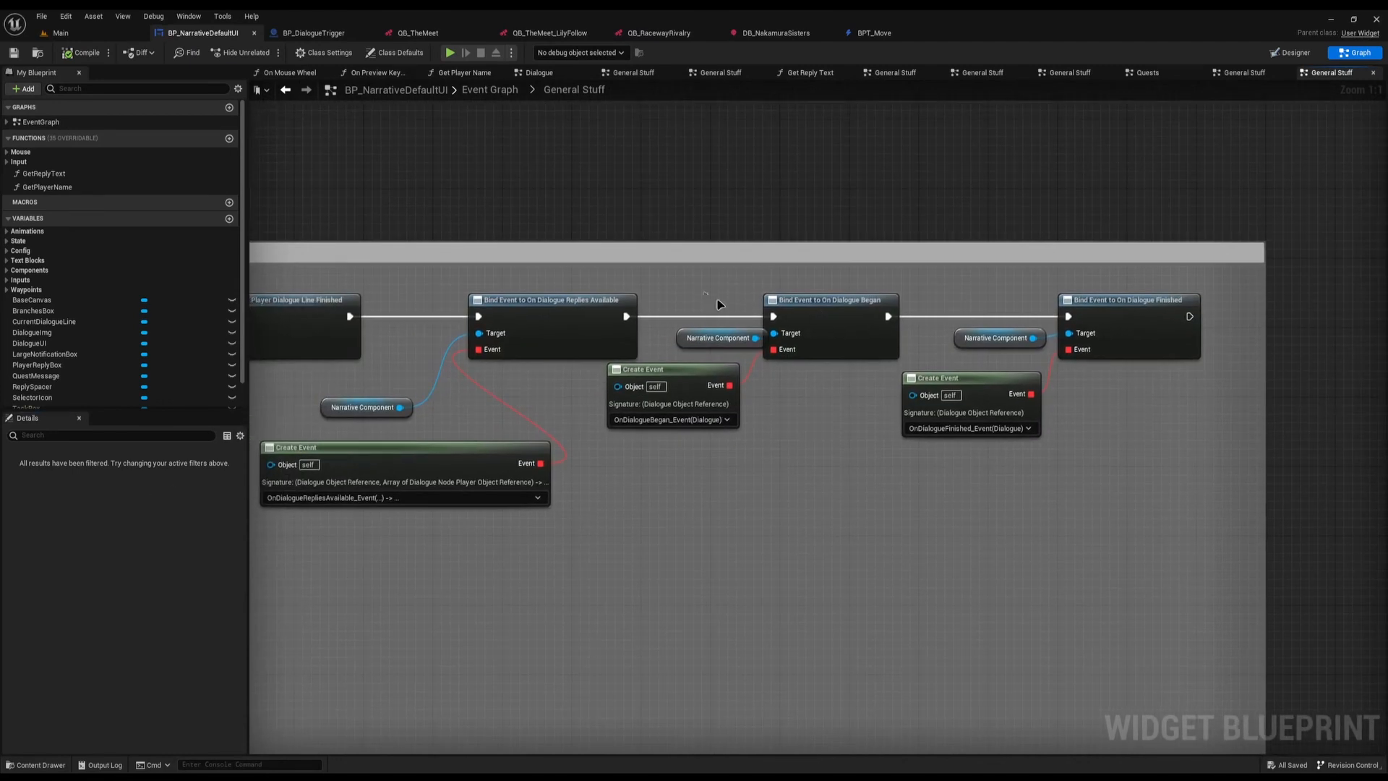
pyautogui.click(830, 301)
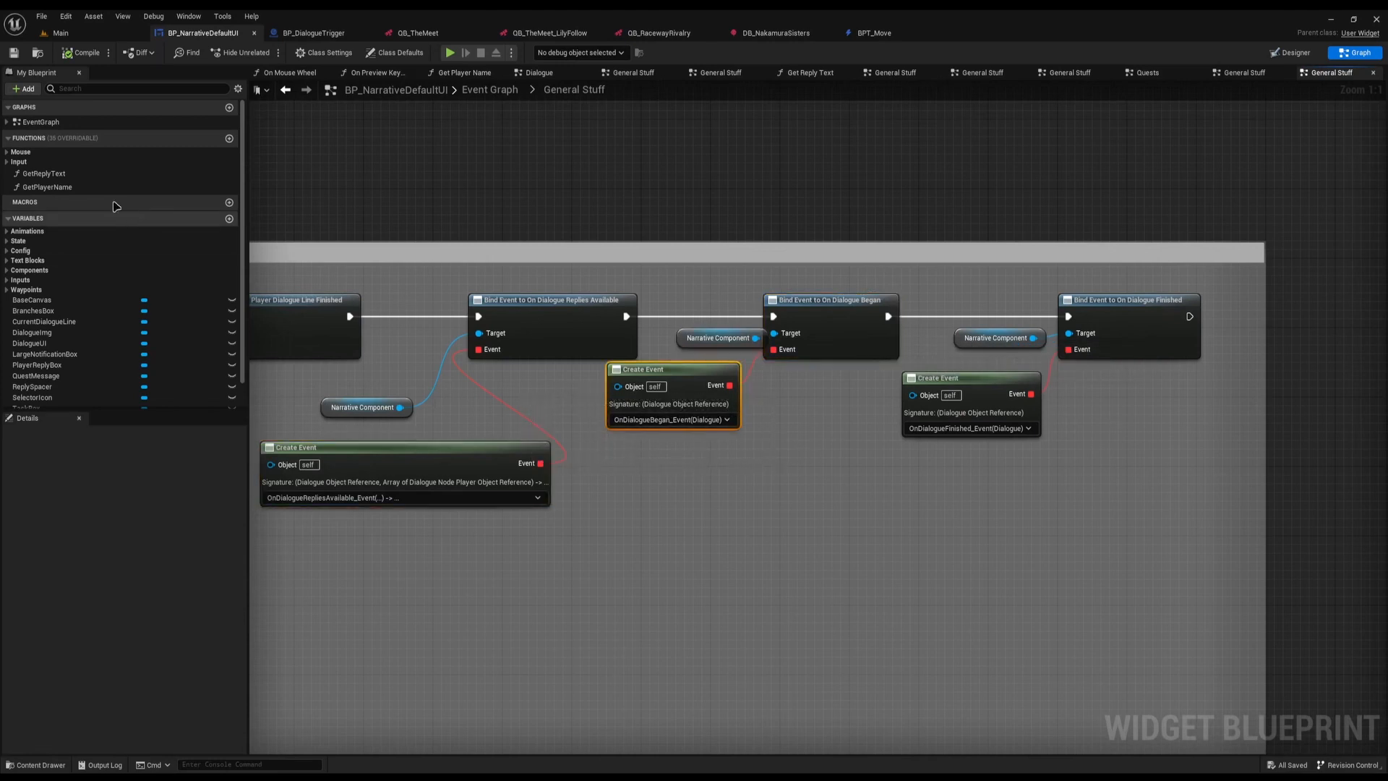
pyautogui.click(41, 136)
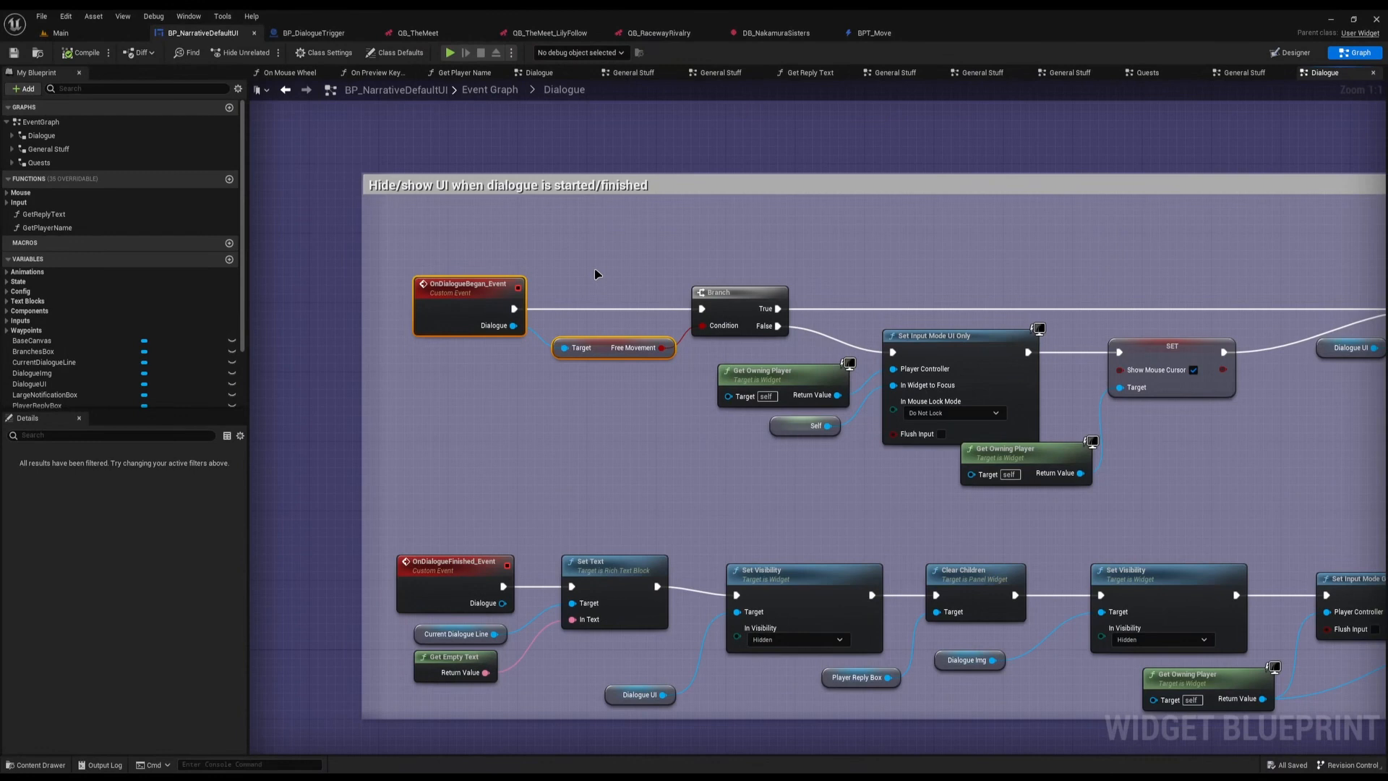
# Step: Enable Add Waypoint on The Meet's go-to-location task and play-test to see the quest-updated notice
pyautogui.click(409, 33)
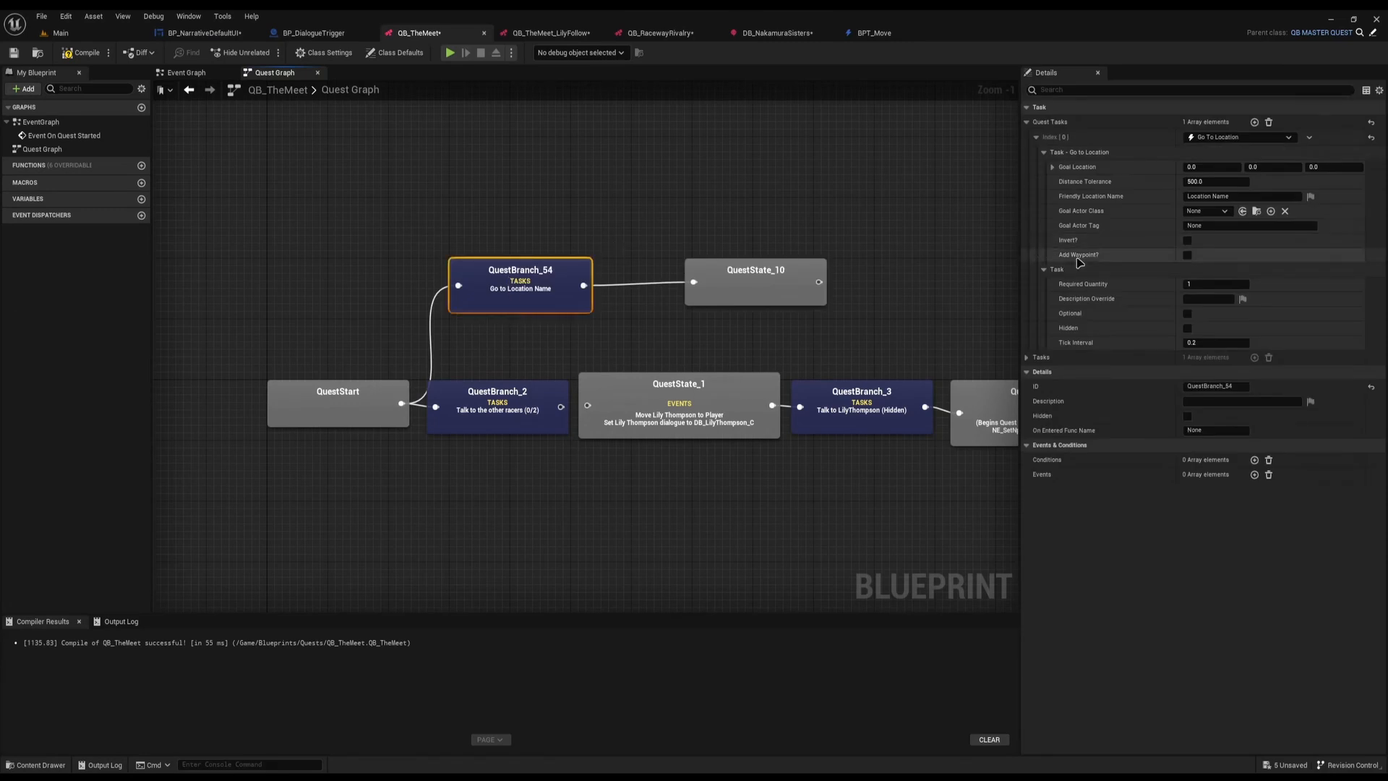
pyautogui.moveTo(1079, 257)
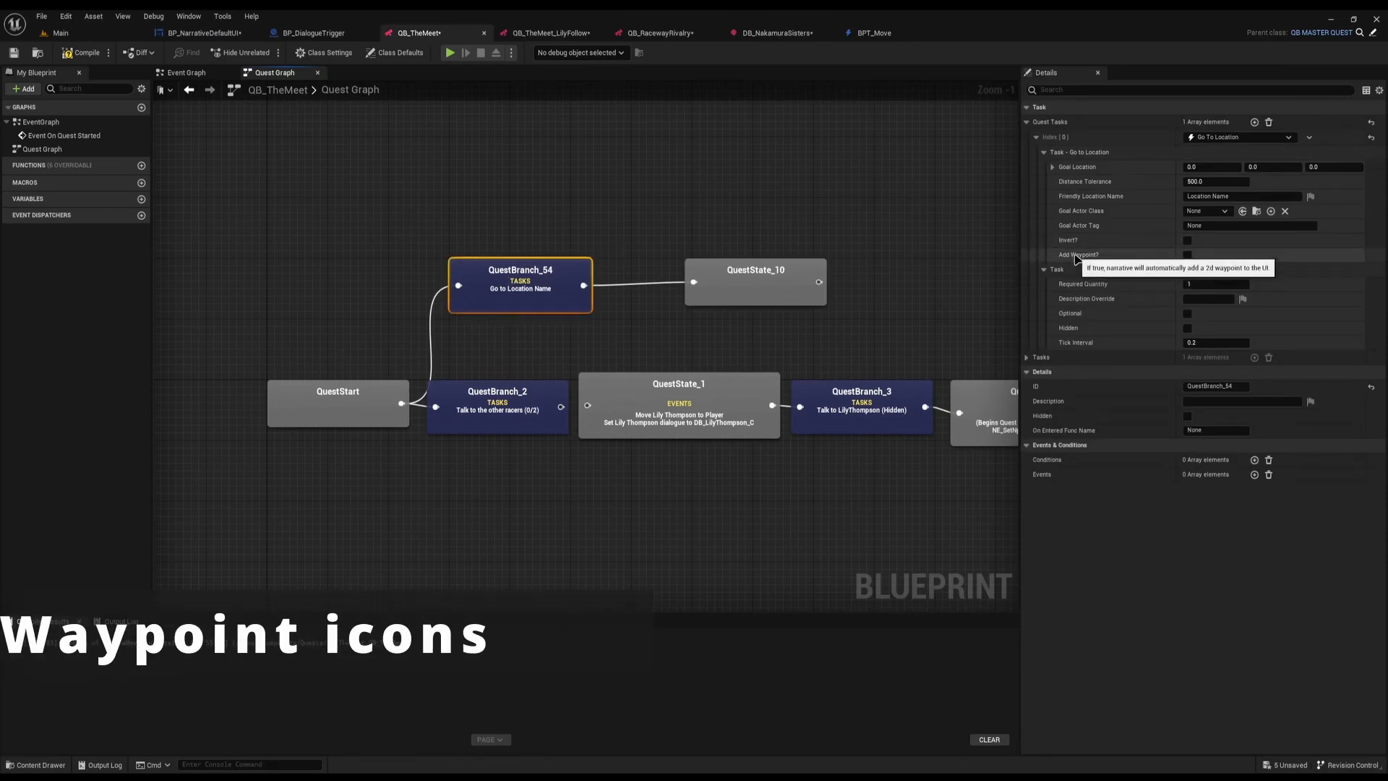
pyautogui.click(1189, 254)
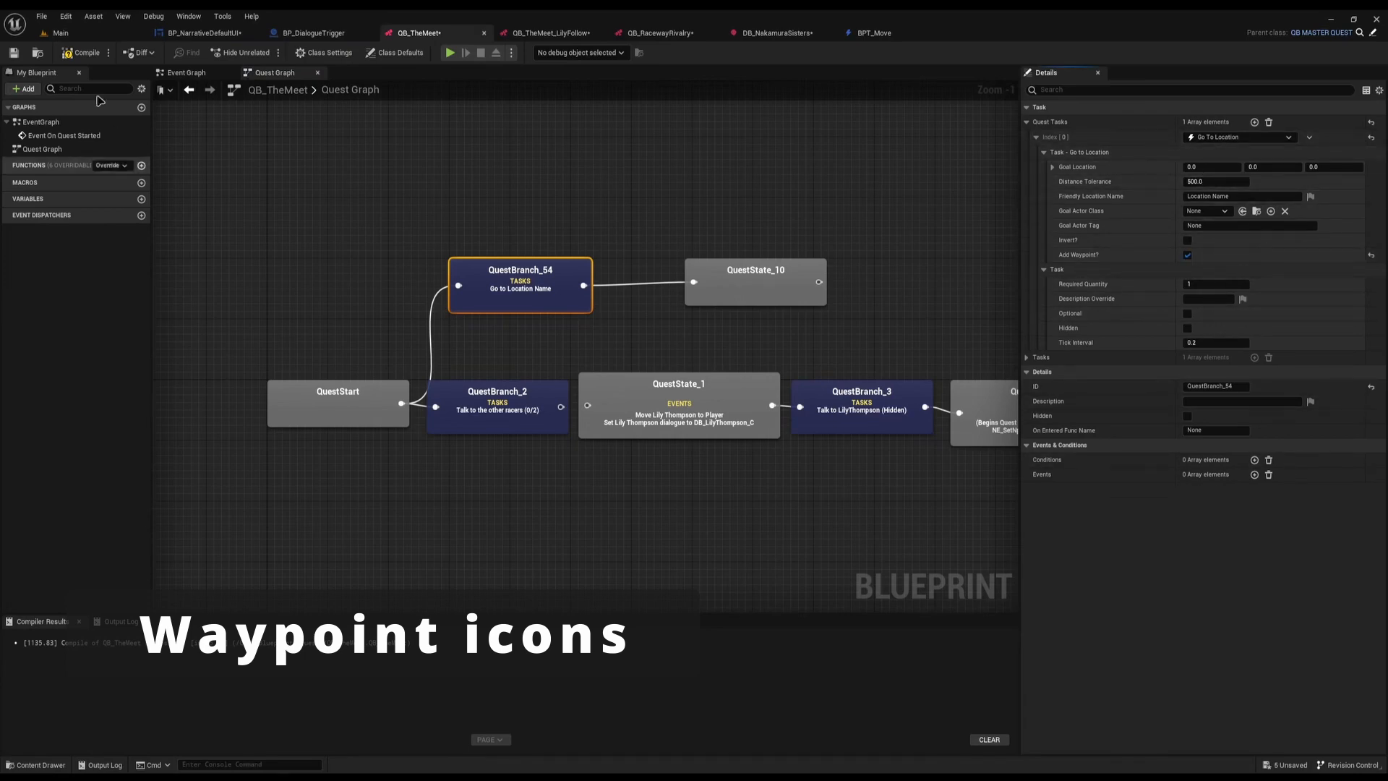
pyautogui.click(448, 52)
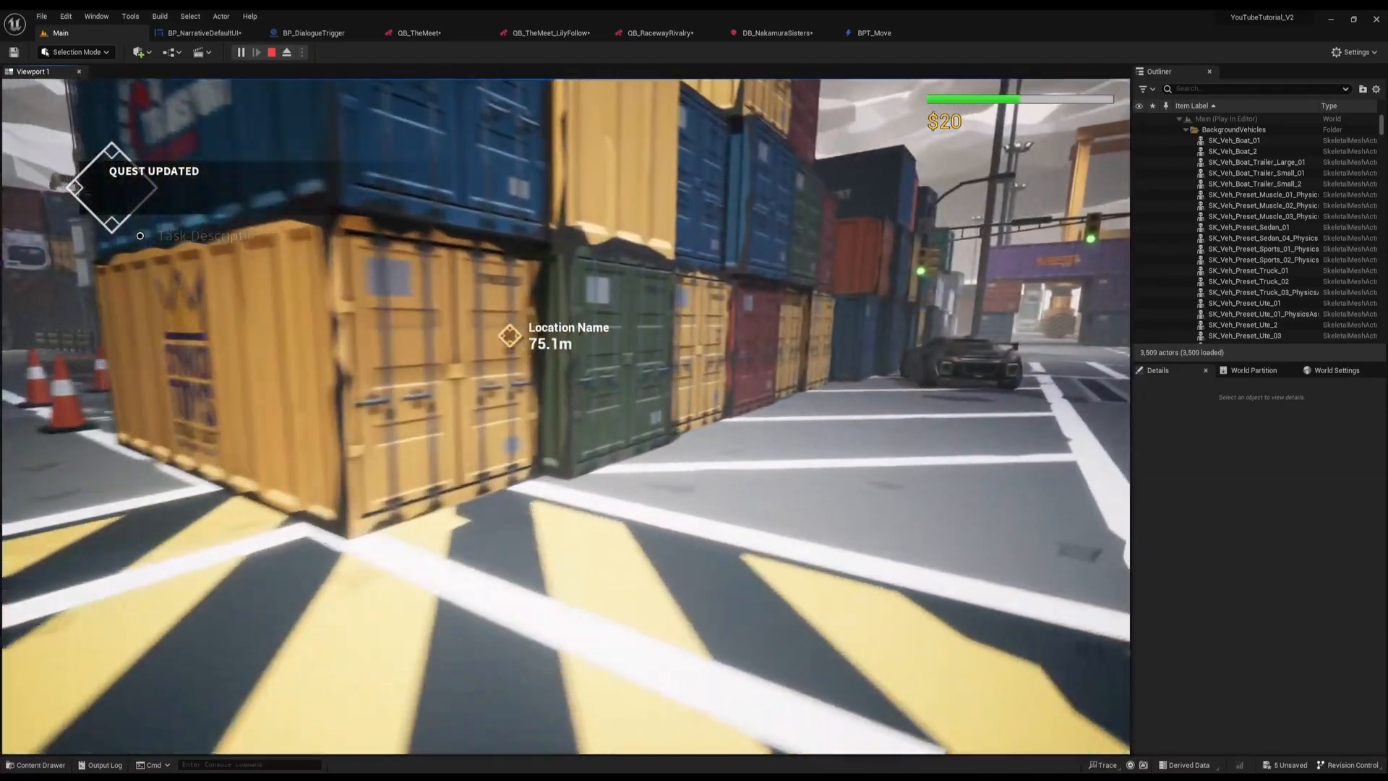
pyautogui.click(272, 52)
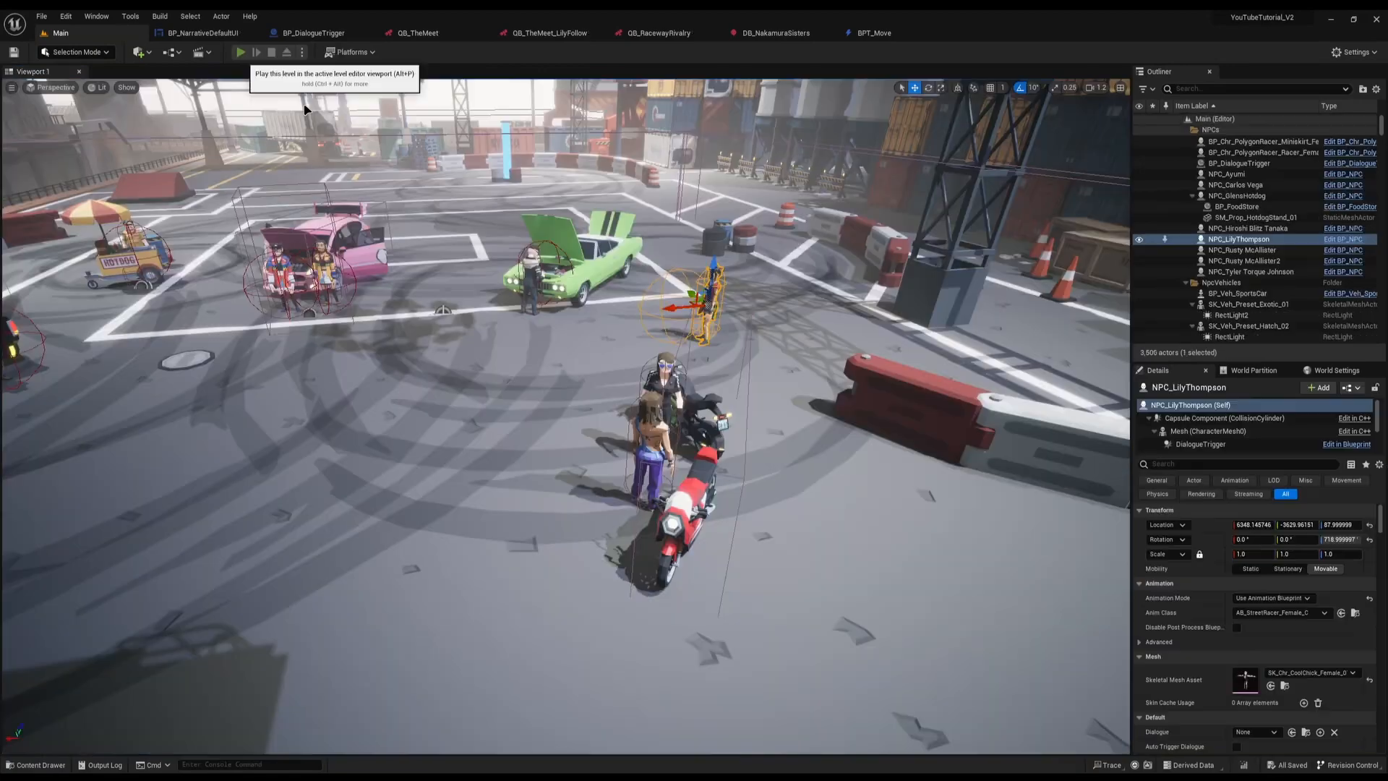
pyautogui.click(254, 53)
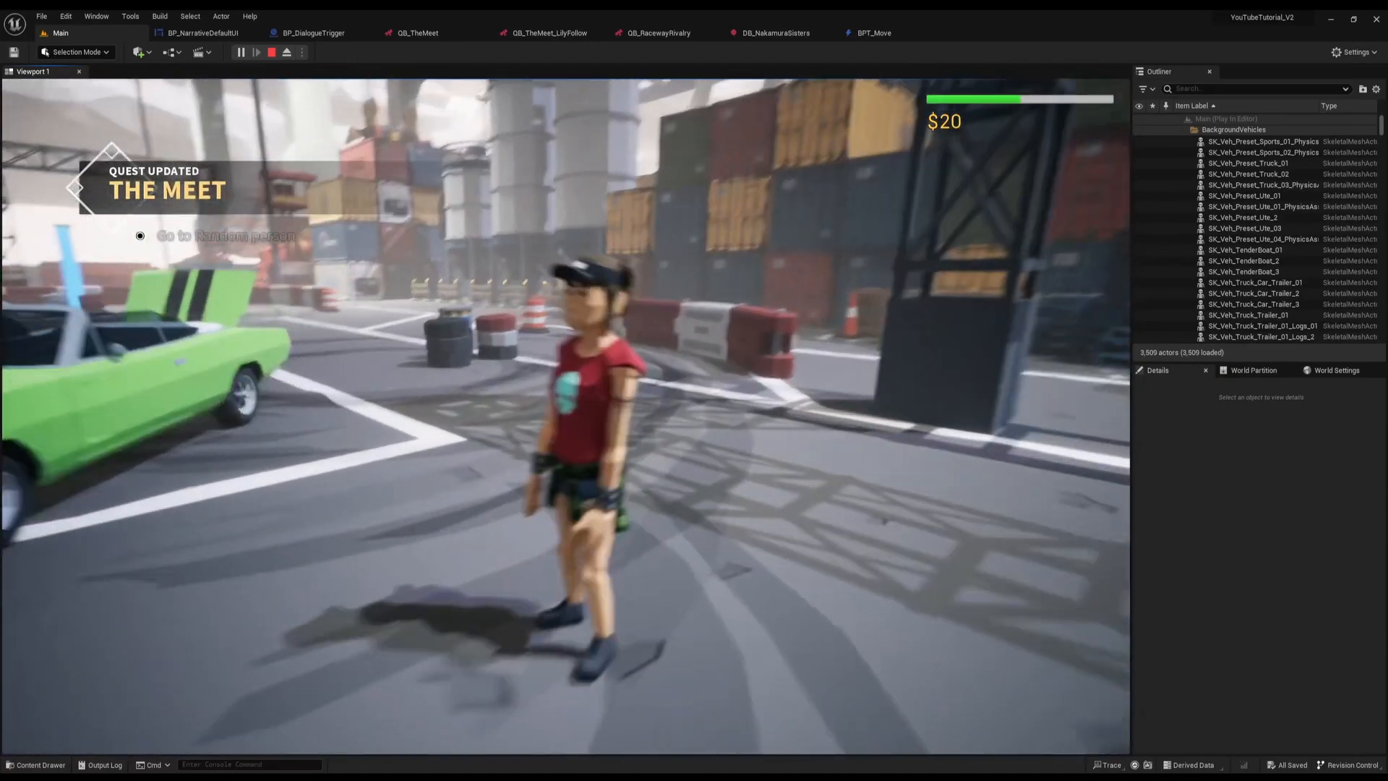
# Step: Give the Go to Random person task a waypoint and description '<Narrative.Emphasis>Test</>', then compile
pyautogui.click(416, 33)
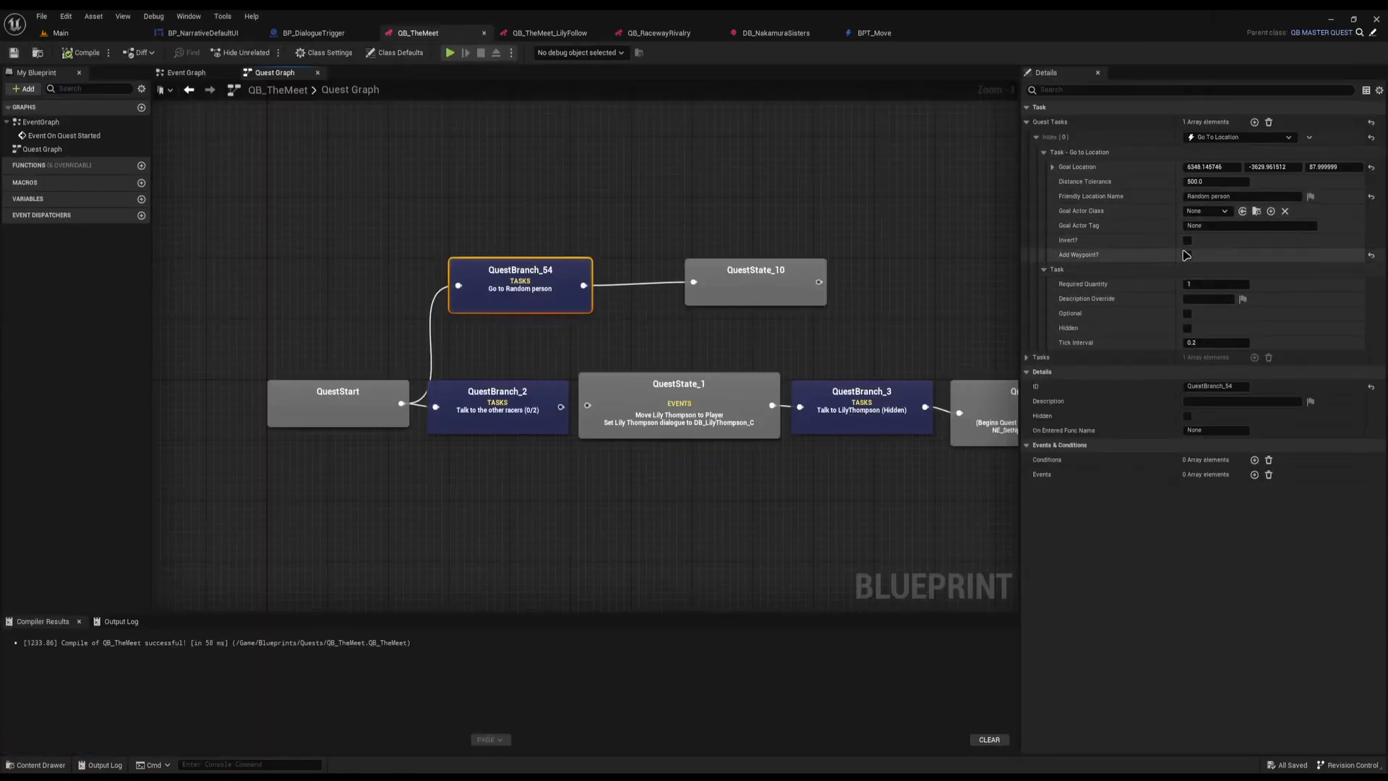
pyautogui.click(1189, 254)
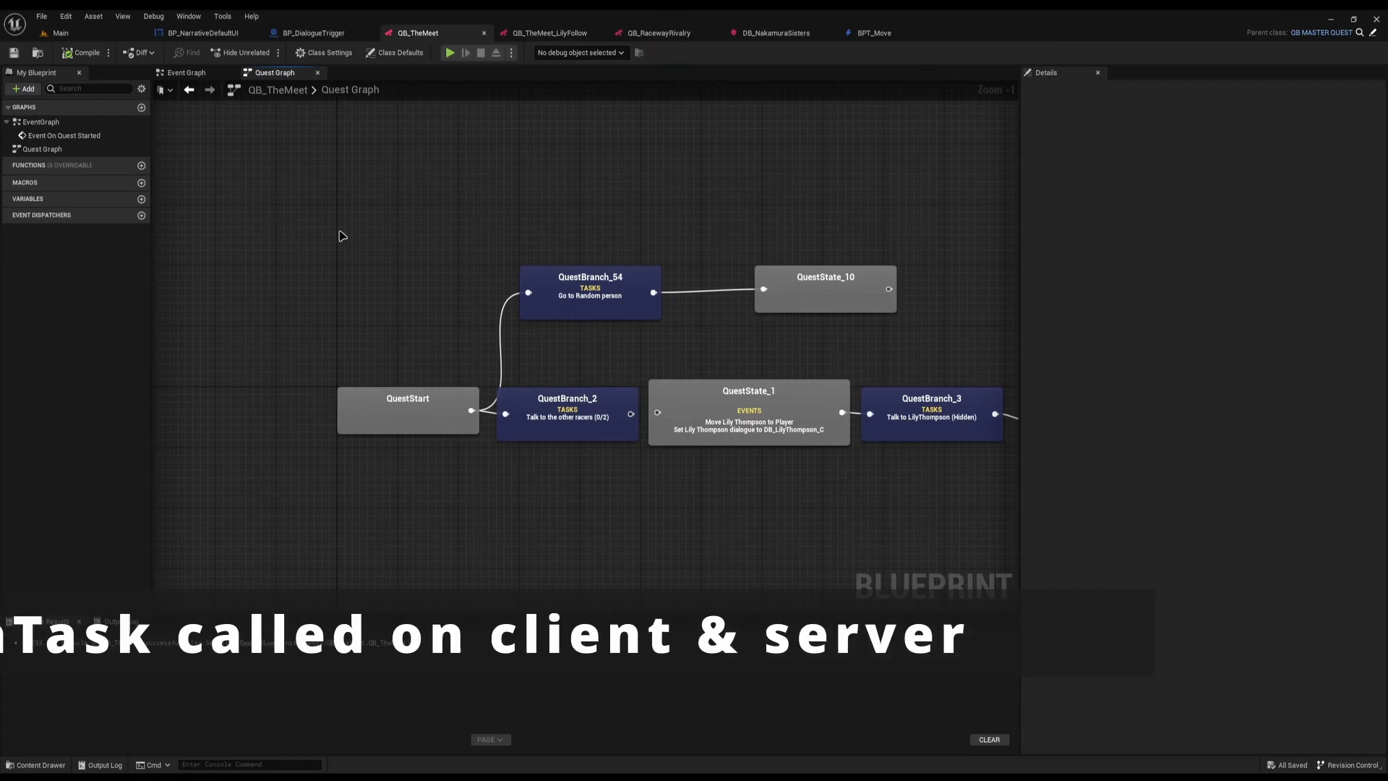
pyautogui.click(589, 292)
pyautogui.write('<Narrative.Emphasis>Test</>')
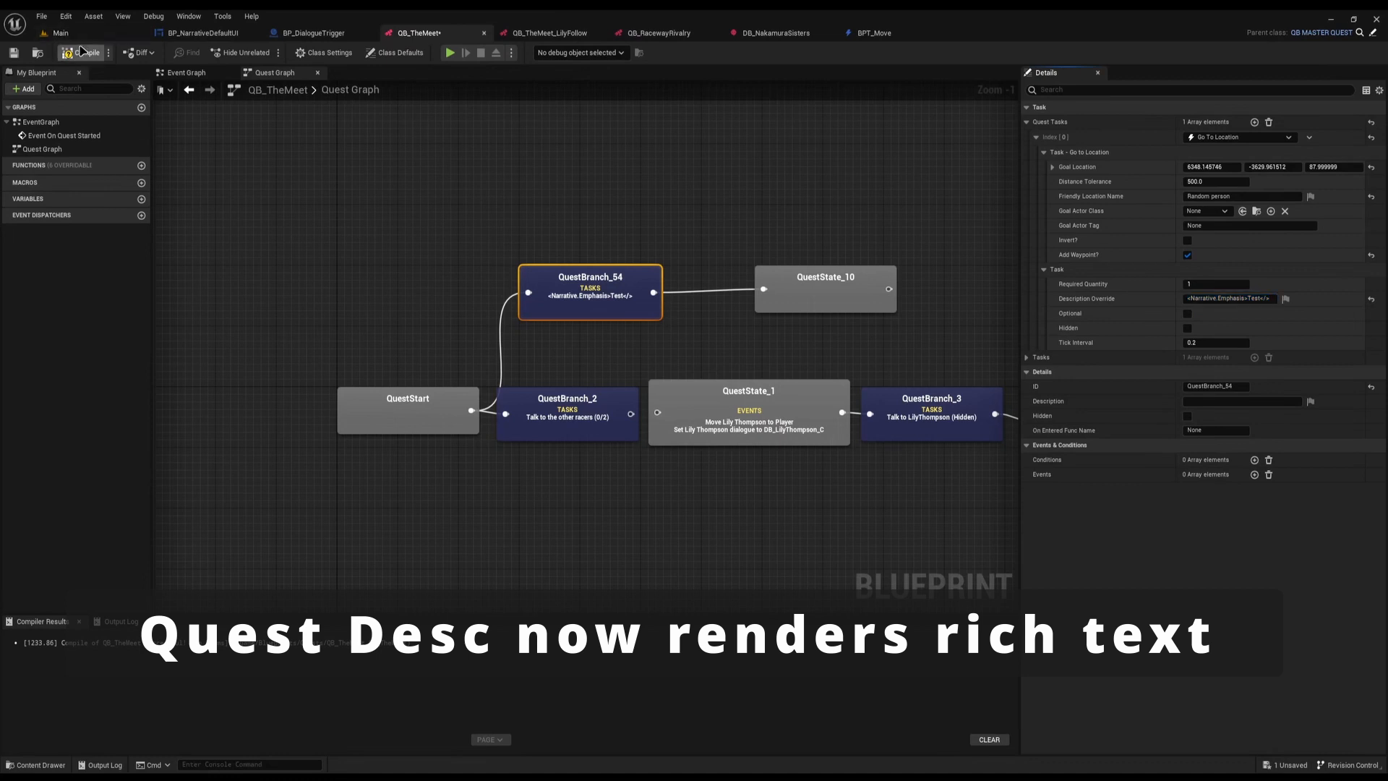
pyautogui.click(448, 52)
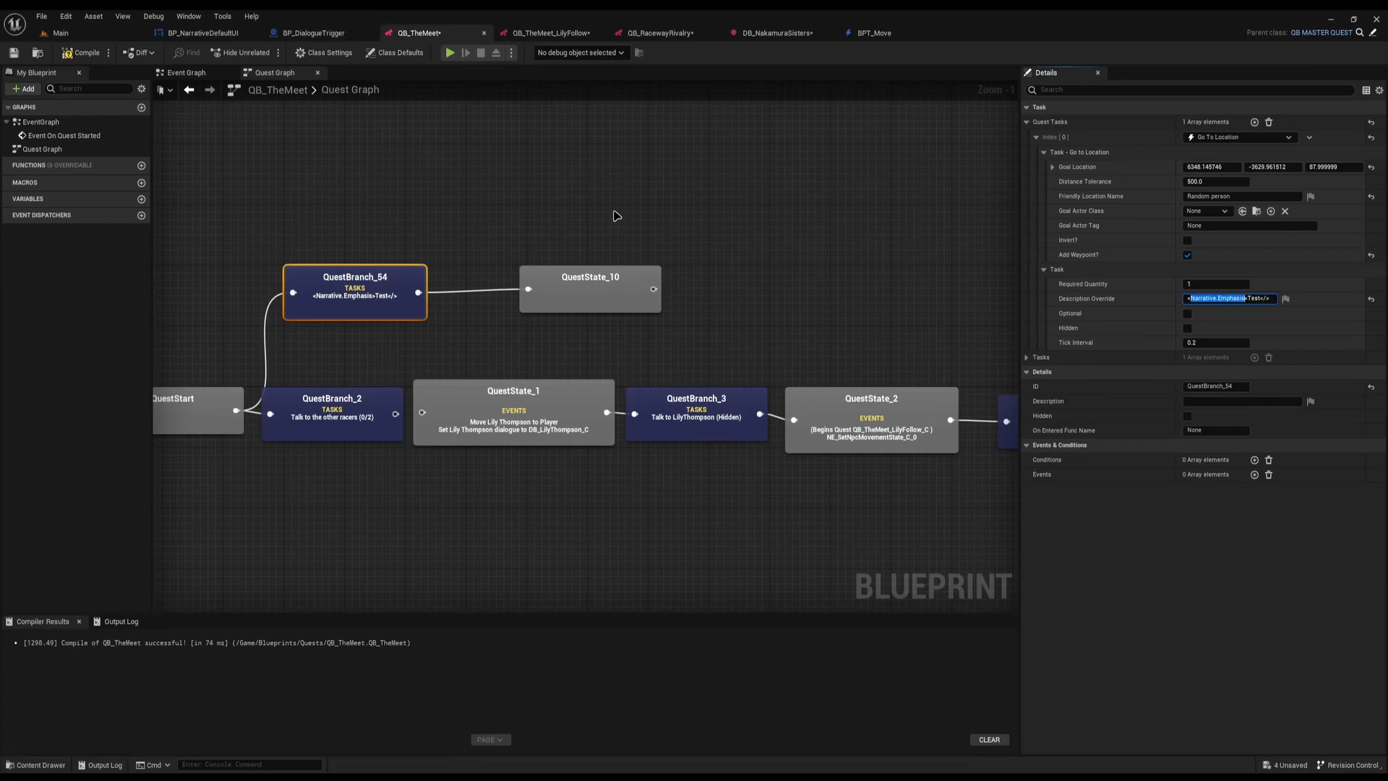
# Step: Compare the QB_TheMeet branch activation event with the Nakamura Sisters dialogue node-started event
pyautogui.click(775, 34)
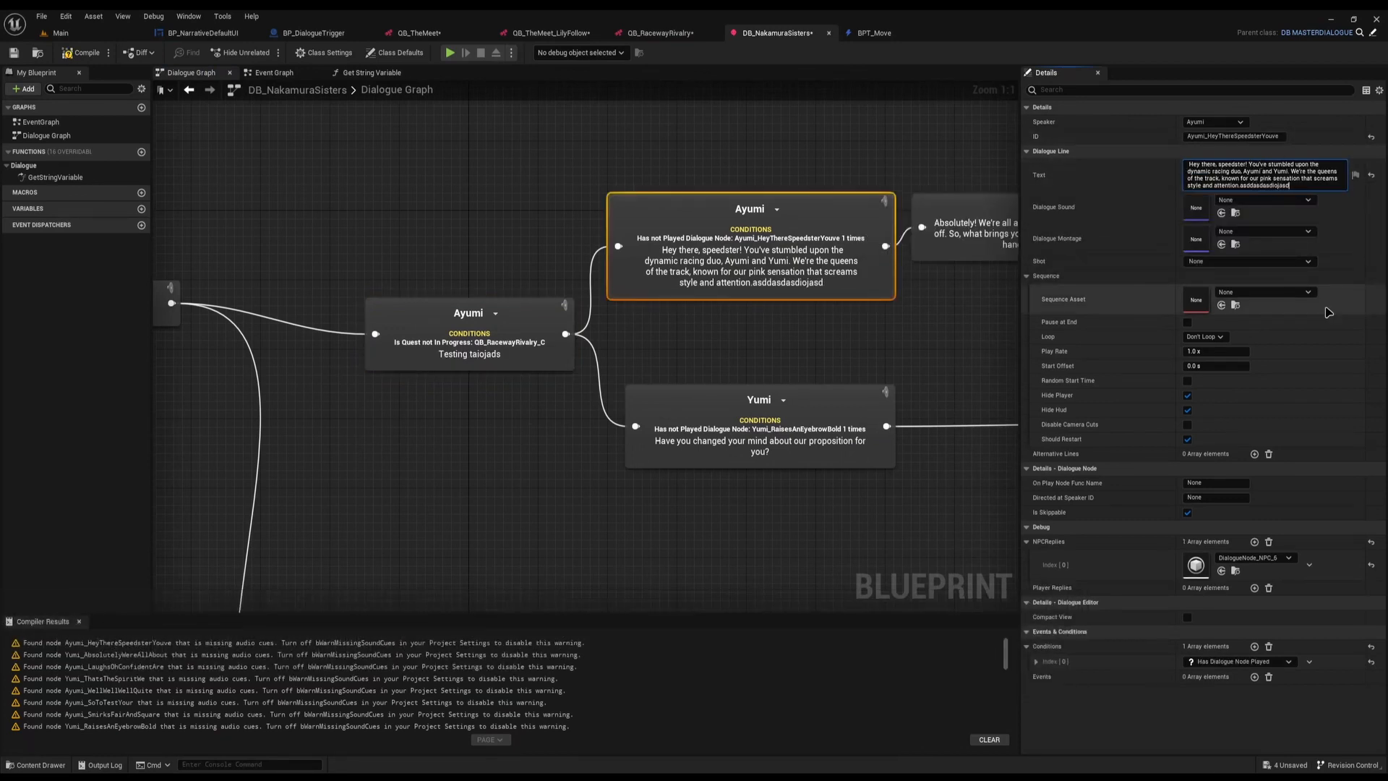
pyautogui.click(416, 33)
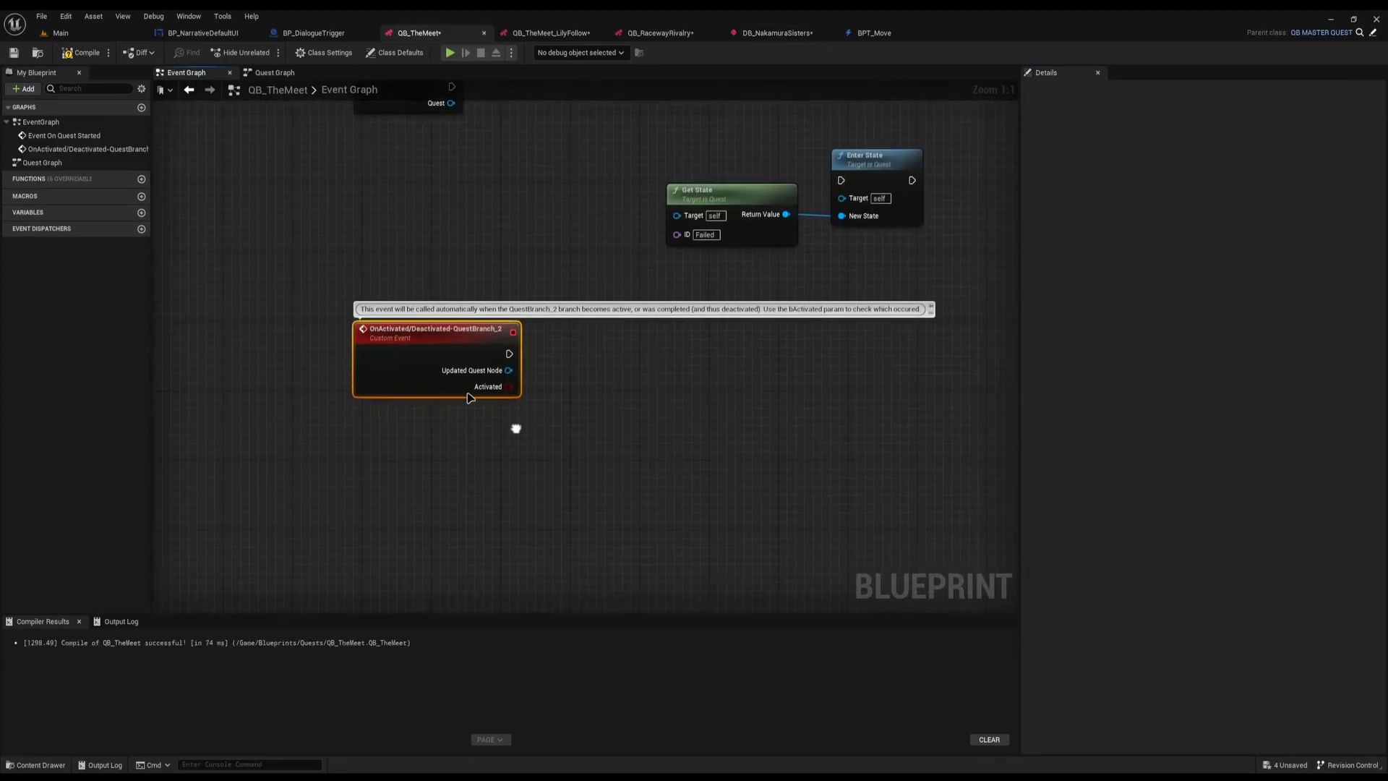
pyautogui.click(775, 33)
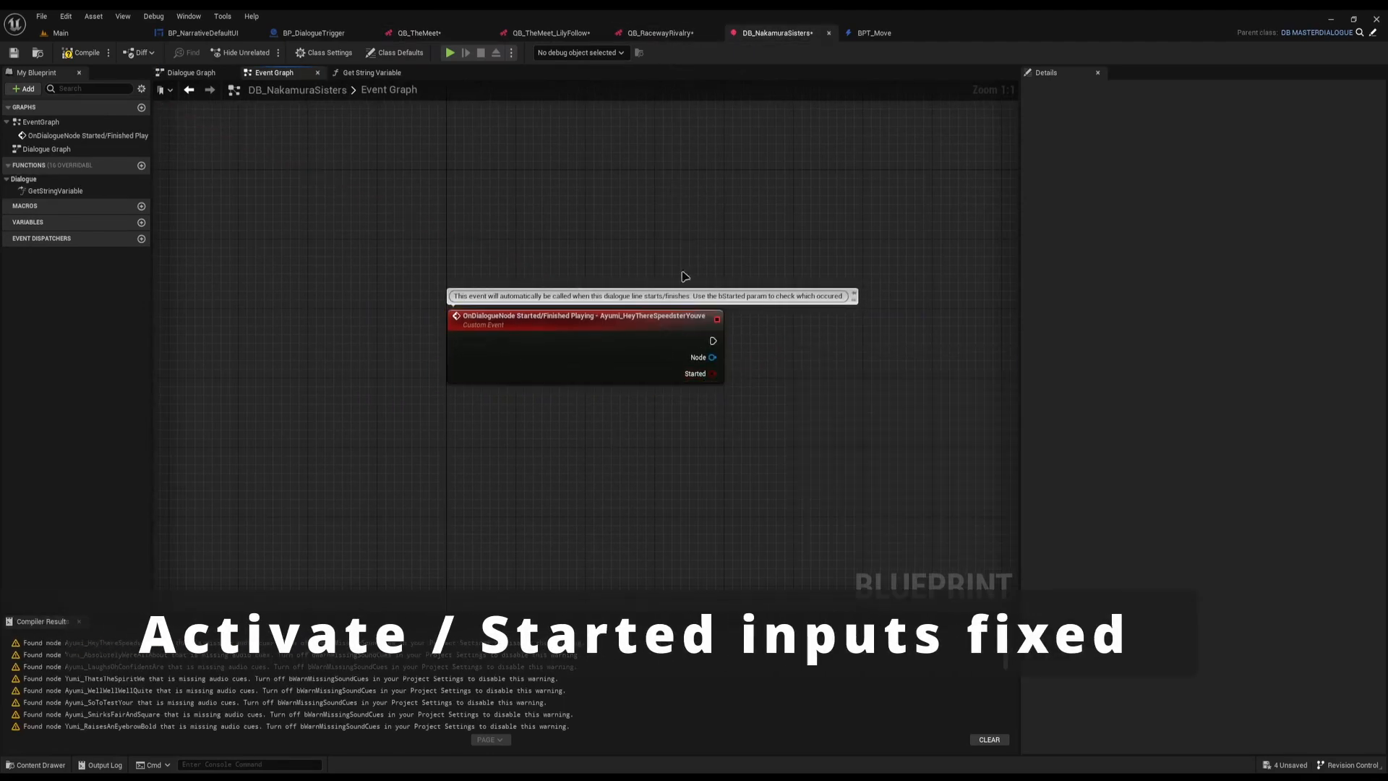
pyautogui.moveTo(812, 473)
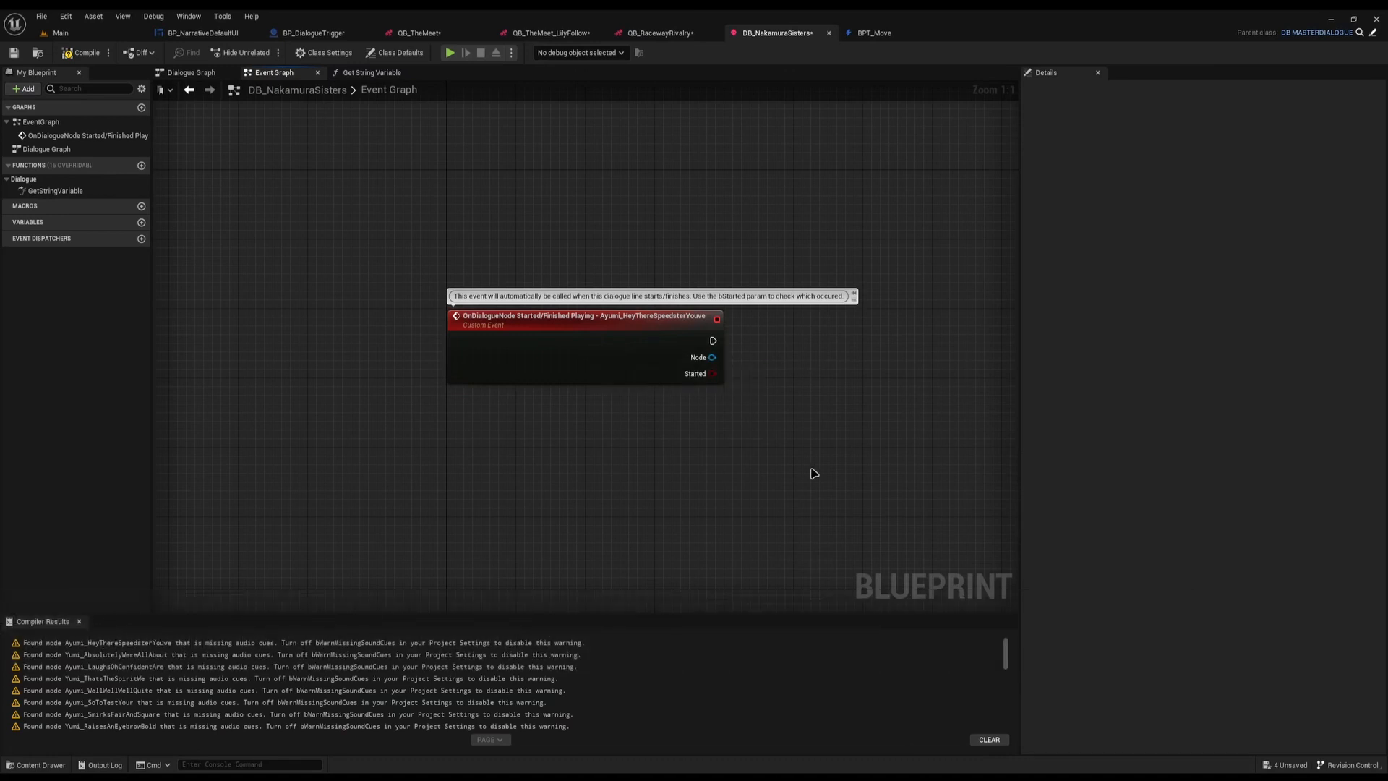
# Step: Inspect the GetStringVariable override and the 'Testing taiojads' Ayumi line in the dialogue graph
pyautogui.click(372, 73)
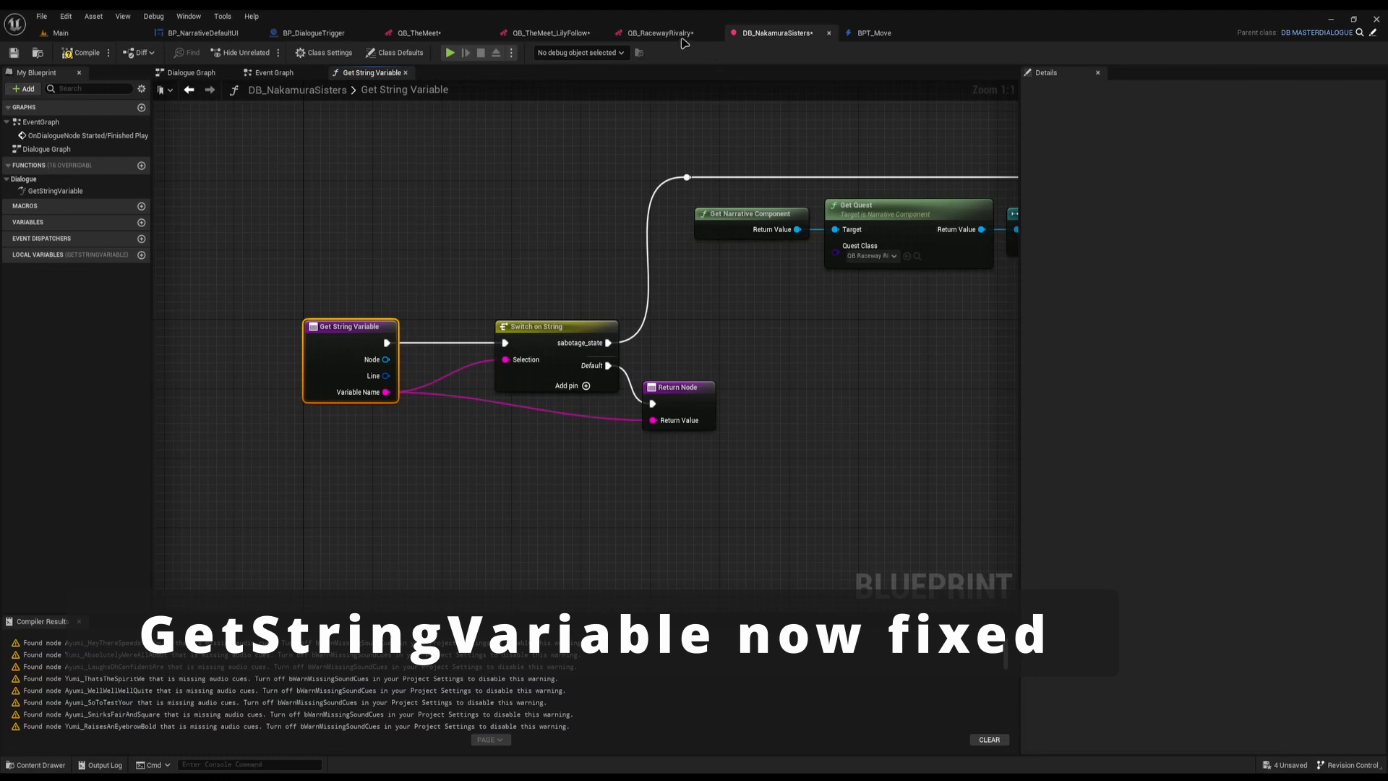
pyautogui.click(190, 72)
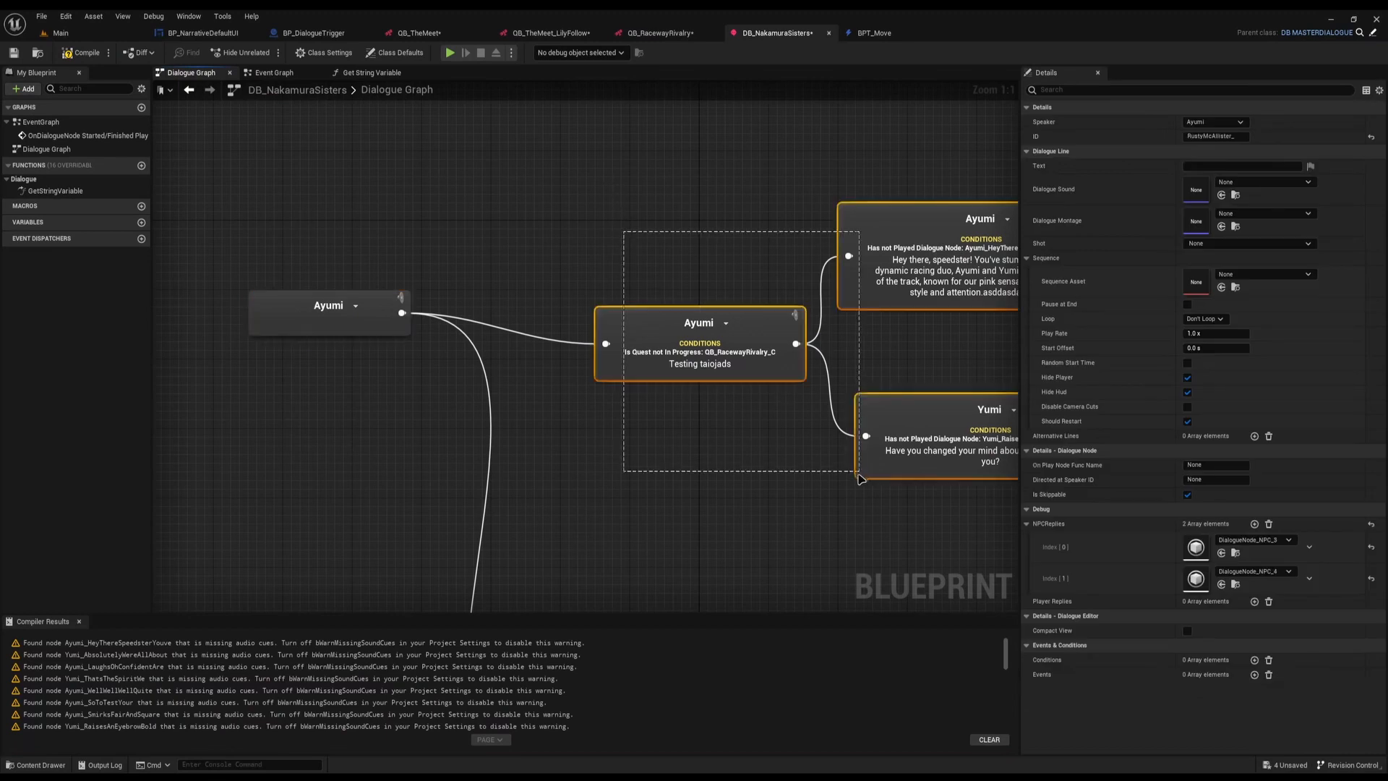
pyautogui.click(699, 322)
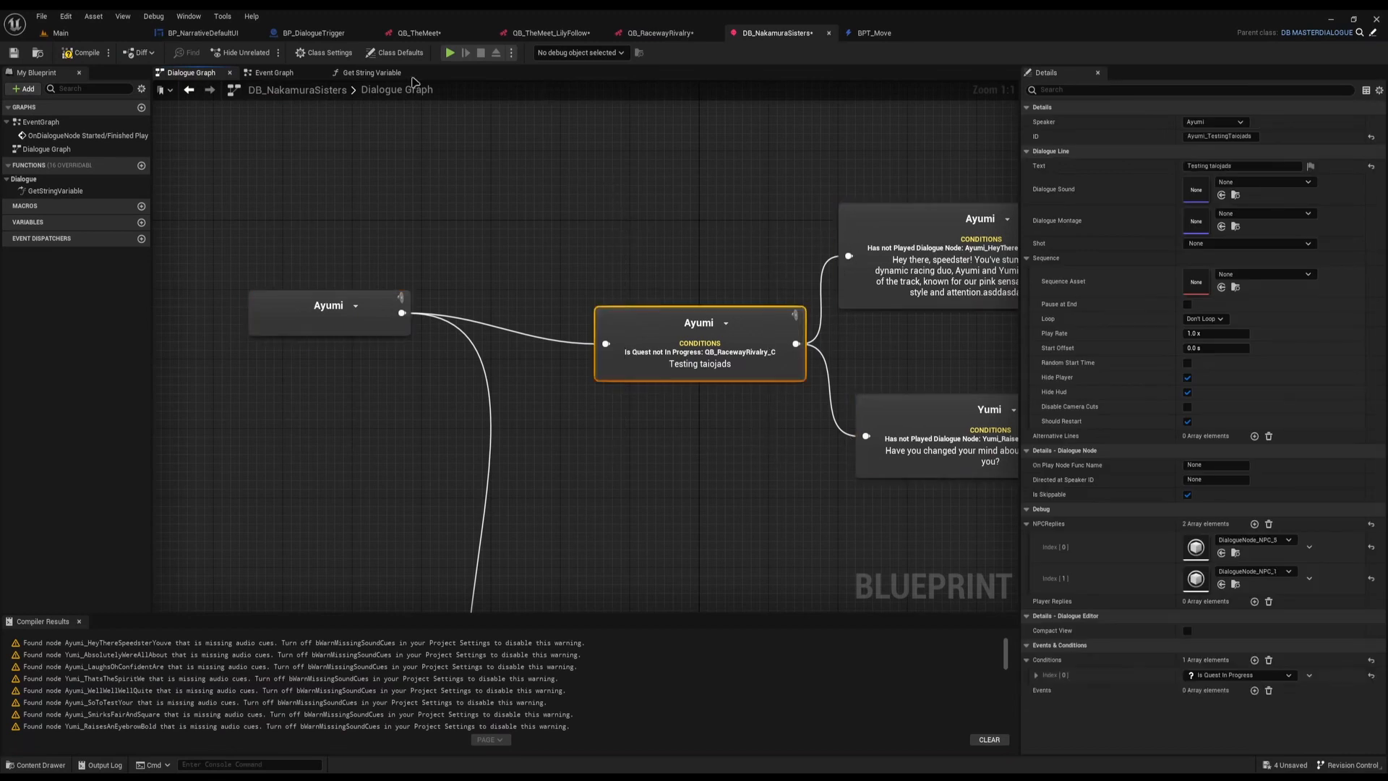
pyautogui.click(368, 73)
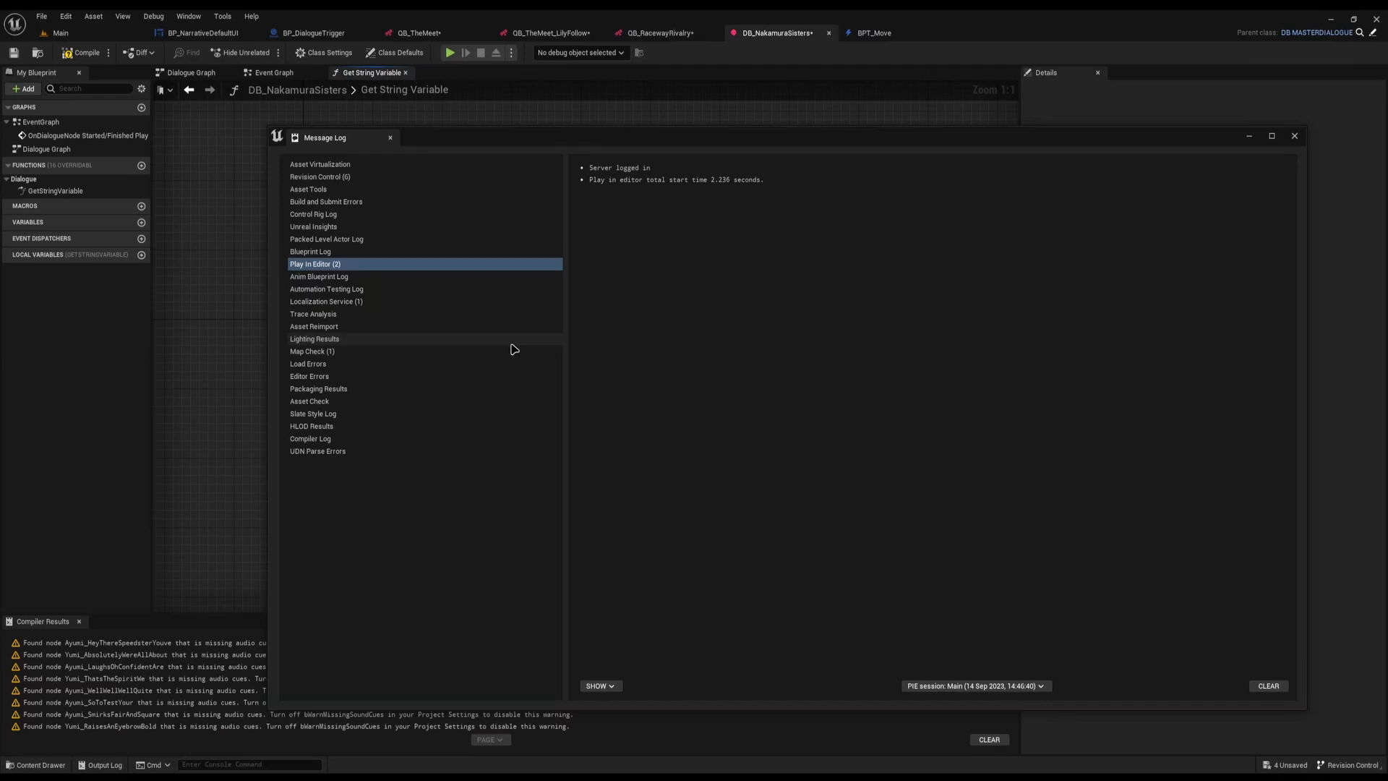
# Step: View BP_NarrativeDefaultUI in the Designer and inspect the LARRYS QUEST title text block
pyautogui.click(204, 33)
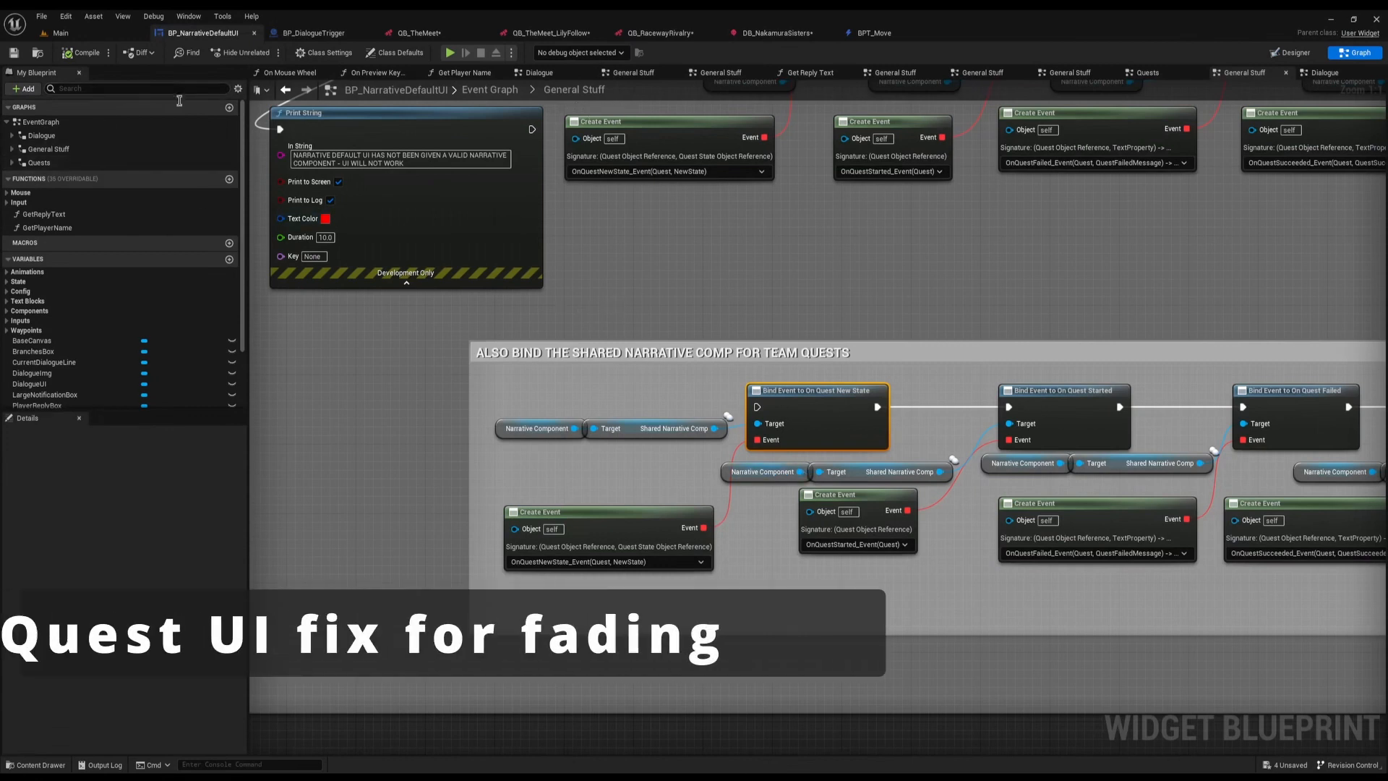
pyautogui.click(1288, 53)
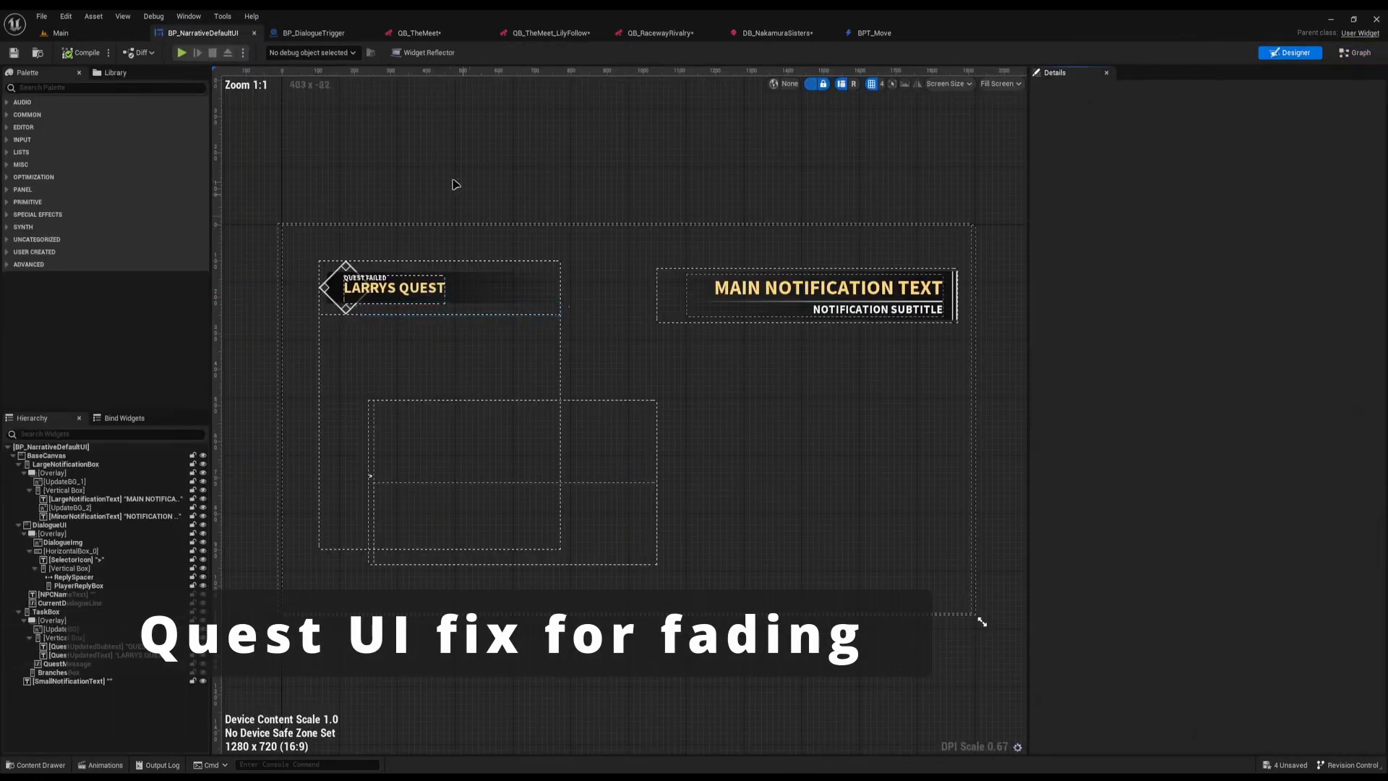
pyautogui.click(392, 288)
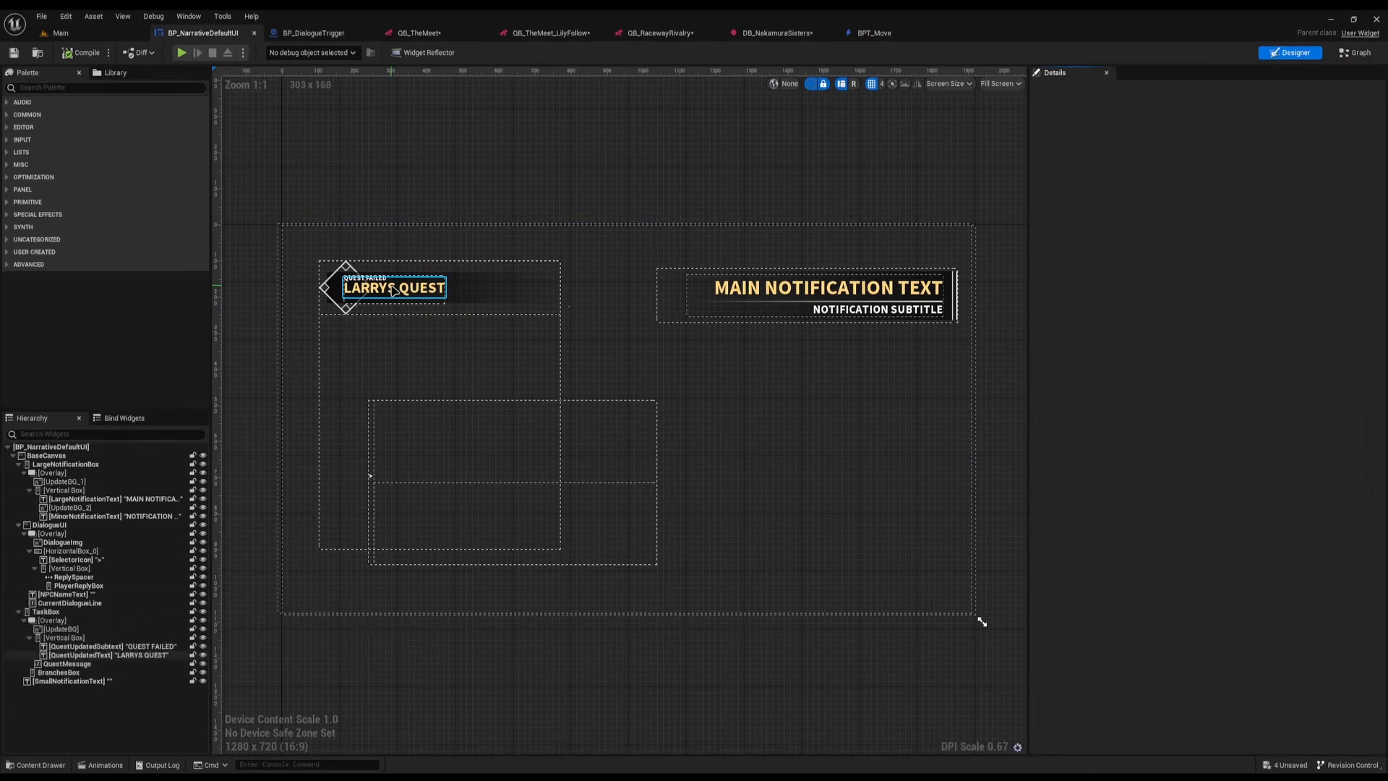
pyautogui.click(438, 143)
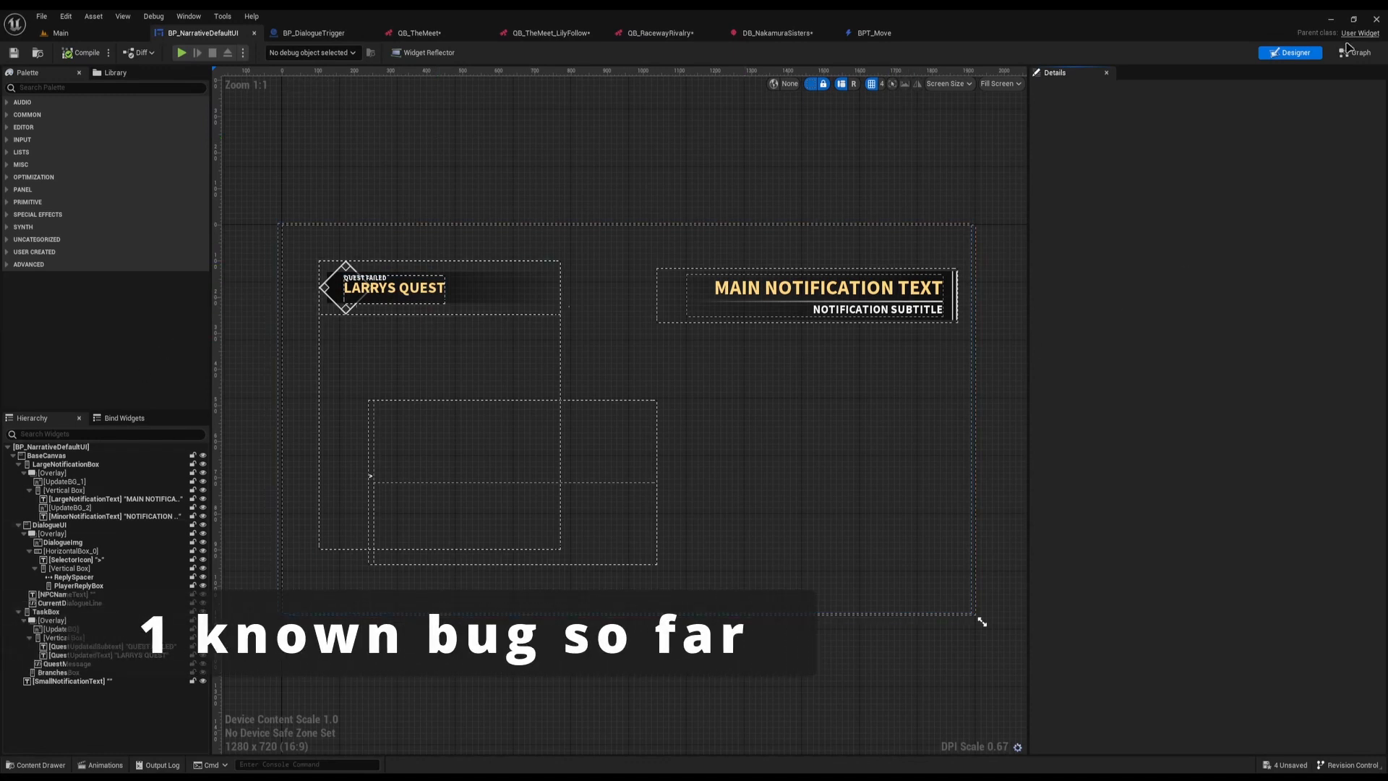
pyautogui.moveTo(1358, 52)
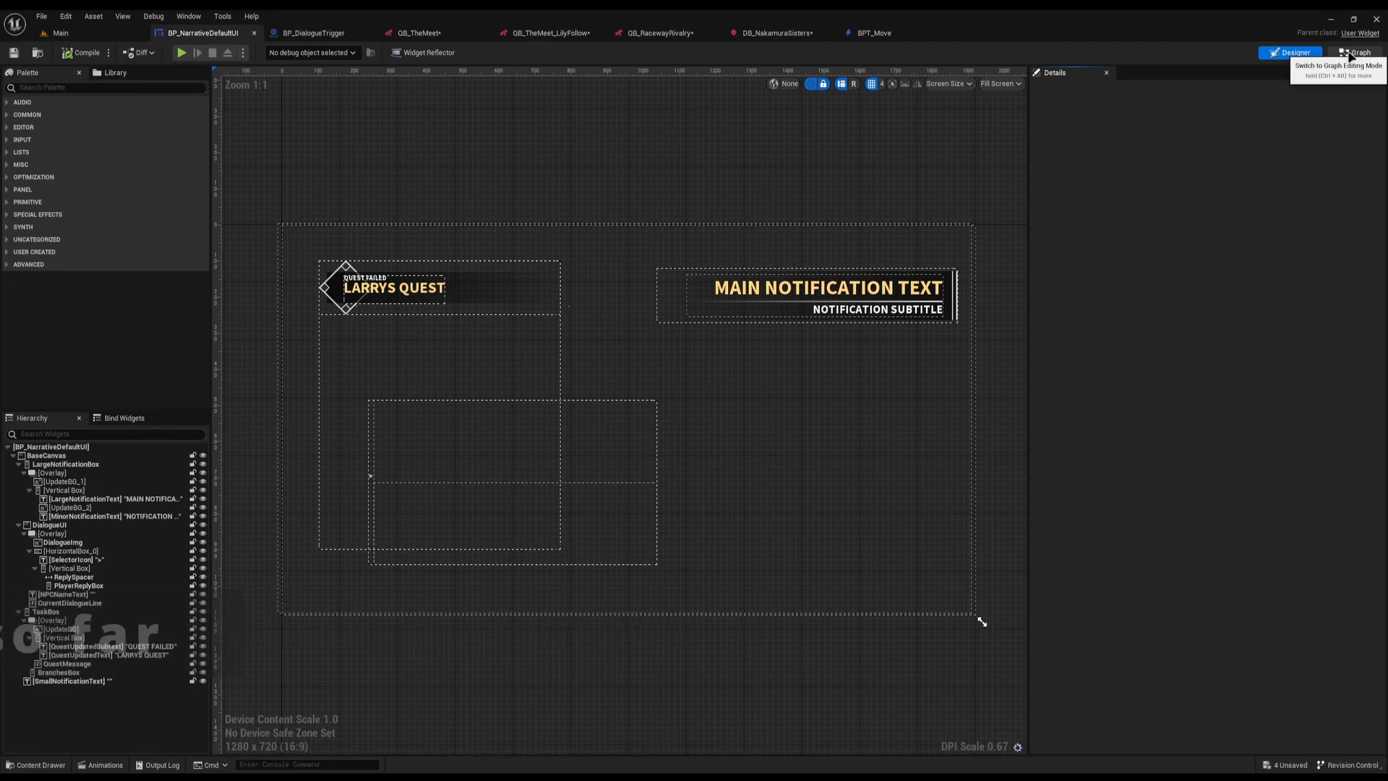
# Step: Locate the Shared Narrative Comp getter feeding the team-quest Bind Event nodes in the event graph
pyautogui.click(1355, 52)
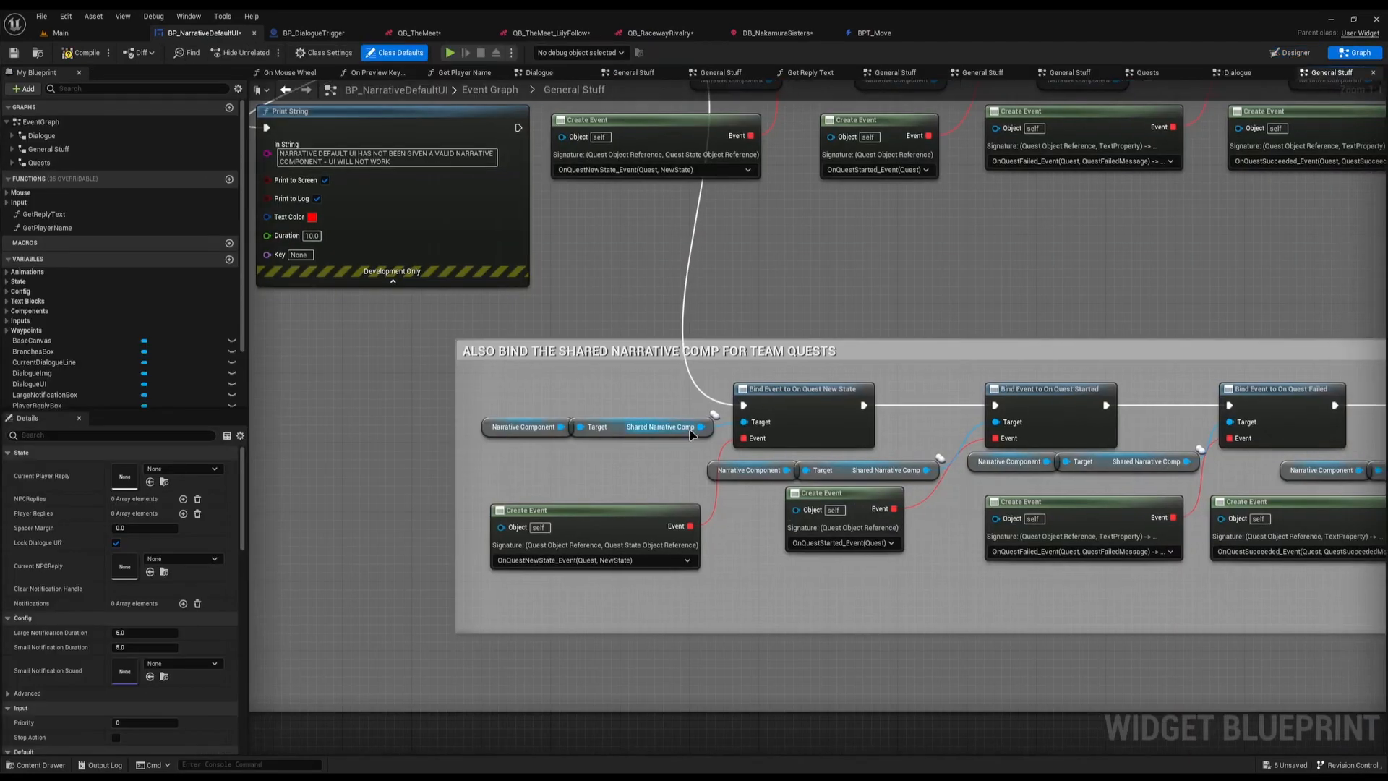
pyautogui.click(638, 426)
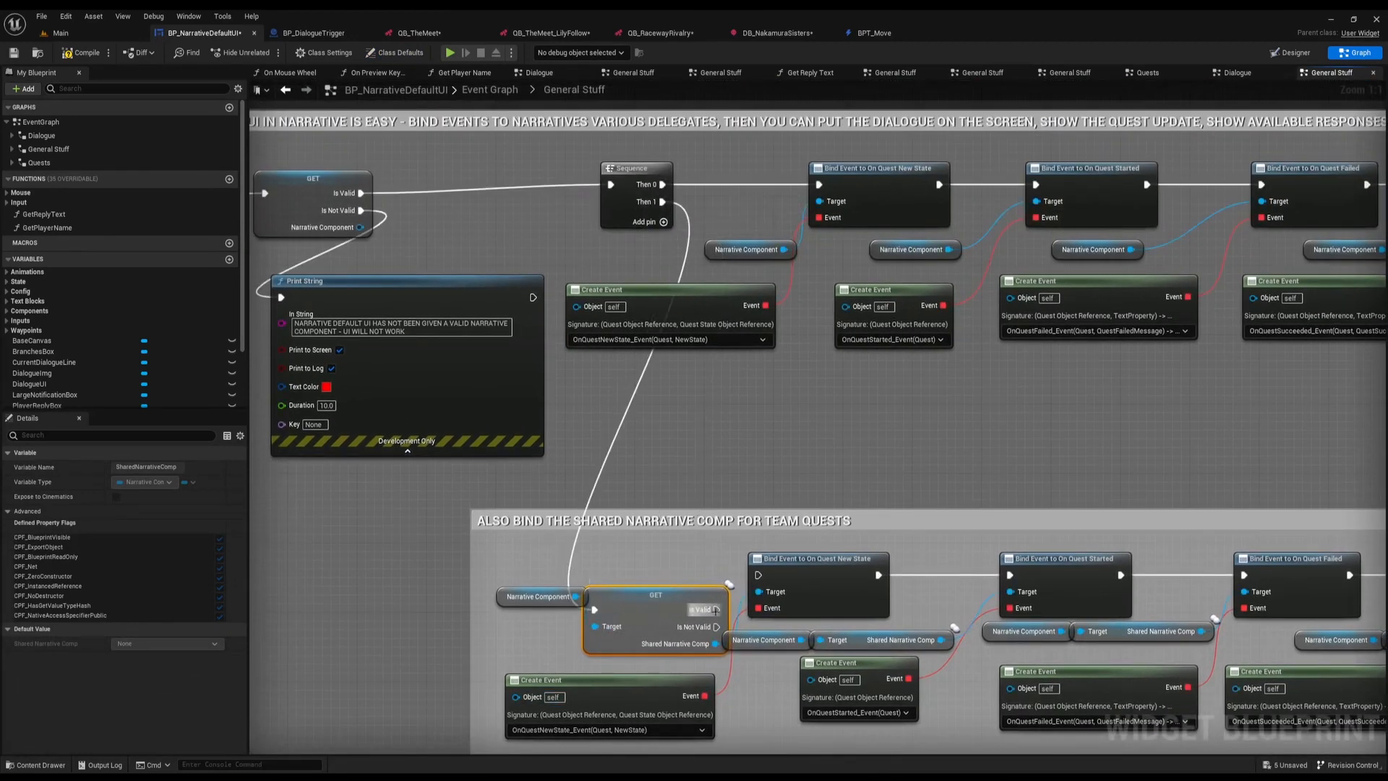
pyautogui.scroll(-3)
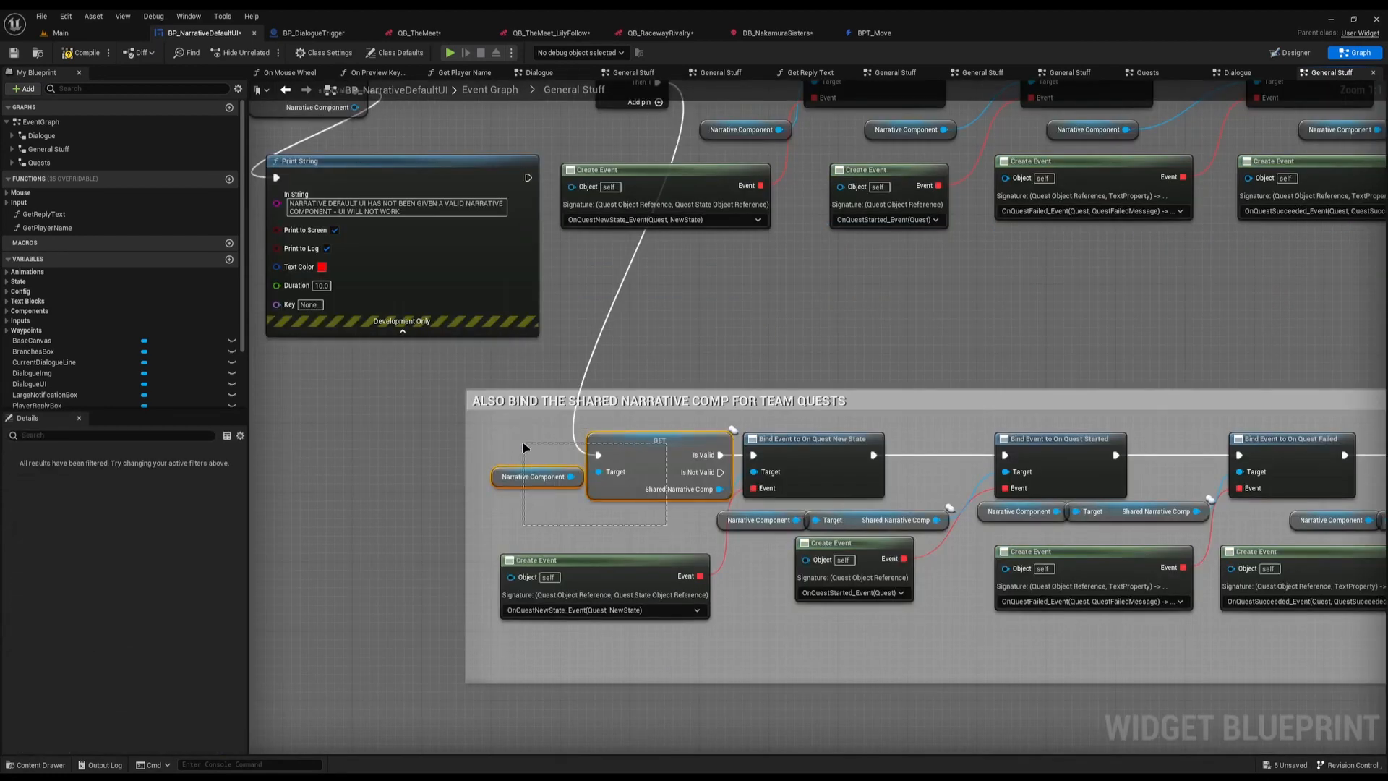
pyautogui.moveTo(540, 413)
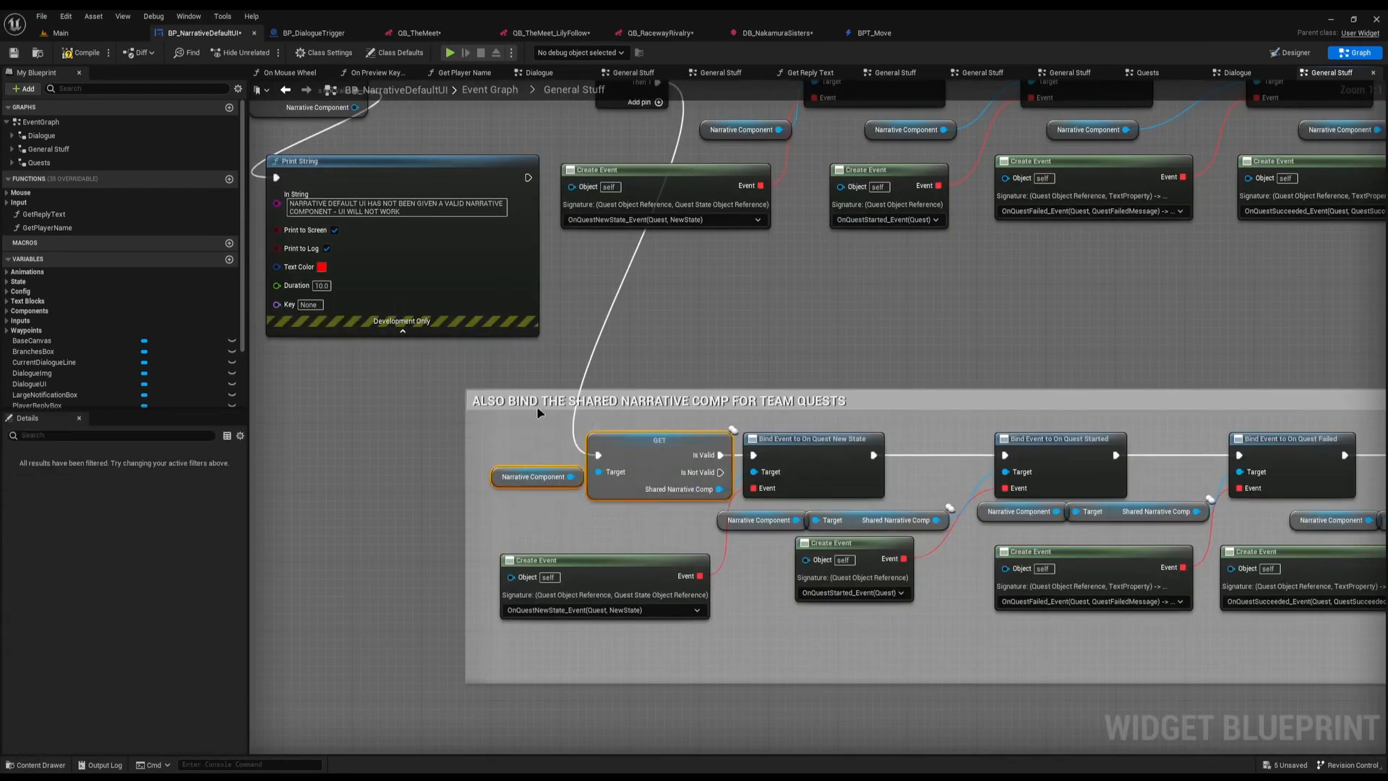
pyautogui.moveTo(663, 519)
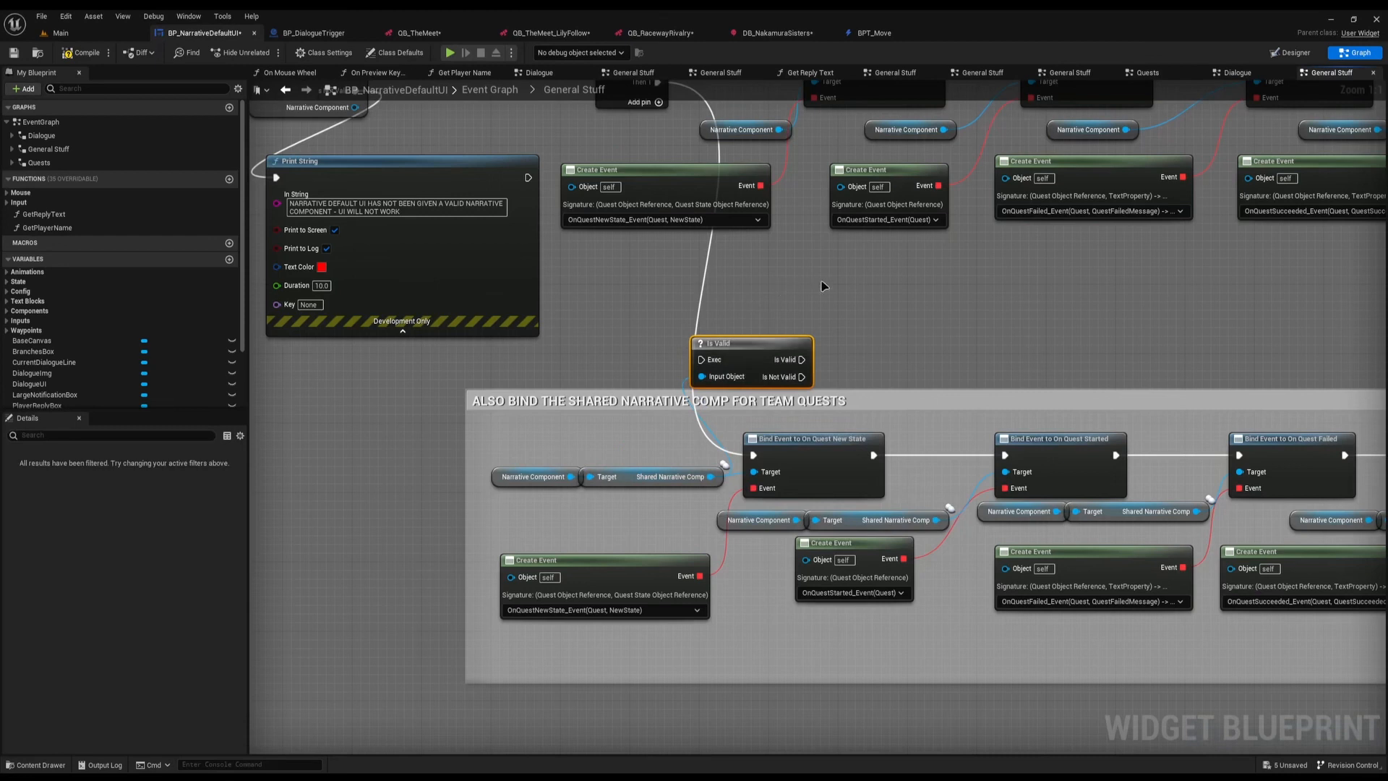
pyautogui.moveTo(874, 609)
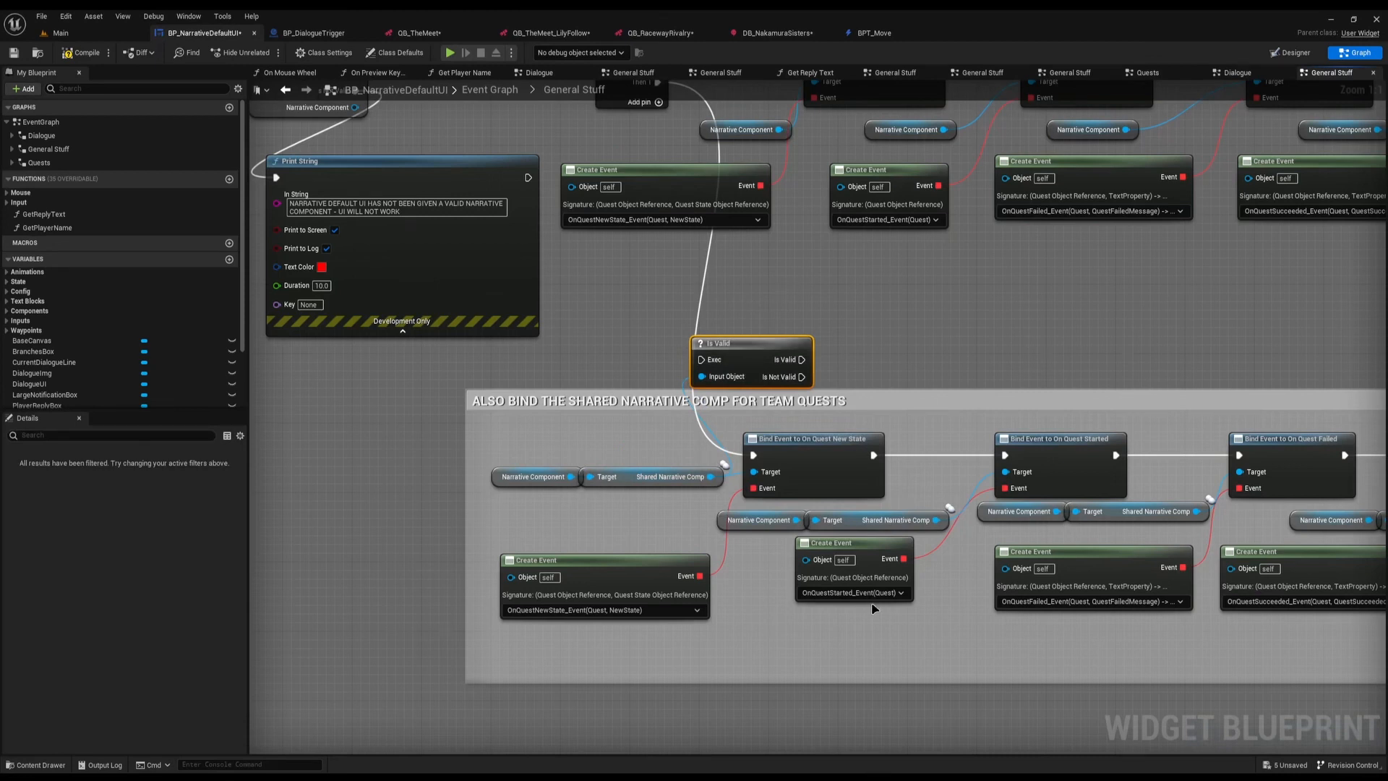